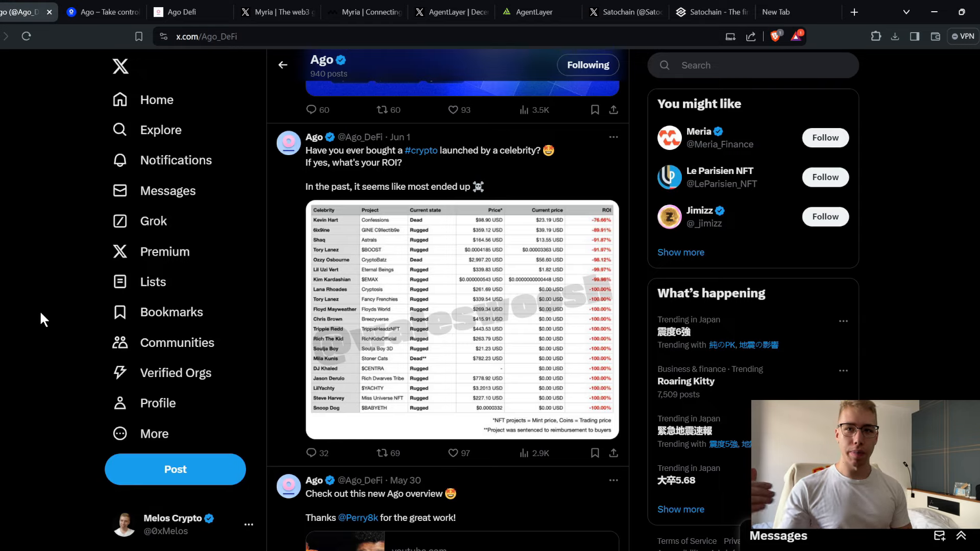
# - Scroll up the Ago profile, then view the Myria, AgentLayer and Satochain profile tabs in turn
pyautogui.scroll(3)
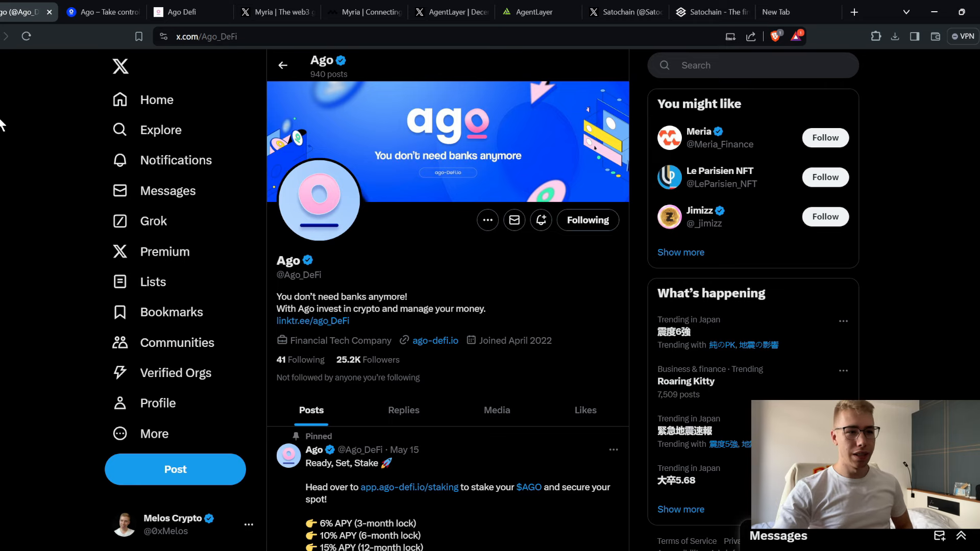
pyautogui.click(275, 12)
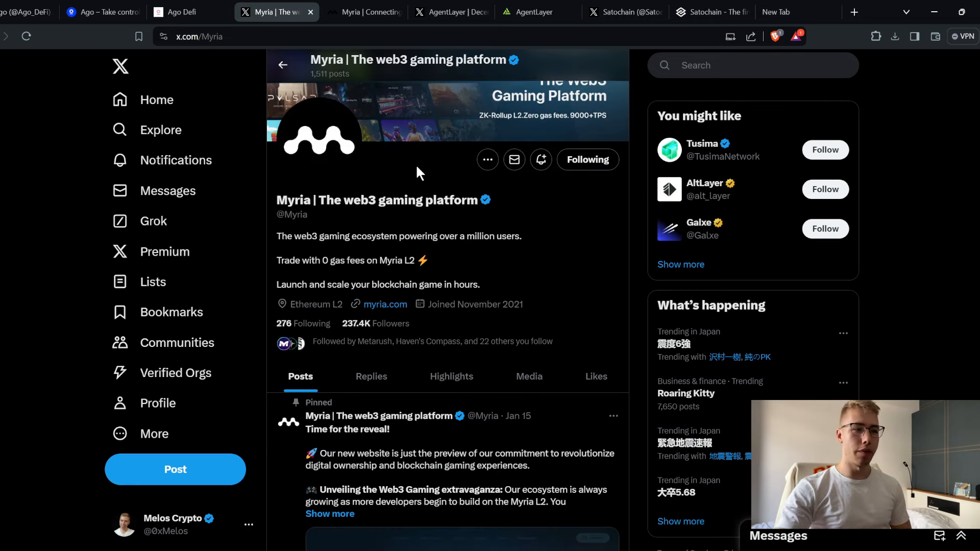
pyautogui.moveTo(410, 175)
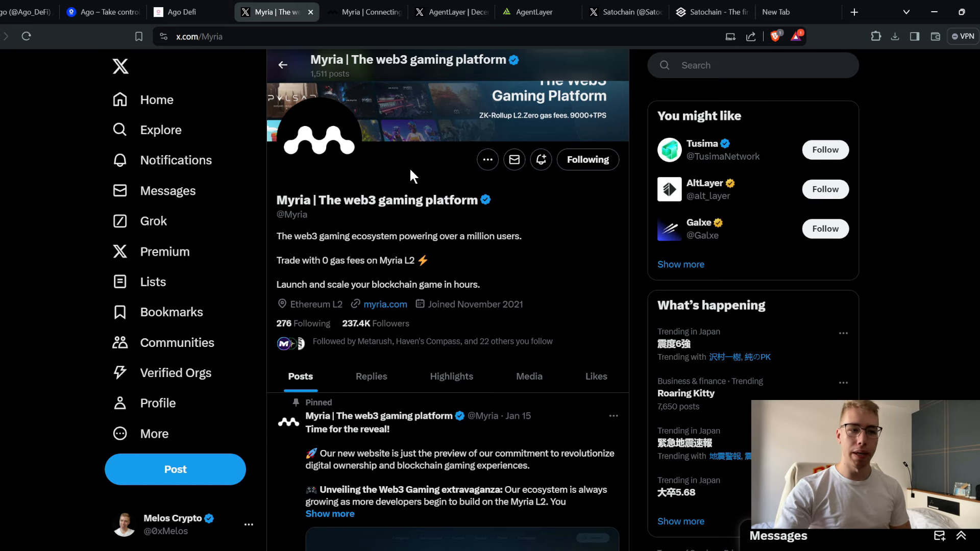
pyautogui.click(449, 12)
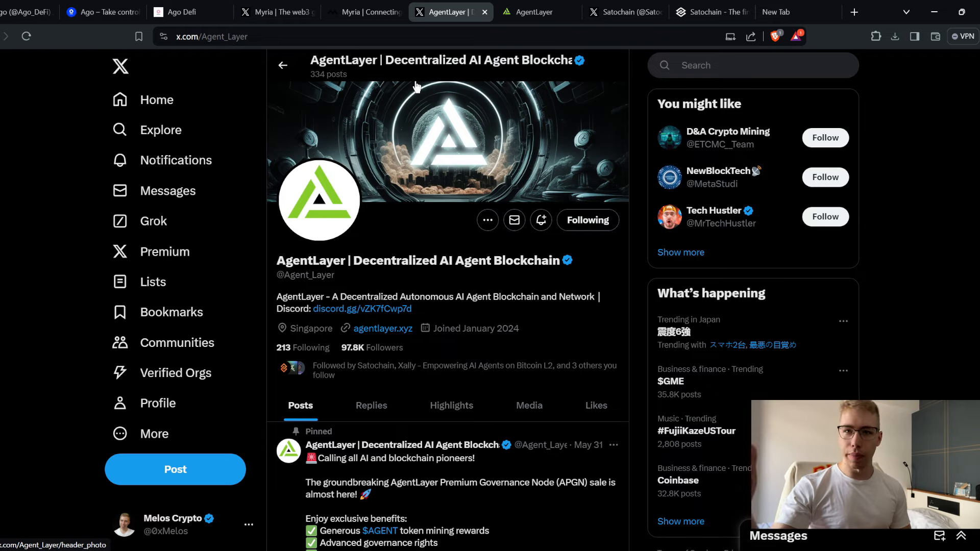
pyautogui.click(623, 12)
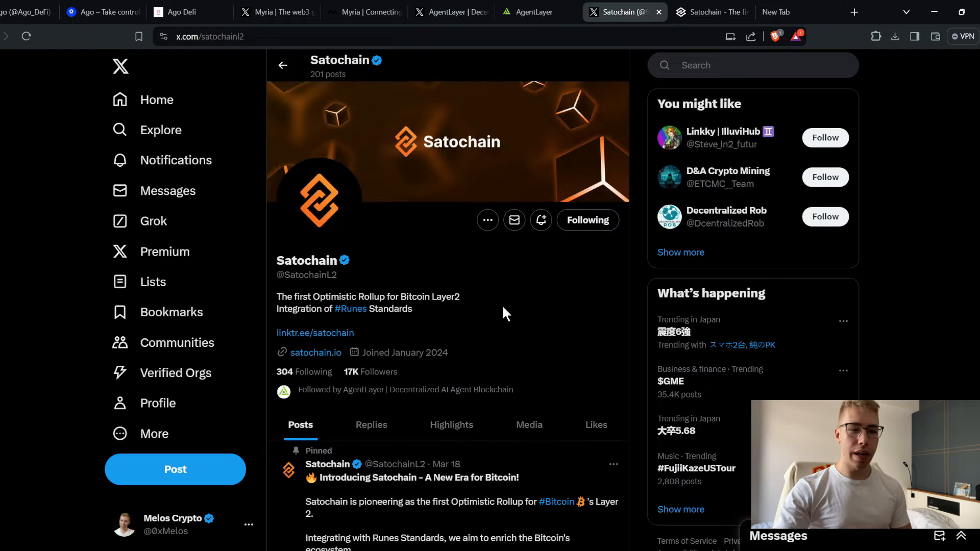
pyautogui.moveTo(425, 238)
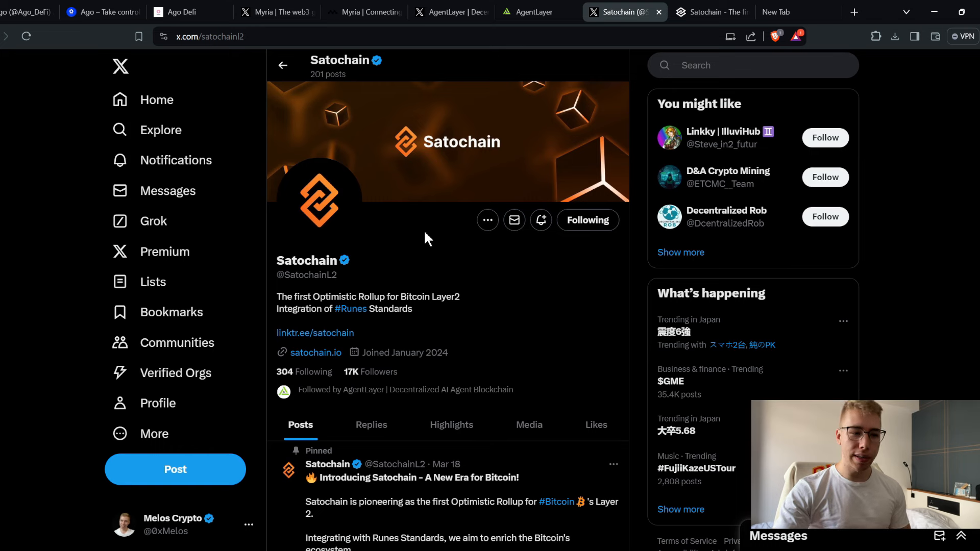
pyautogui.moveTo(401, 255)
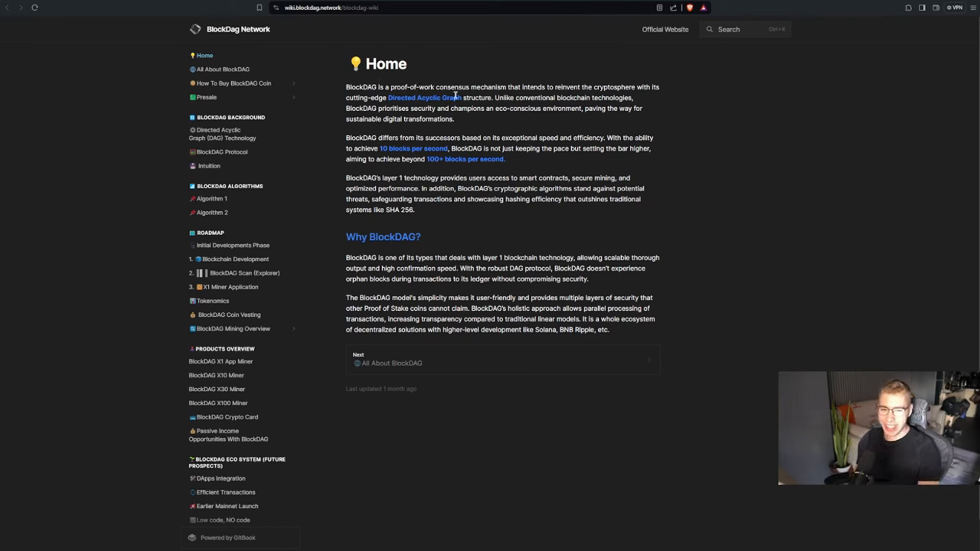
pyautogui.moveTo(641, 90)
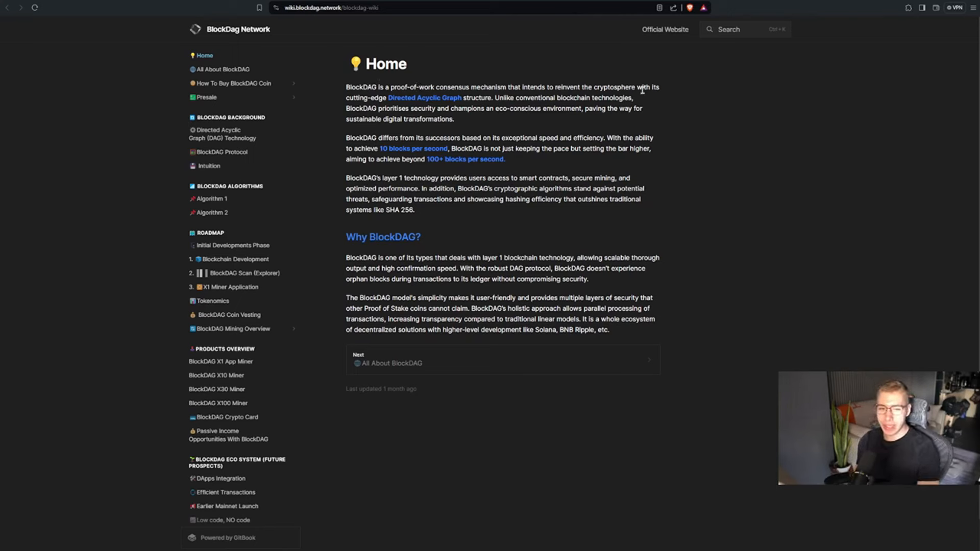
pyautogui.moveTo(418, 106)
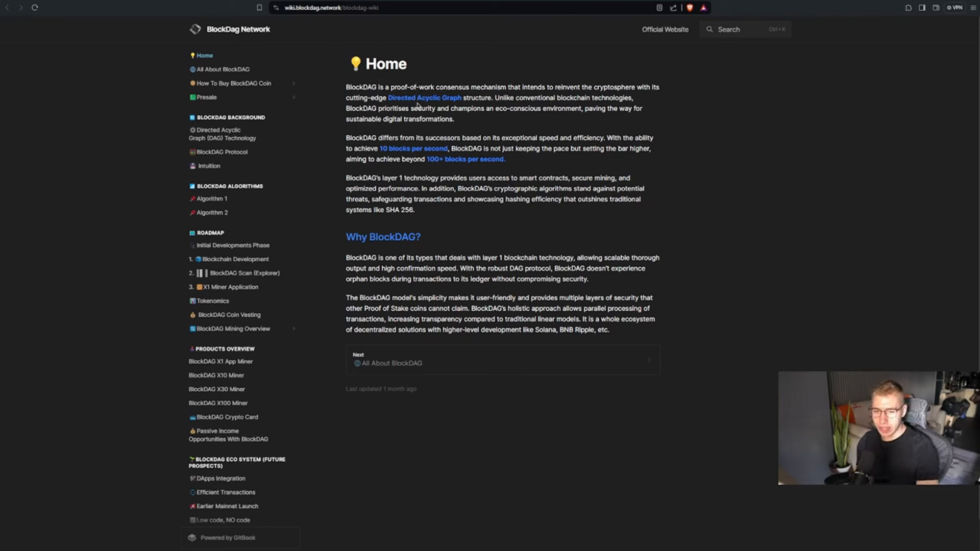
# - Highlight the '100+ blocks per second' claim, then open and read the All About BlockDAG article
pyautogui.moveTo(346, 109); pyautogui.dragTo(436, 108)
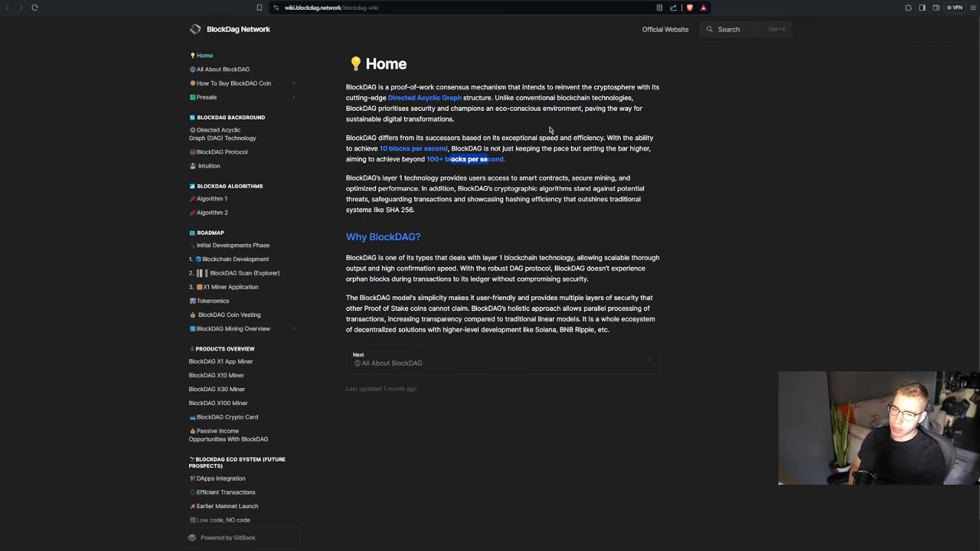
pyautogui.moveTo(605, 111)
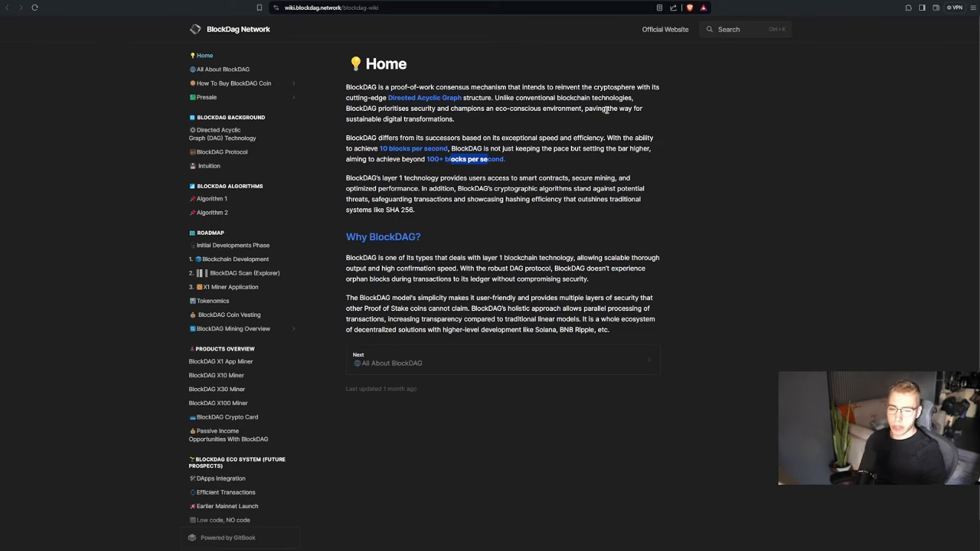
pyautogui.click(223, 69)
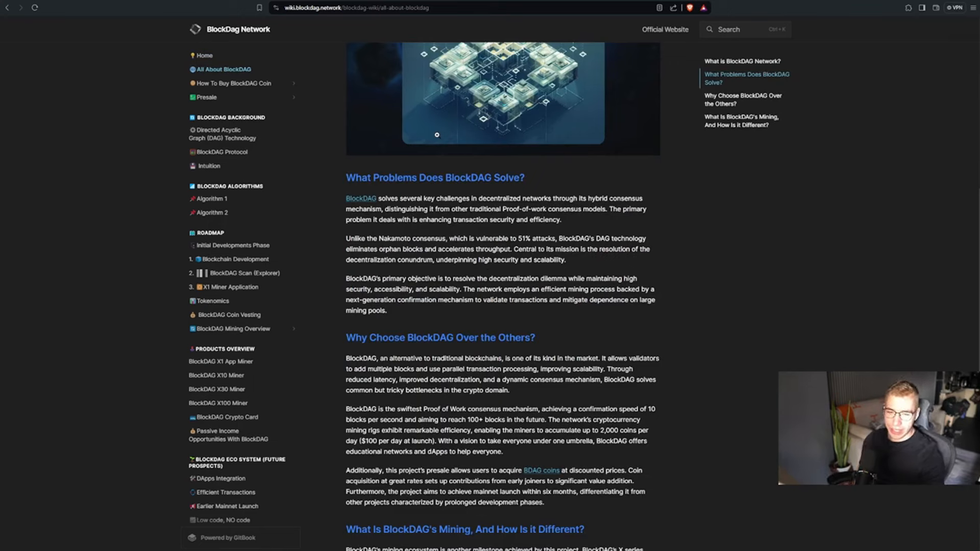
pyautogui.moveTo(556, 287)
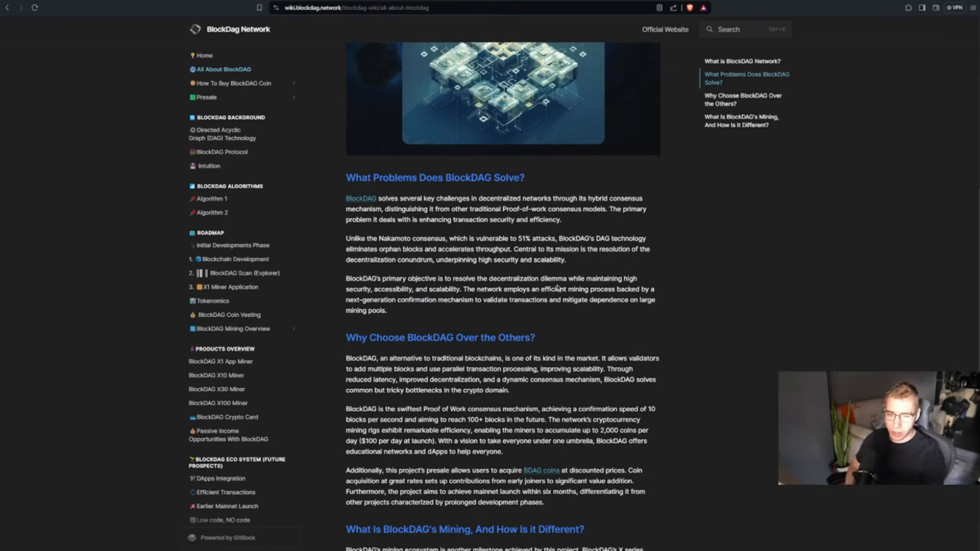
pyautogui.moveTo(558, 176)
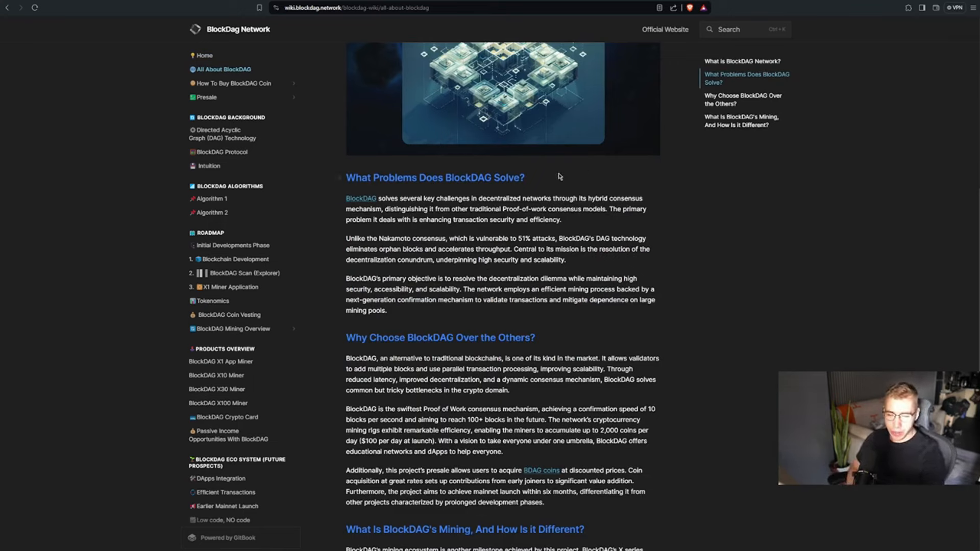
pyautogui.scroll(-3)
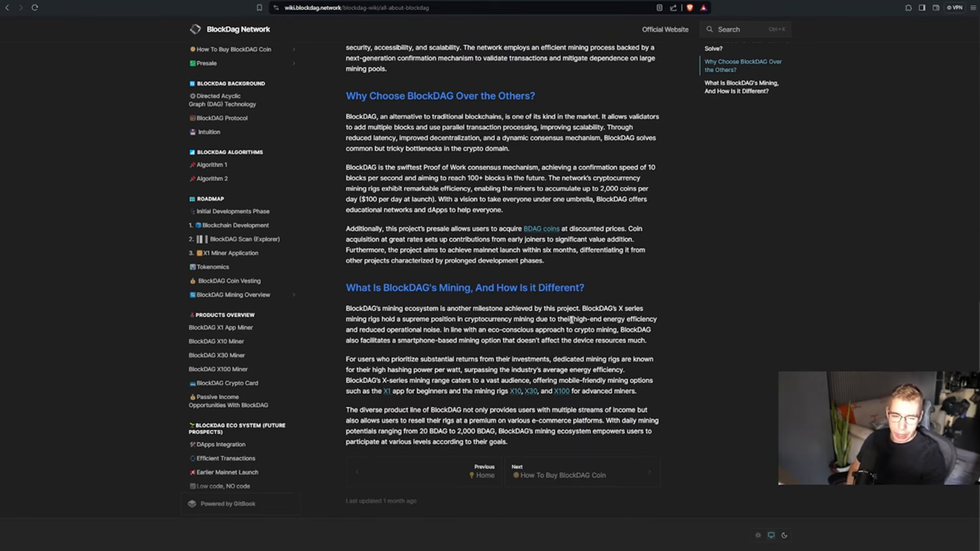
pyautogui.moveTo(574, 320); pyautogui.dragTo(656, 319)
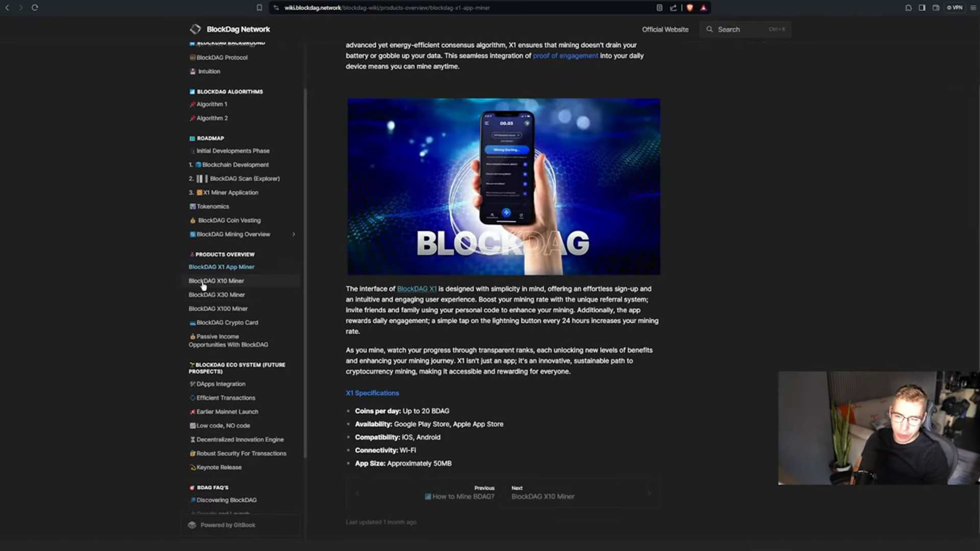
pyautogui.moveTo(243, 287)
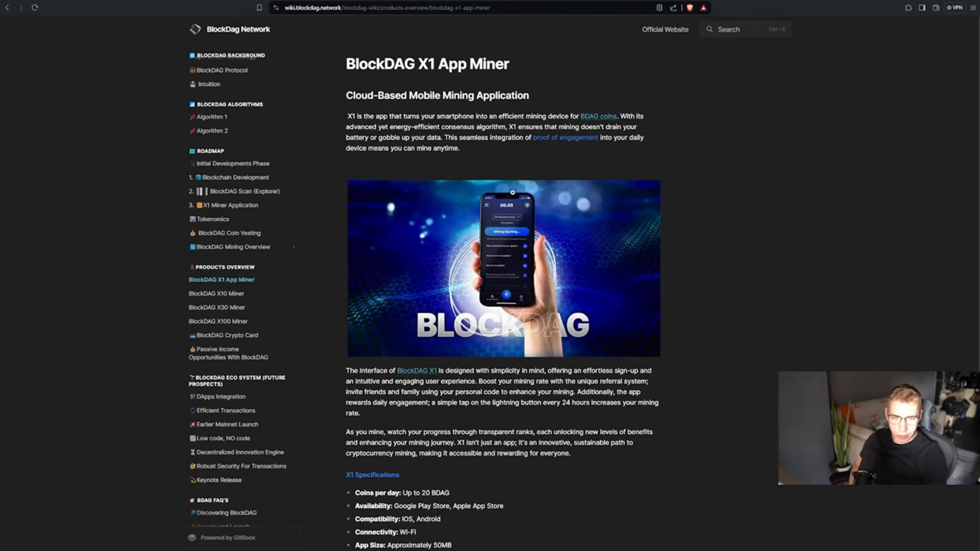
# - Open the BlockDAG X10, X30 and X100 Miner articles from the sidebar in turn
pyautogui.click(217, 294)
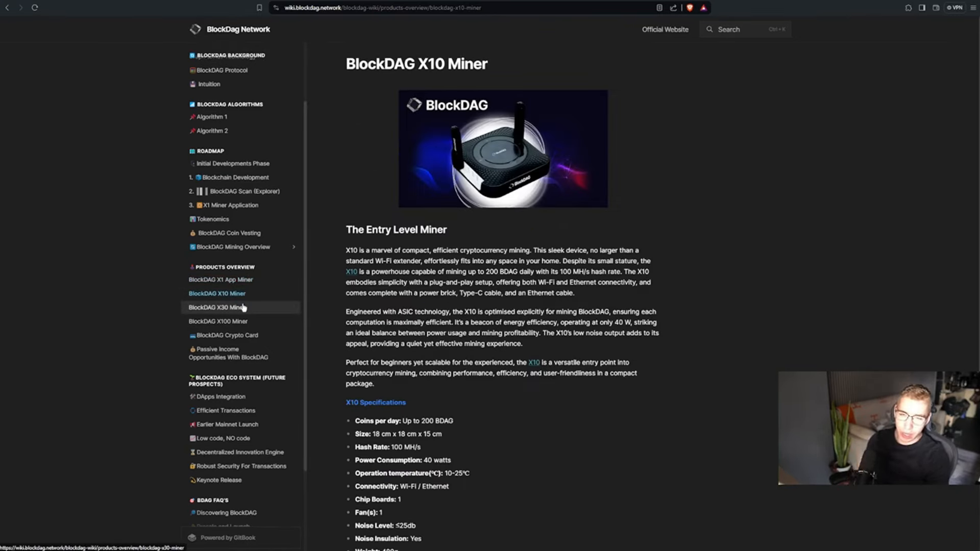
pyautogui.click(217, 307)
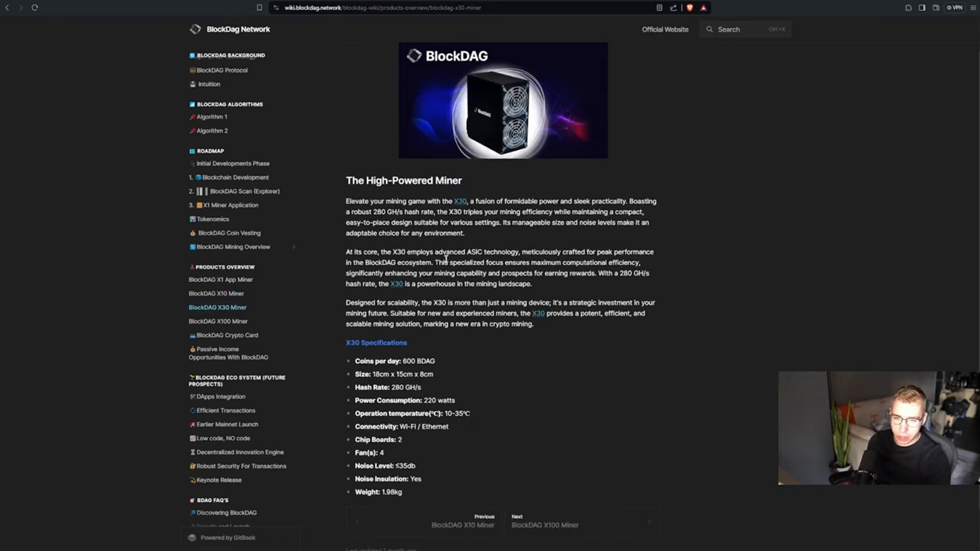
pyautogui.click(217, 320)
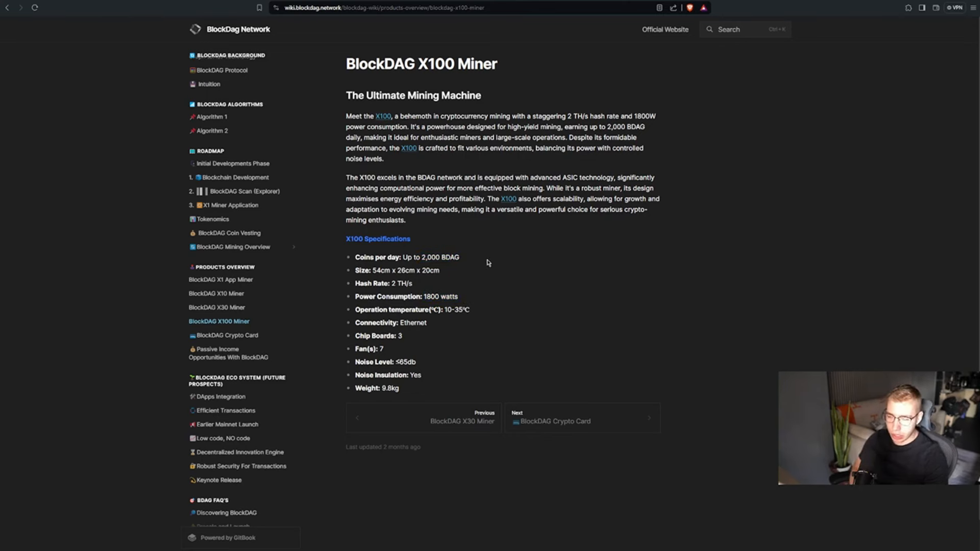
pyautogui.moveTo(501, 257)
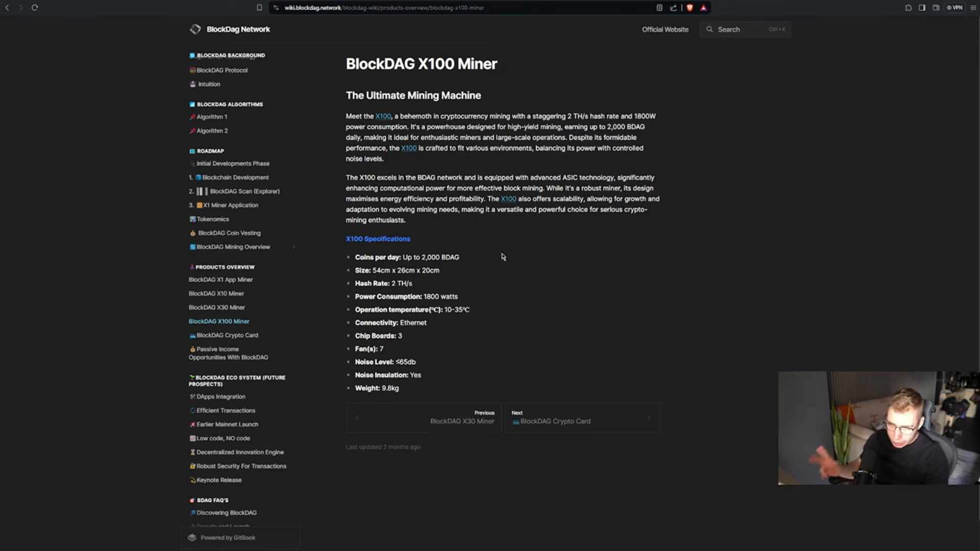
pyautogui.moveTo(486, 234)
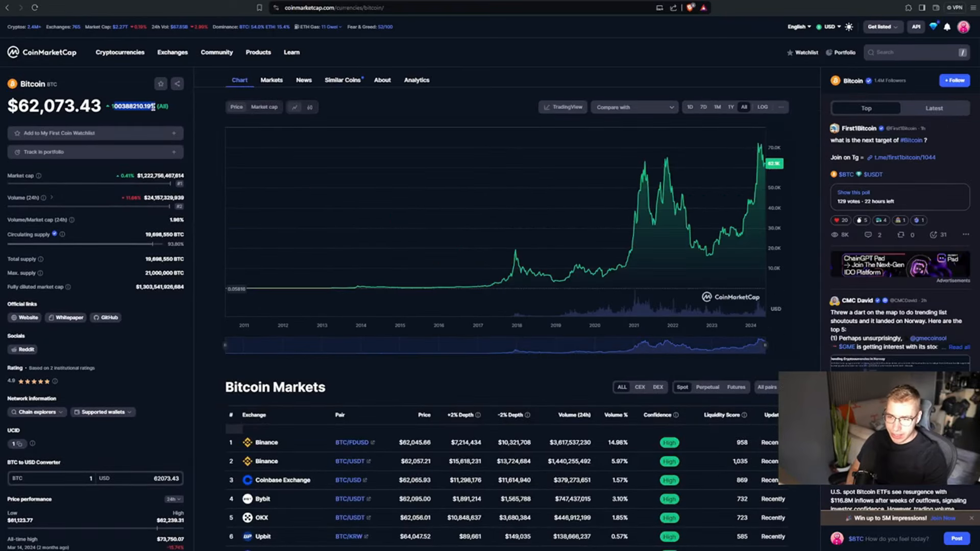
pyautogui.moveTo(226, 222)
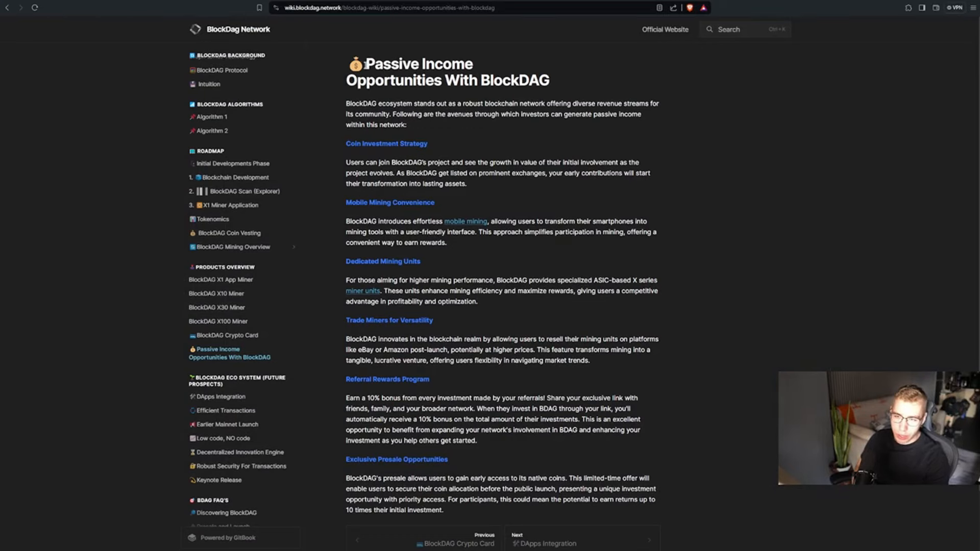
# - Open Tokenomics, highlight the Team's 1% allocation, and scroll through the allocation sections
pyautogui.scroll(-3)
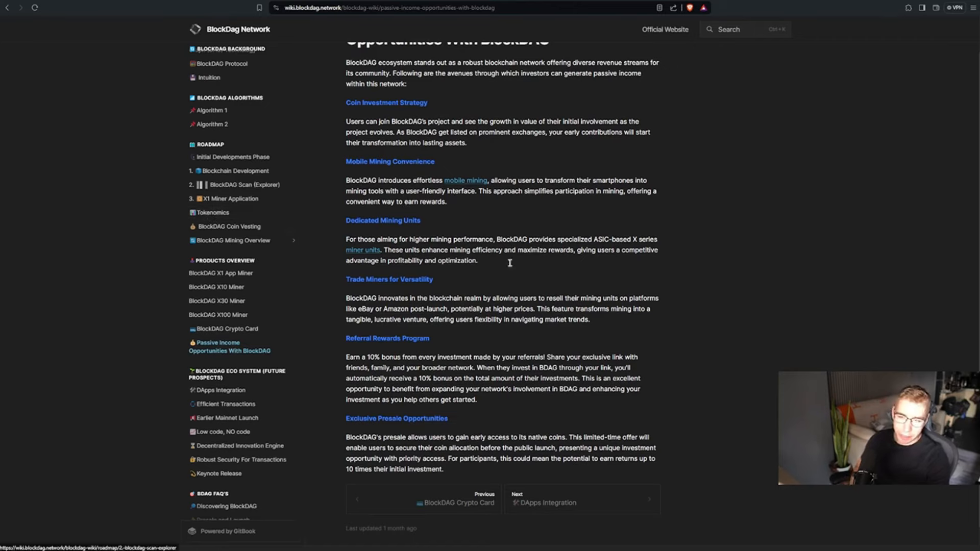
pyautogui.click(212, 212)
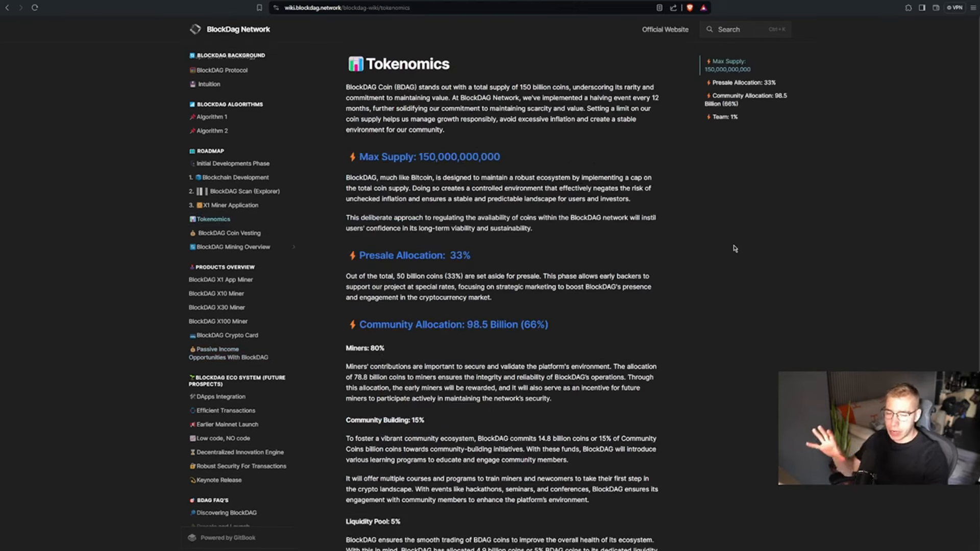
pyautogui.scroll(-3)
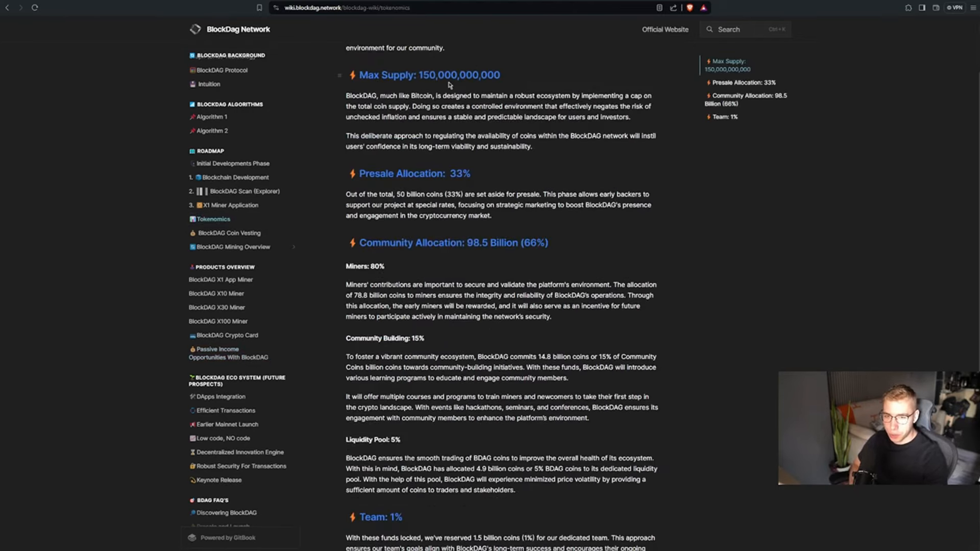
pyautogui.scroll(-3)
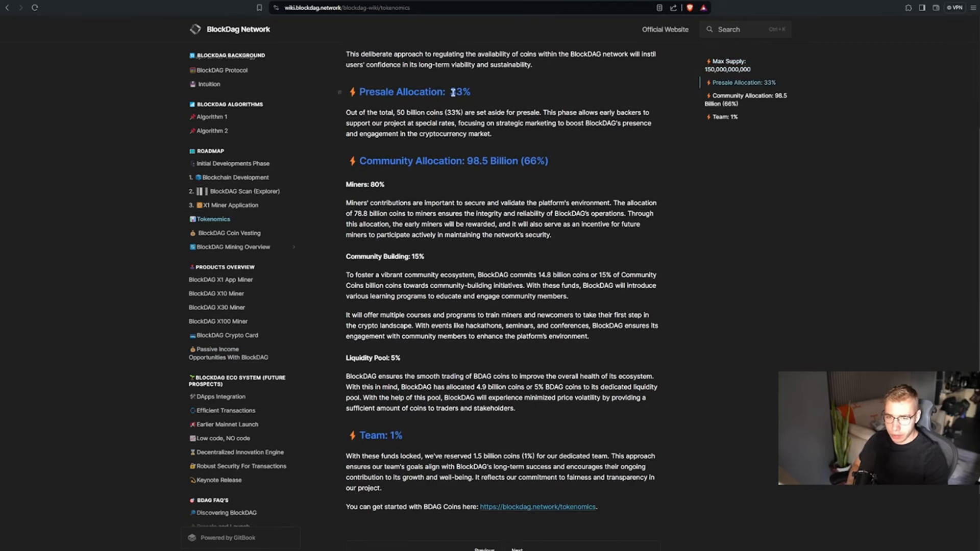
pyautogui.doubleClick(459, 92)
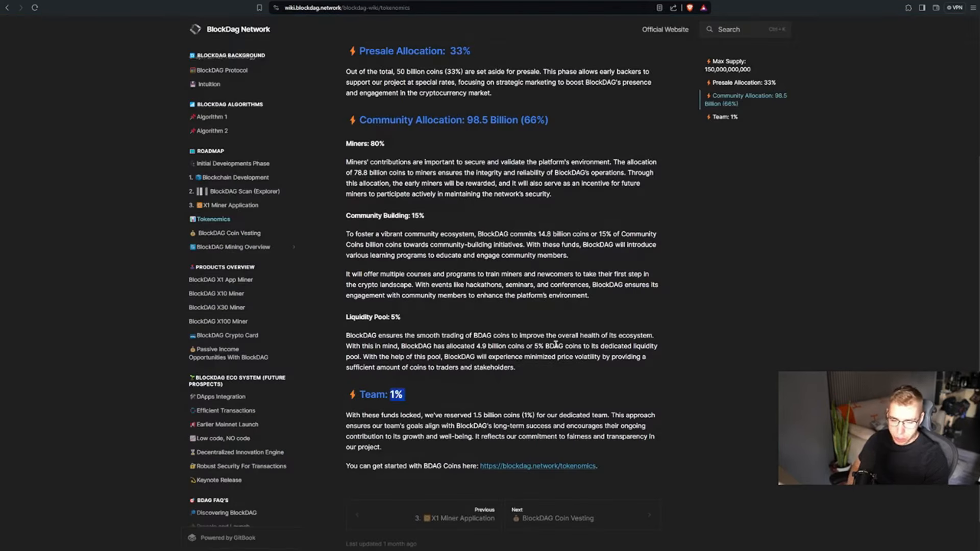
pyautogui.moveTo(550, 240)
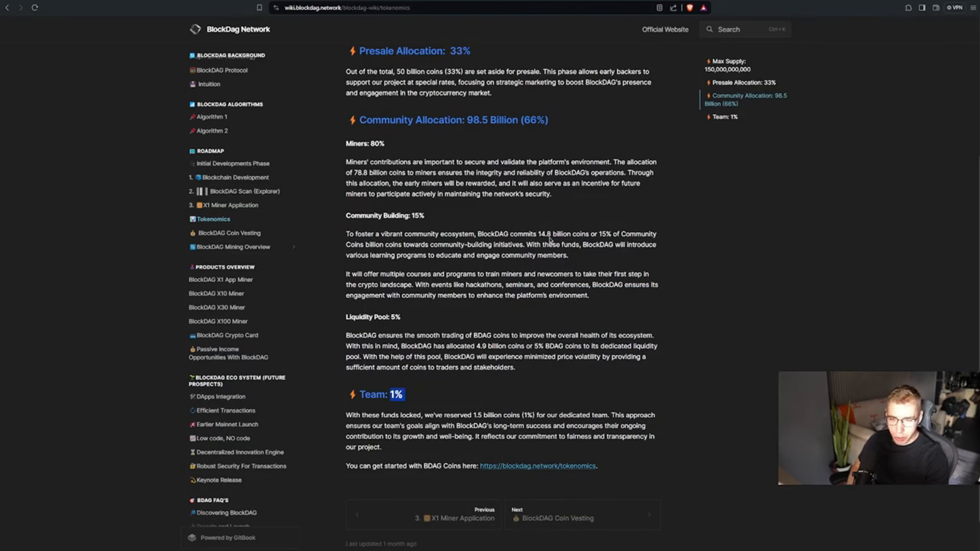
pyautogui.scroll(-3)
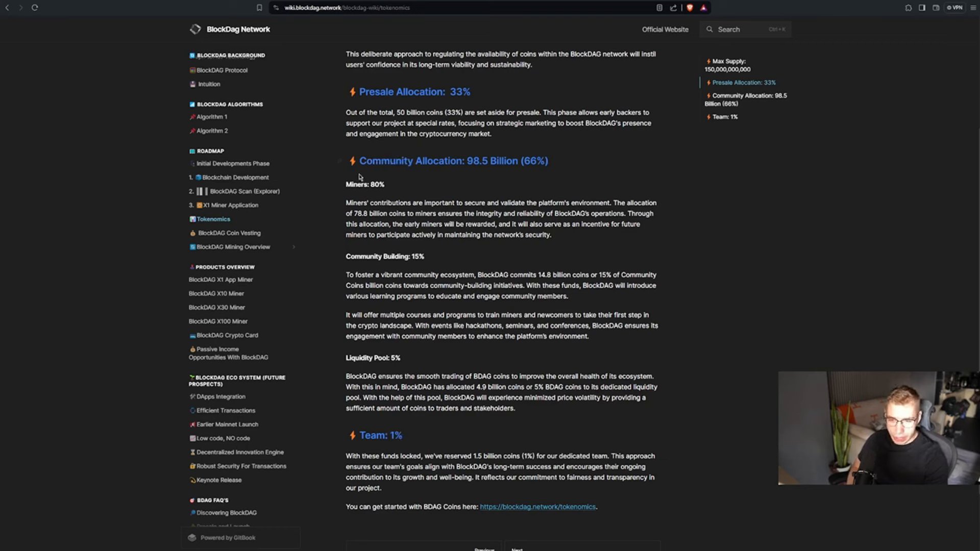
pyautogui.scroll(-3)
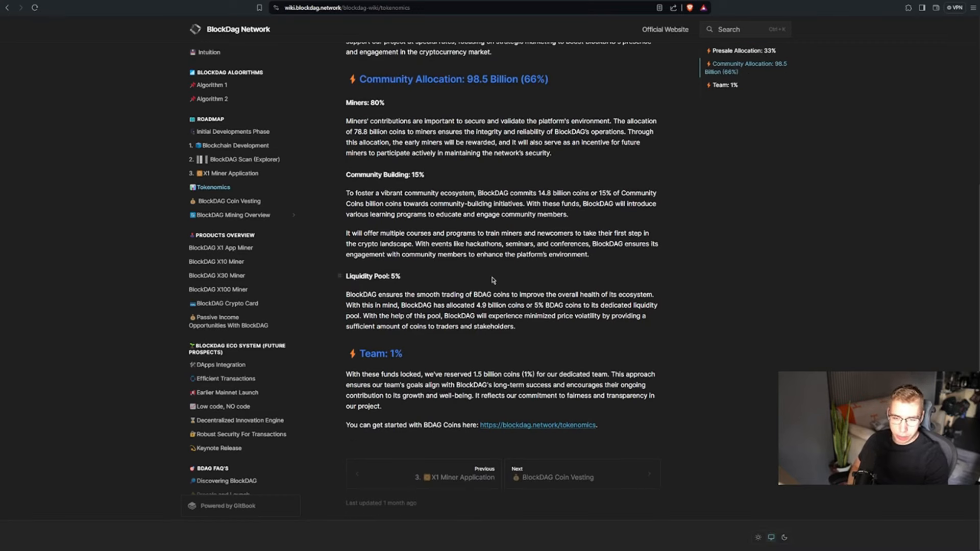
# - Highlight the $100M liquidity claim in the wiki disclaimer
pyautogui.click(229, 200)
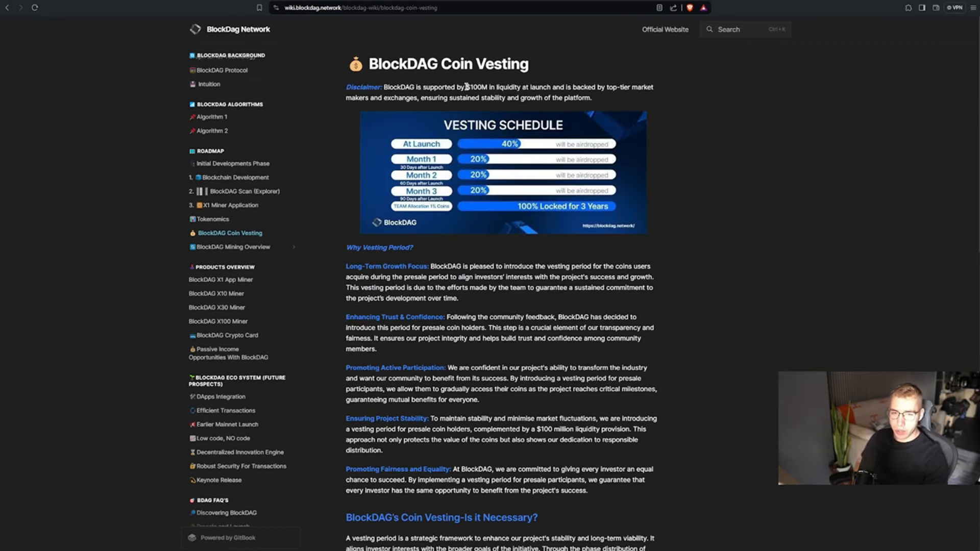
pyautogui.moveTo(468, 86); pyautogui.dragTo(543, 86)
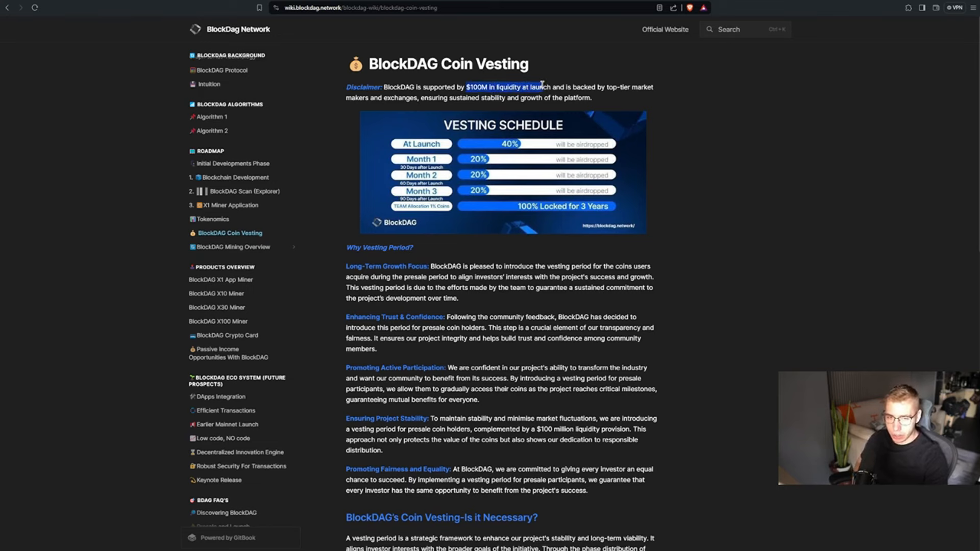
pyautogui.moveTo(542, 87); pyautogui.dragTo(386, 98)
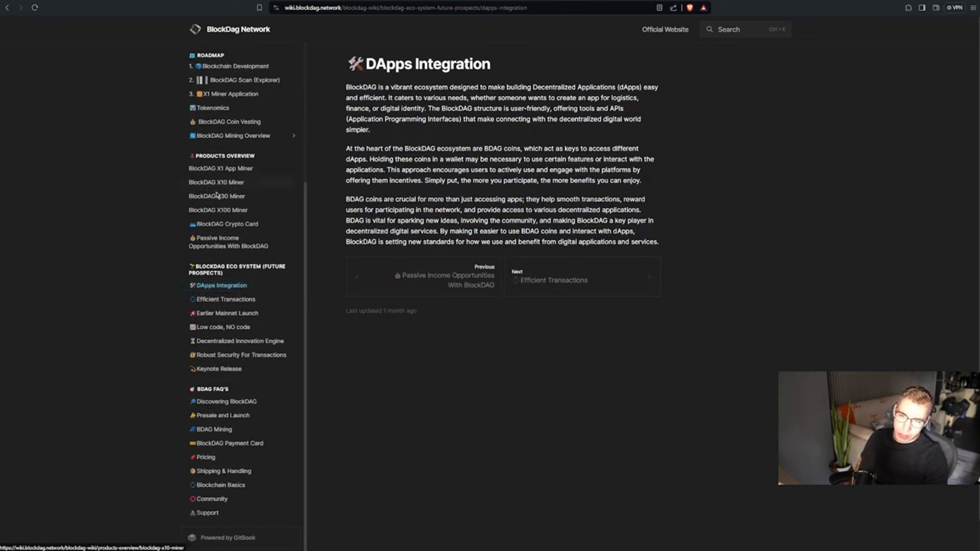
pyautogui.moveTo(181, 314)
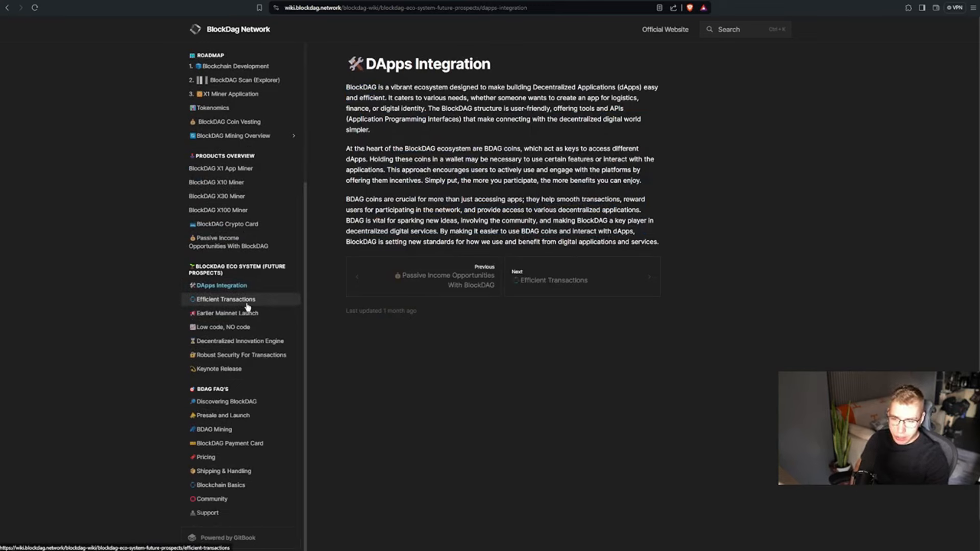
# - Open the Efficient Transactions wiki page, then play BlockDAG's pinned keynote video on X
pyautogui.click(223, 326)
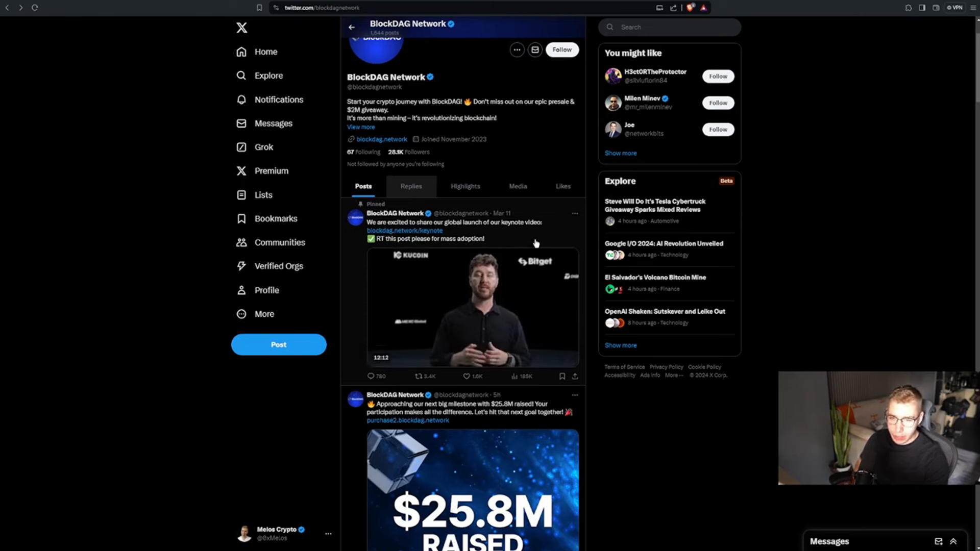
pyautogui.click(473, 306)
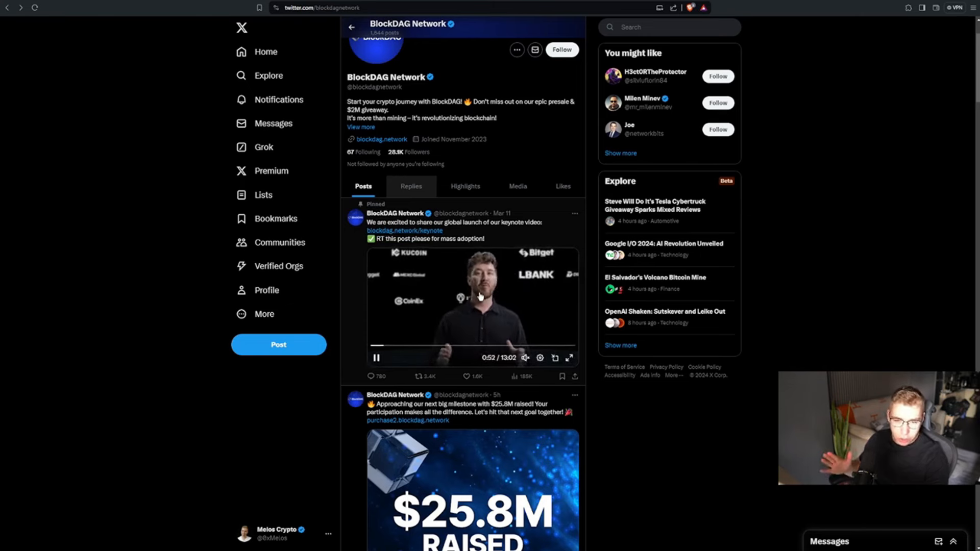
pyautogui.click(376, 358)
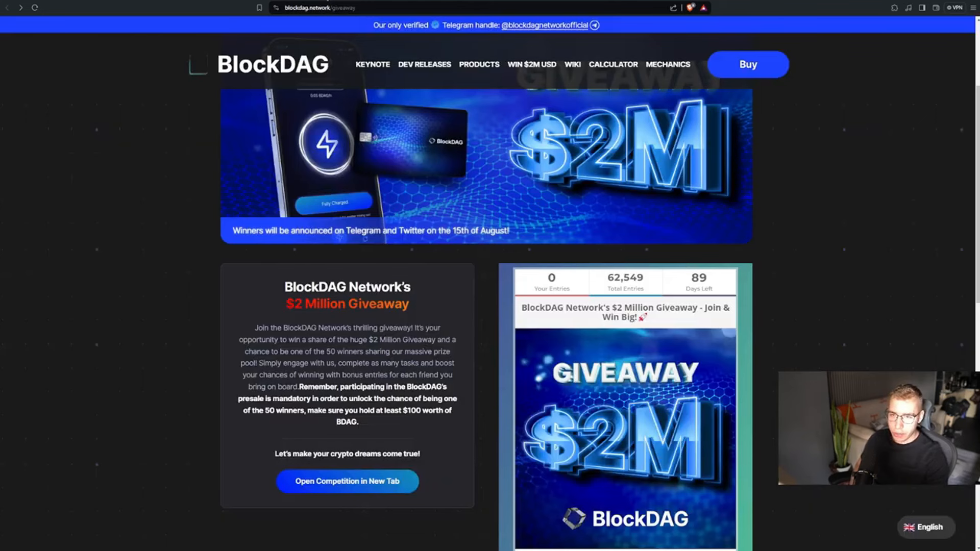
# - Scroll down the blockdag.network $2 Million Giveaway page
pyautogui.scroll(-3)
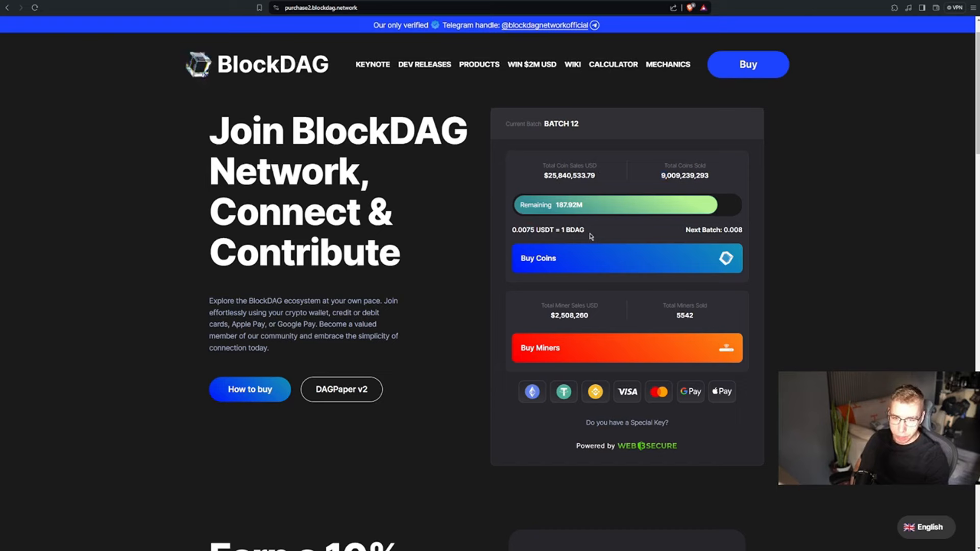
# - Scroll the Batch 12 presale page down toward the 10% referral bonus section
pyautogui.scroll(-3)
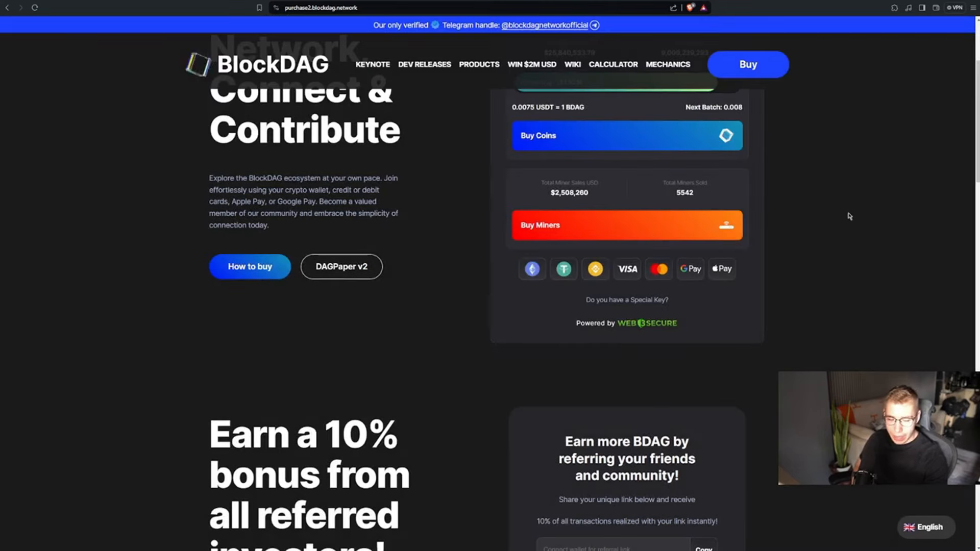
pyautogui.moveTo(834, 245)
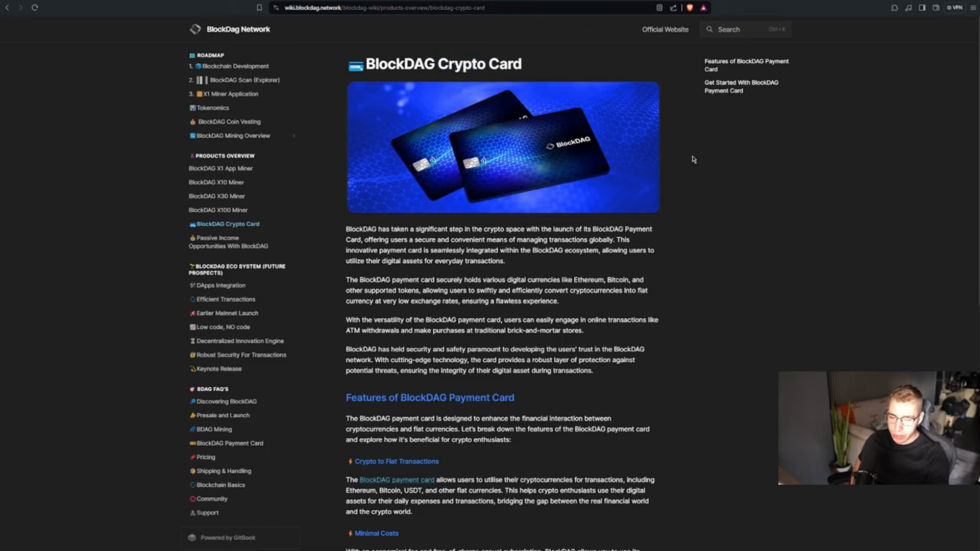
pyautogui.moveTo(789, 187)
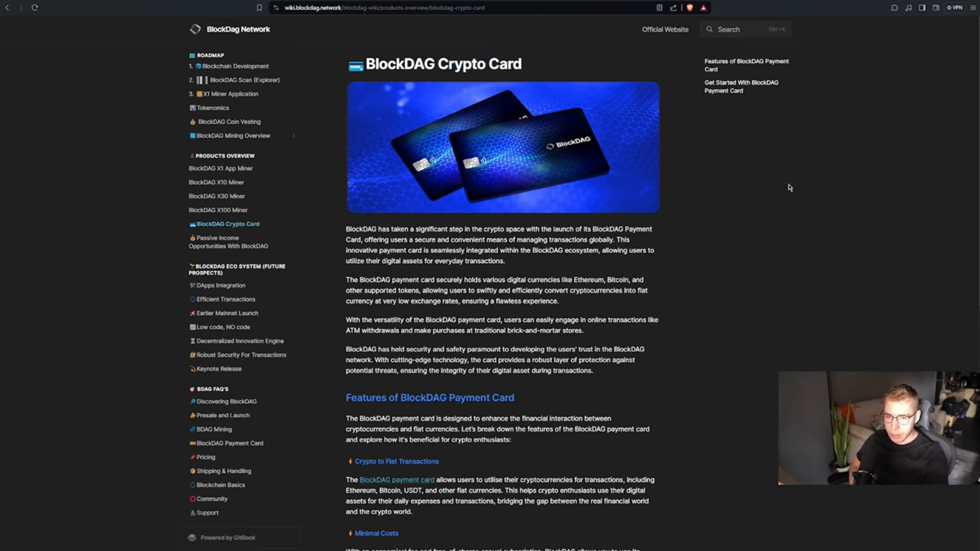
# - Scroll through the Crypto Card features to the Get Started steps
pyautogui.scroll(-3)
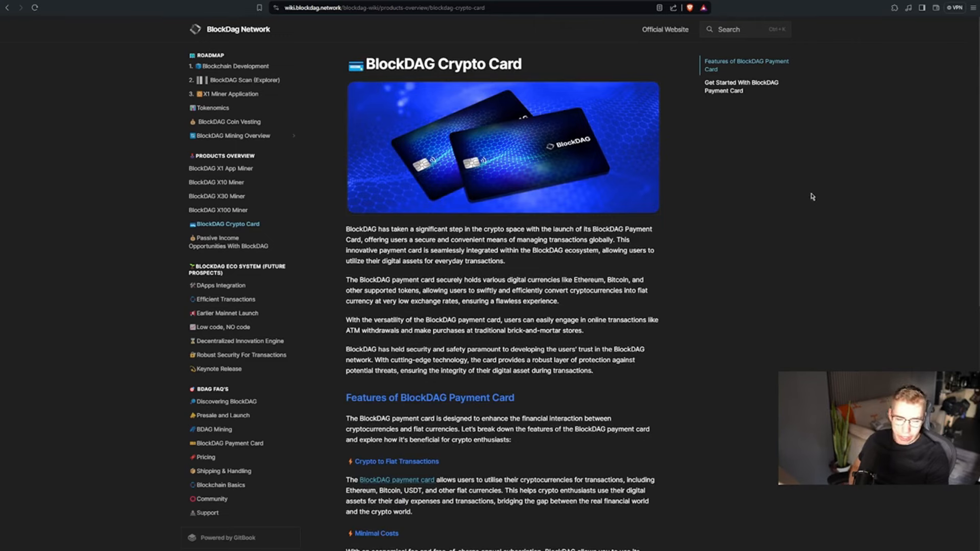
pyautogui.scroll(-3)
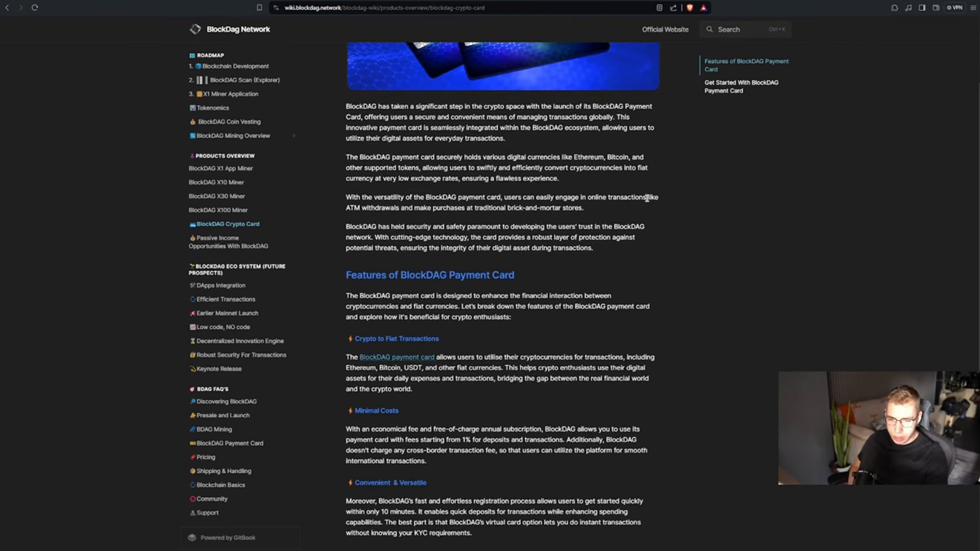
pyautogui.scroll(-3)
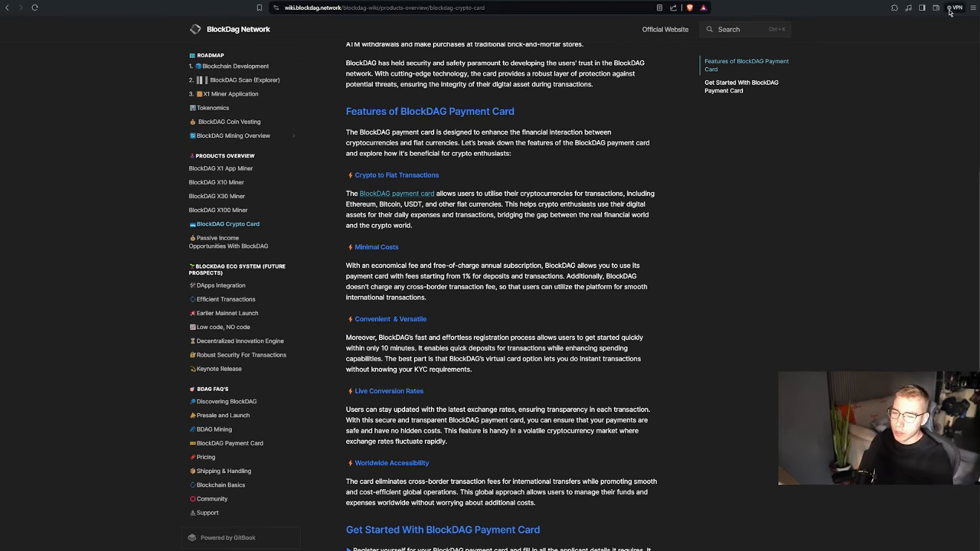
pyautogui.scroll(-3)
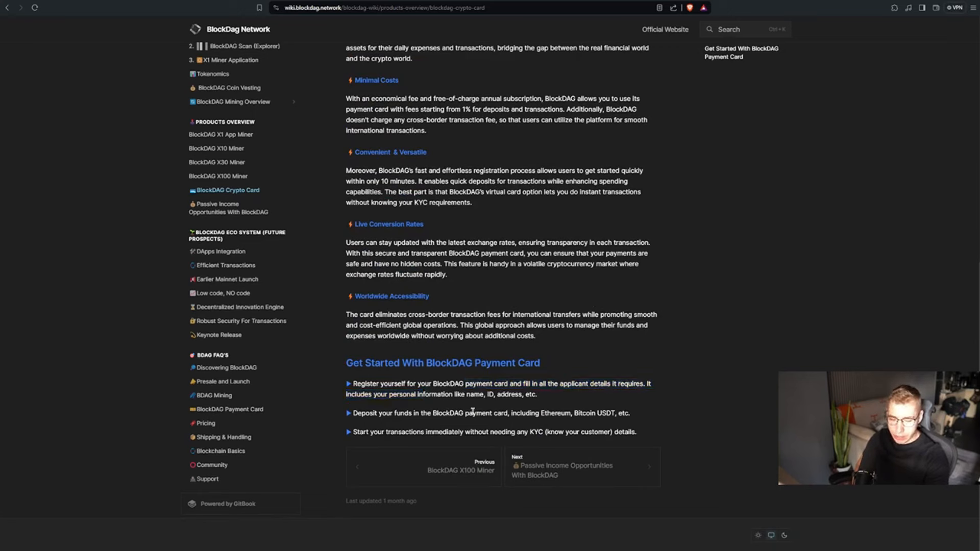
pyautogui.doubleClick(606, 412)
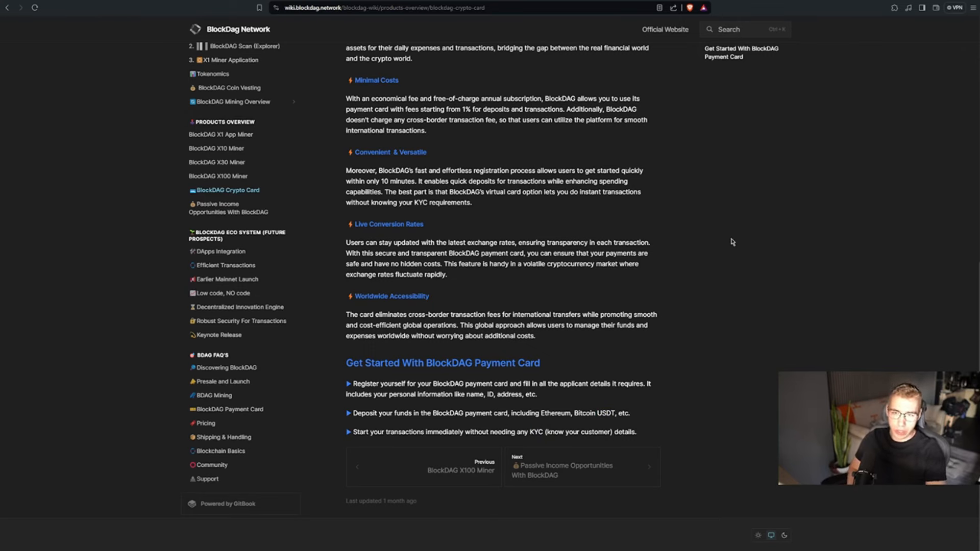
pyautogui.moveTo(673, 269)
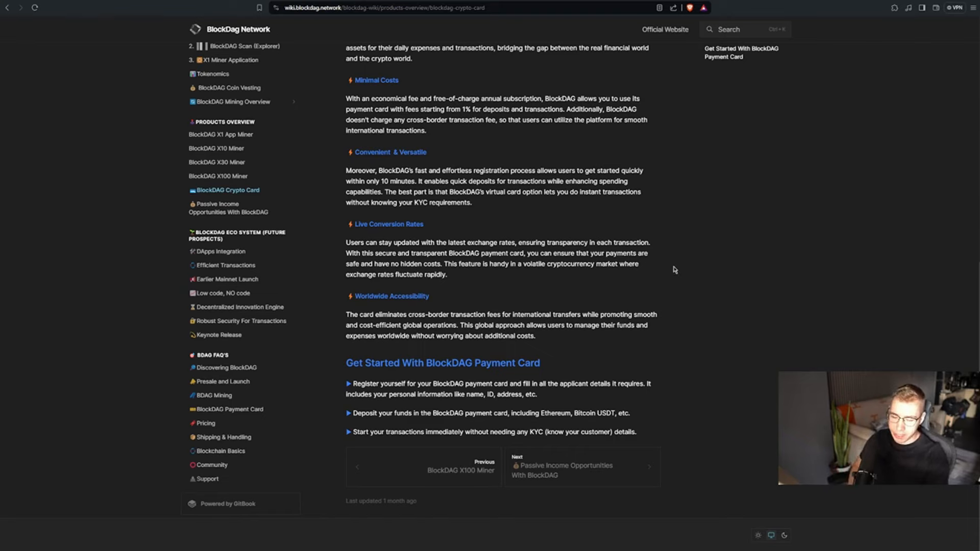
pyautogui.moveTo(761, 311)
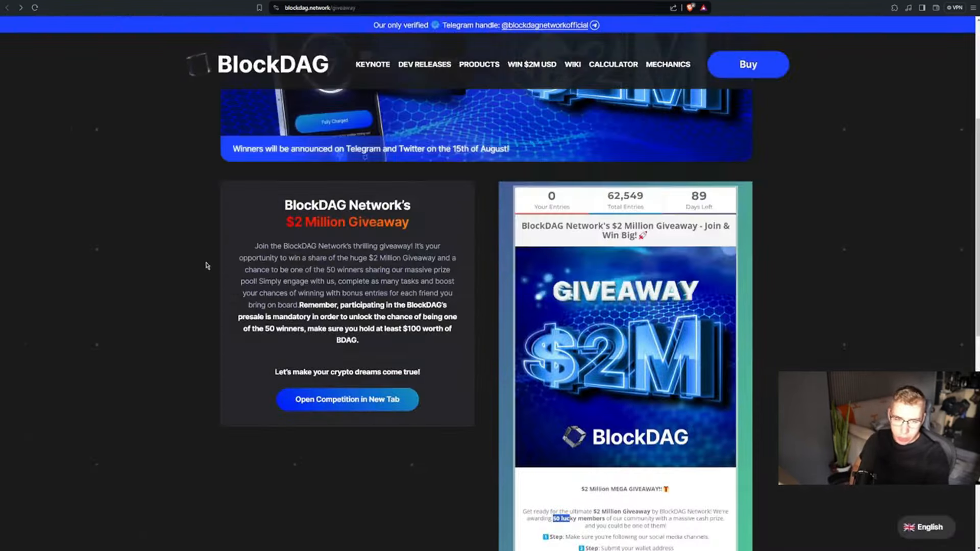
# - Scroll the giveaway page back to top and browse BlockDAG's X feed about Dev Release 29
pyautogui.scroll(3)
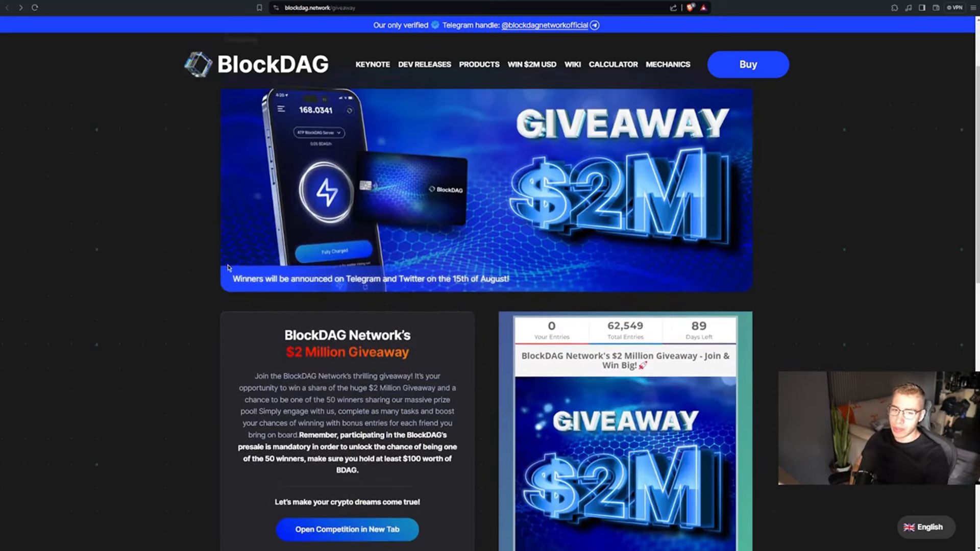
pyautogui.scroll(-3)
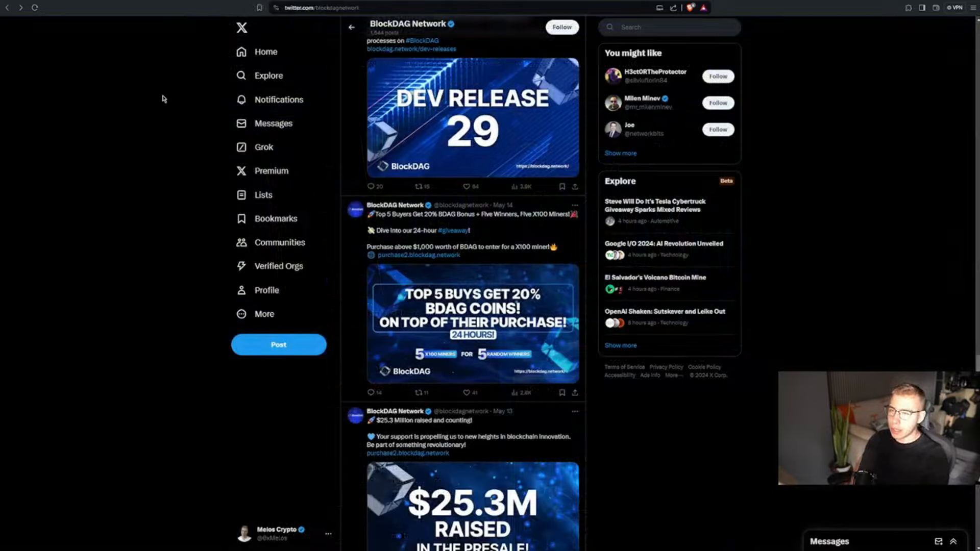
pyautogui.click(184, 12)
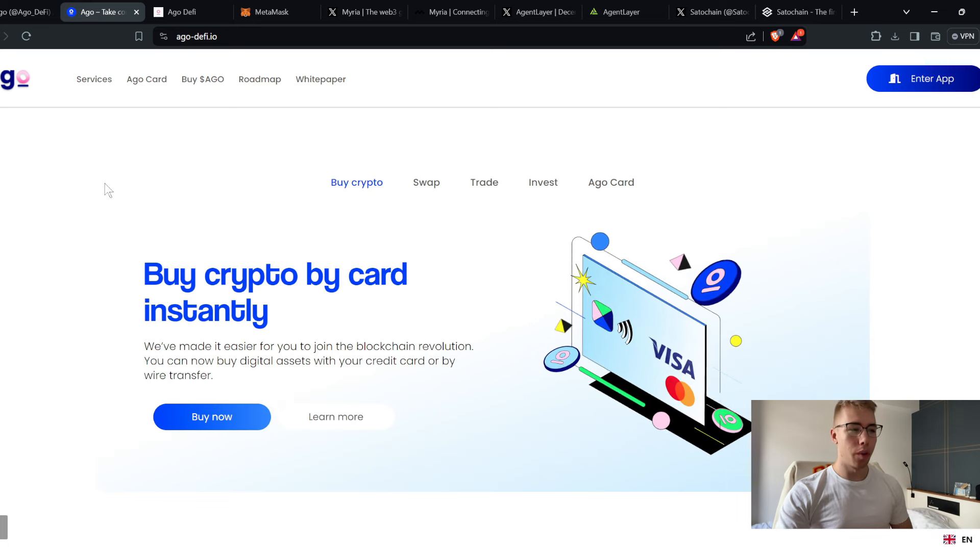
# - Scroll the Ago DeFi homepage and move the carousel to the Ago debit card slide
pyautogui.scroll(-3)
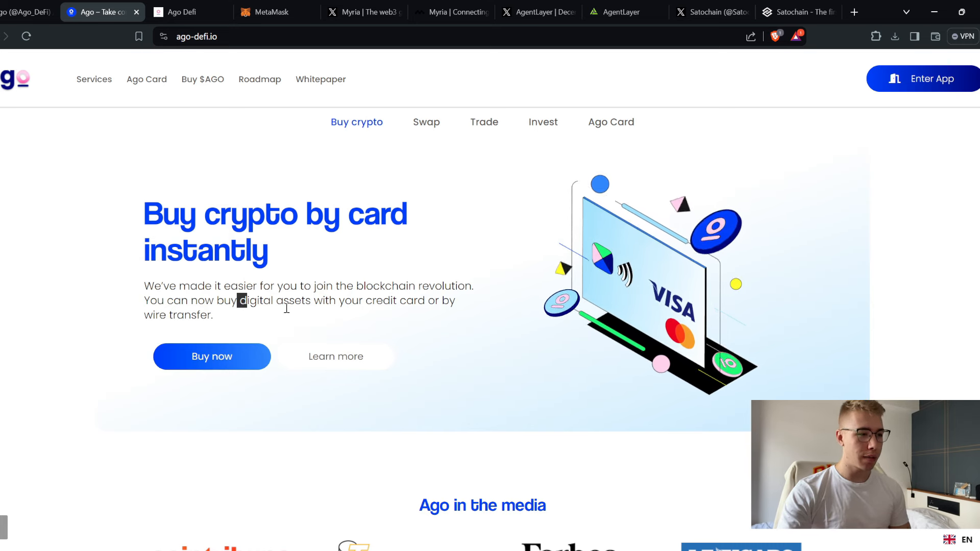
pyautogui.click(610, 122)
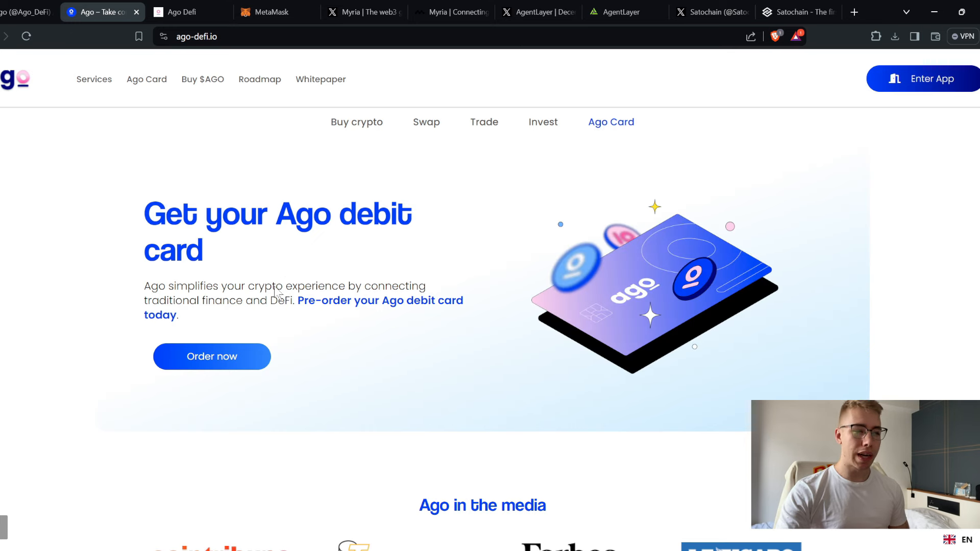
pyautogui.moveTo(267, 257)
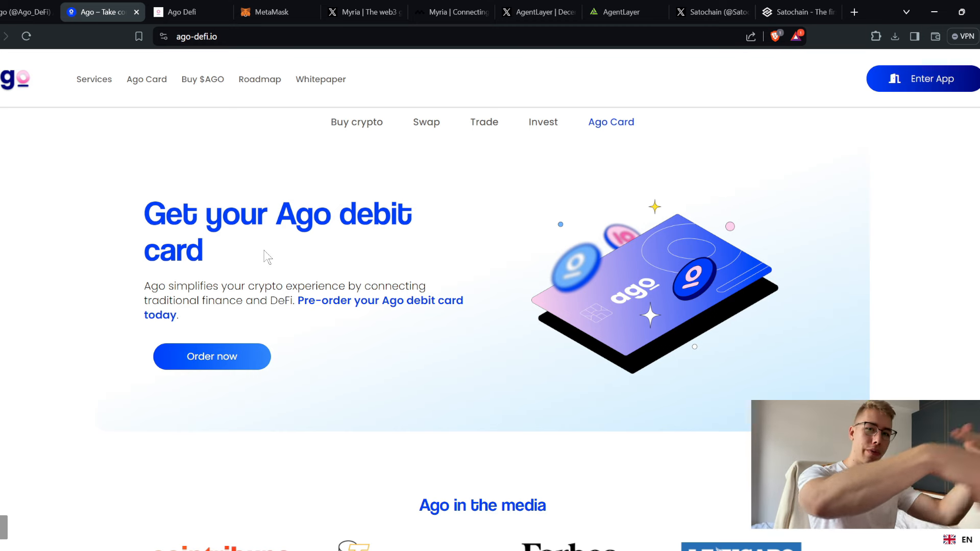
pyautogui.moveTo(298, 325)
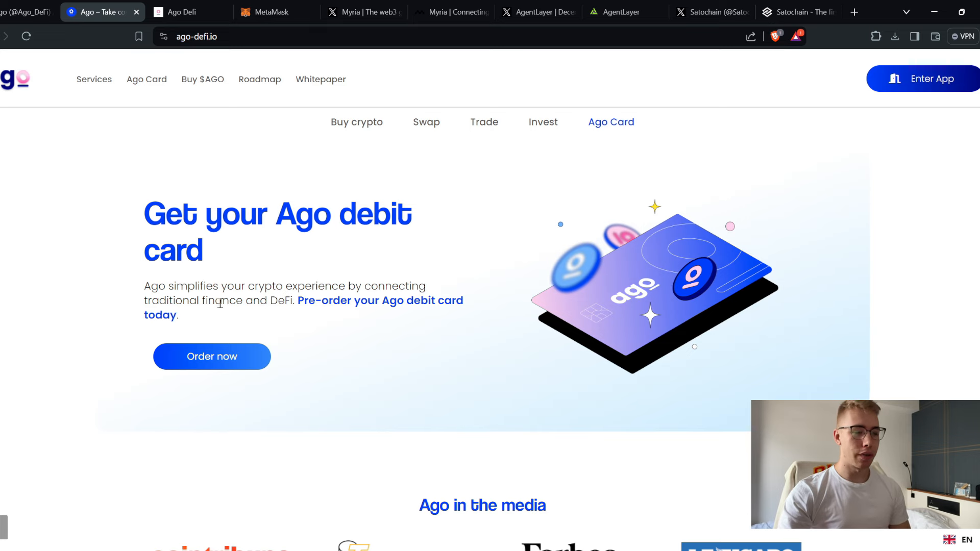
pyautogui.moveTo(365, 342)
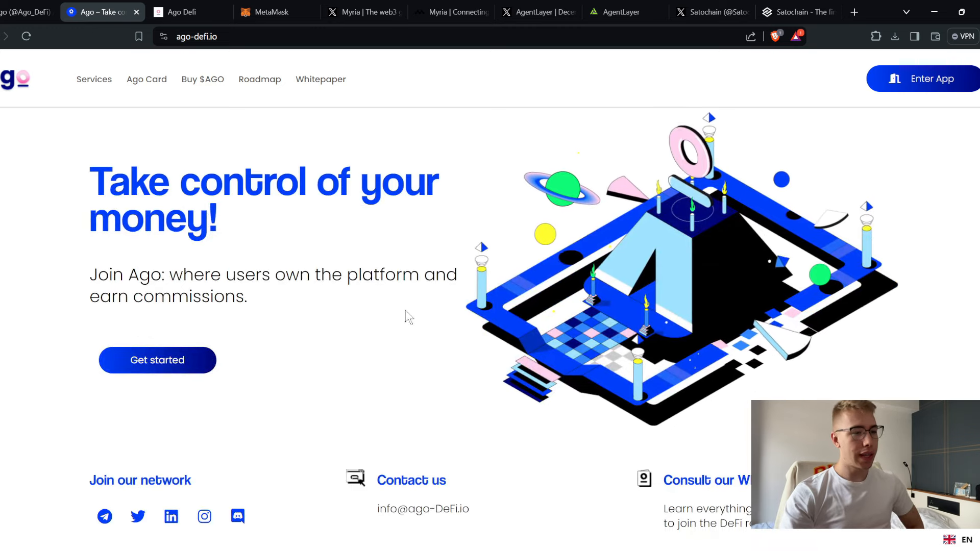
pyautogui.moveTo(292, 319)
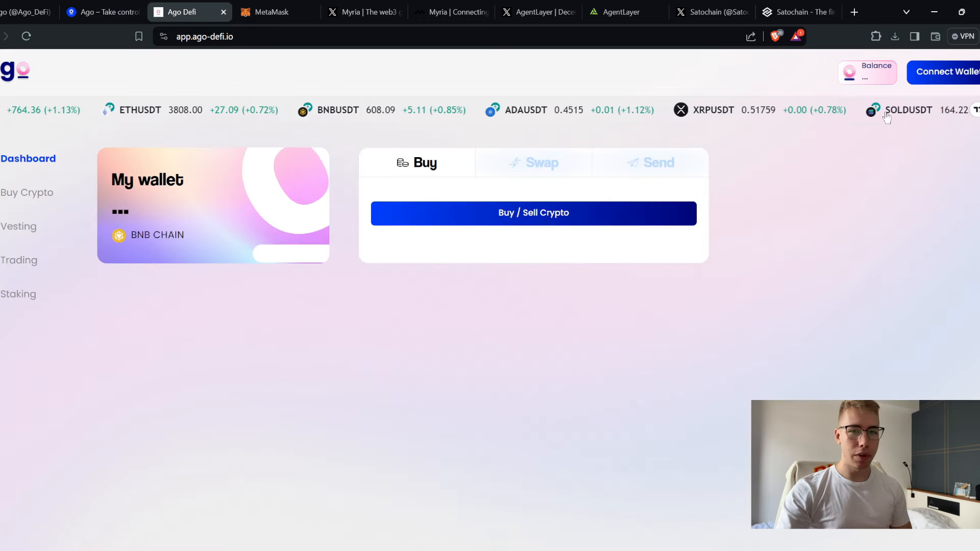
# - Connect Brave Wallet to Ago DeFi and open the Buy/Sell form's payment currency dropdown
pyautogui.click(944, 72)
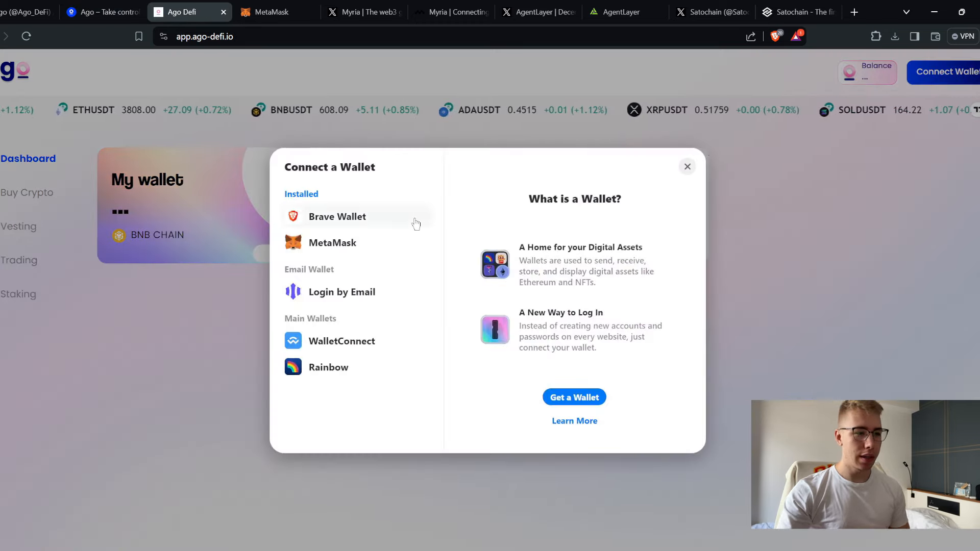
pyautogui.click(332, 242)
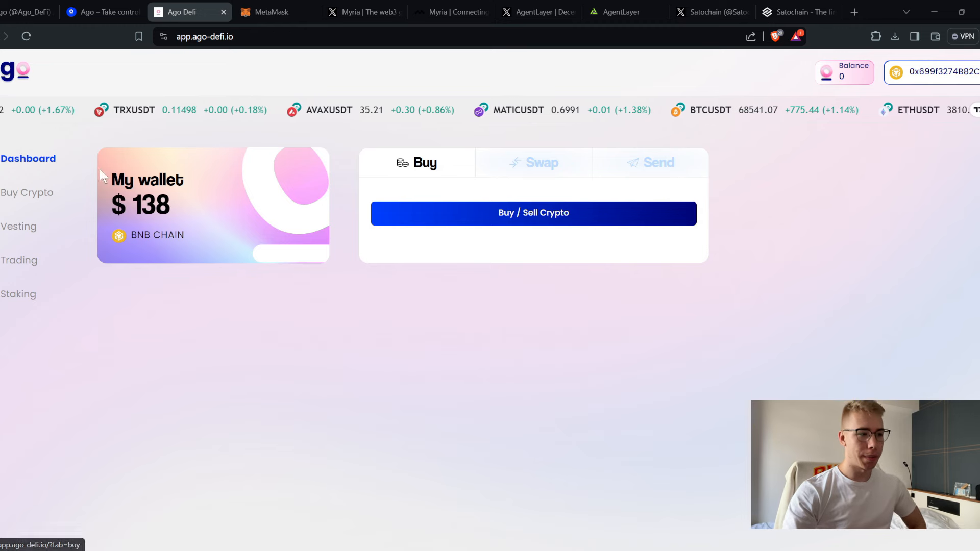
pyautogui.click(533, 212)
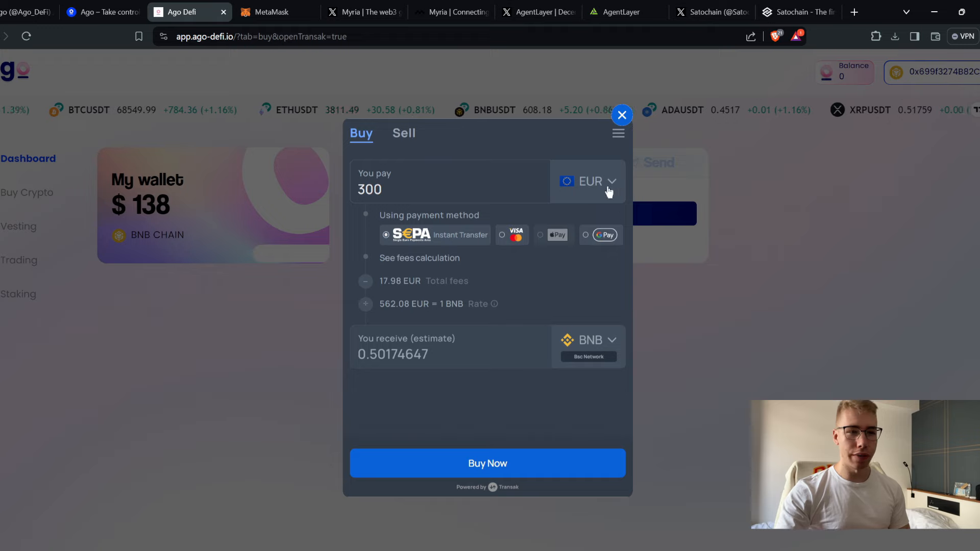
pyautogui.click(621, 115)
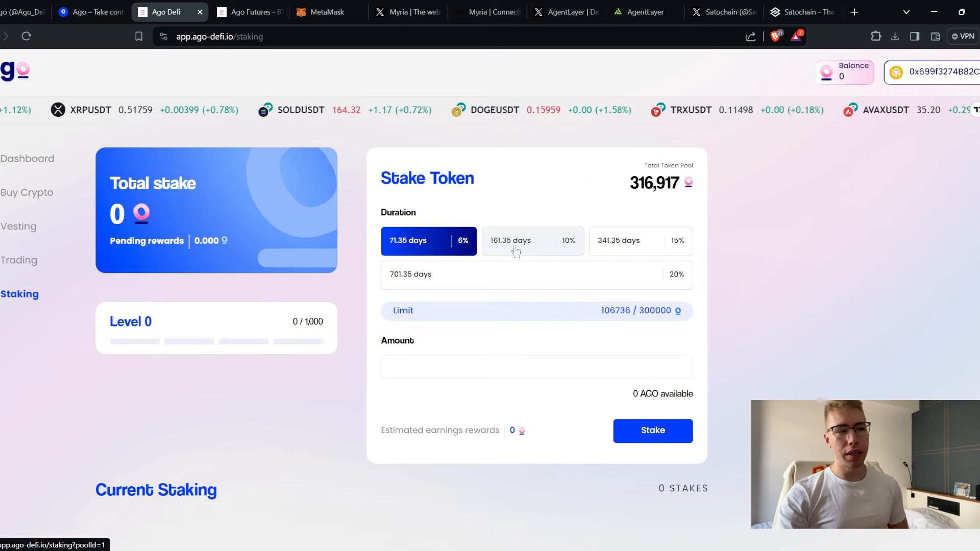
pyautogui.moveTo(306, 165)
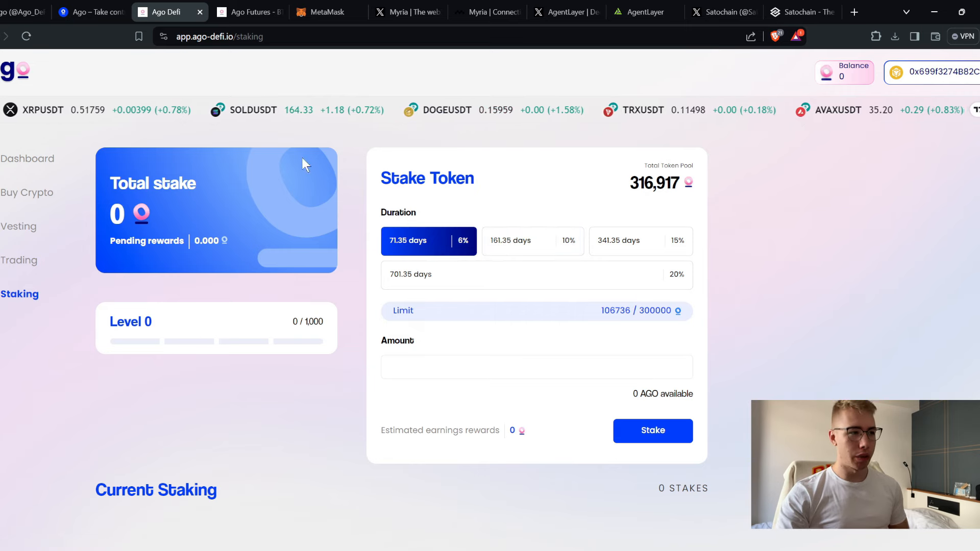
# - Switch to the Ago Futures tab with the BTCUSDT perpetual chart and order book
pyautogui.click(248, 11)
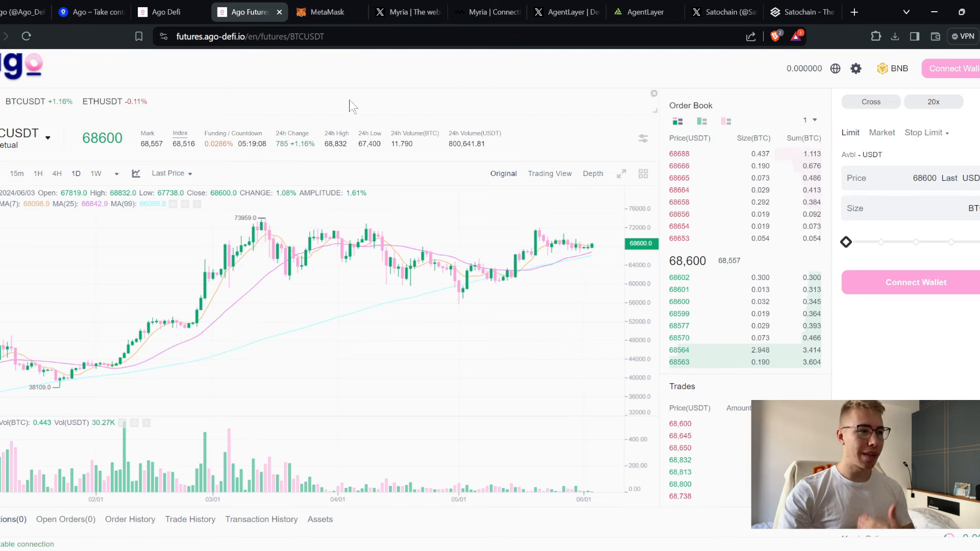
# - Scroll Ago's X feed, viewing the celebrity crypto ROI table and pinned $AGO staking post
pyautogui.click(22, 11)
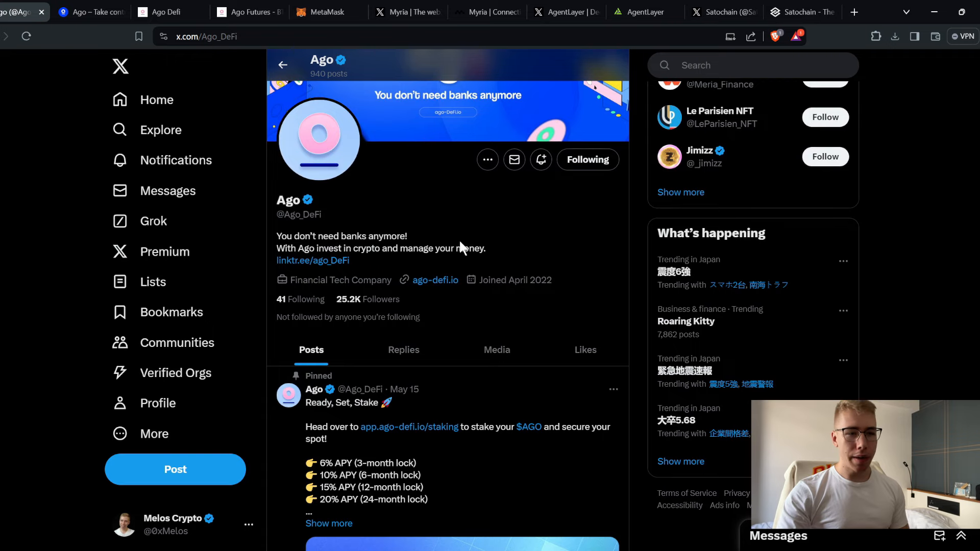
pyautogui.scroll(-3)
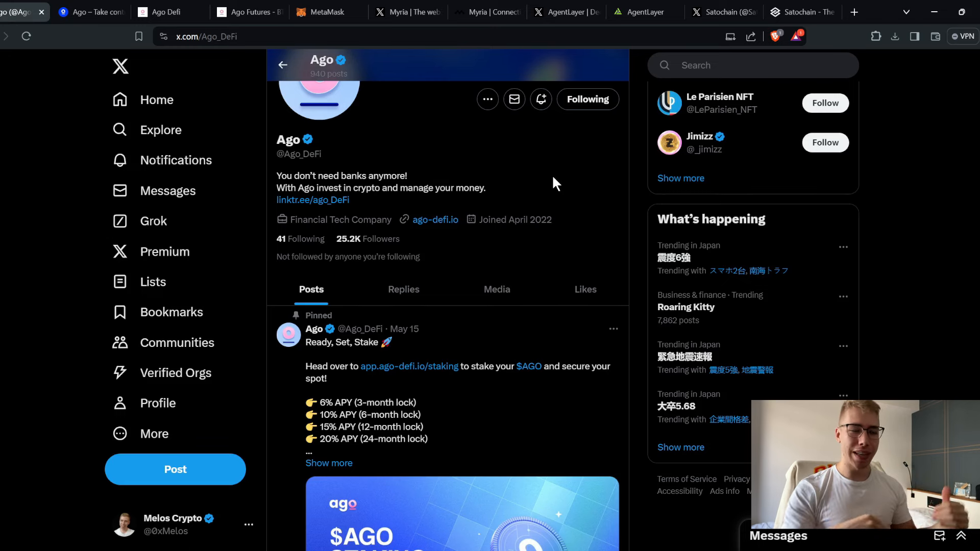
pyautogui.moveTo(513, 169)
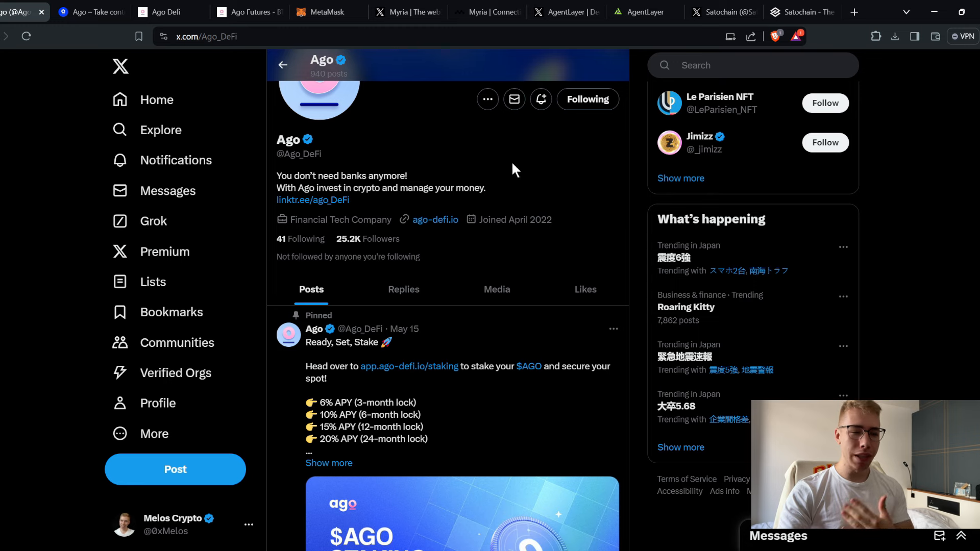
pyautogui.scroll(-3)
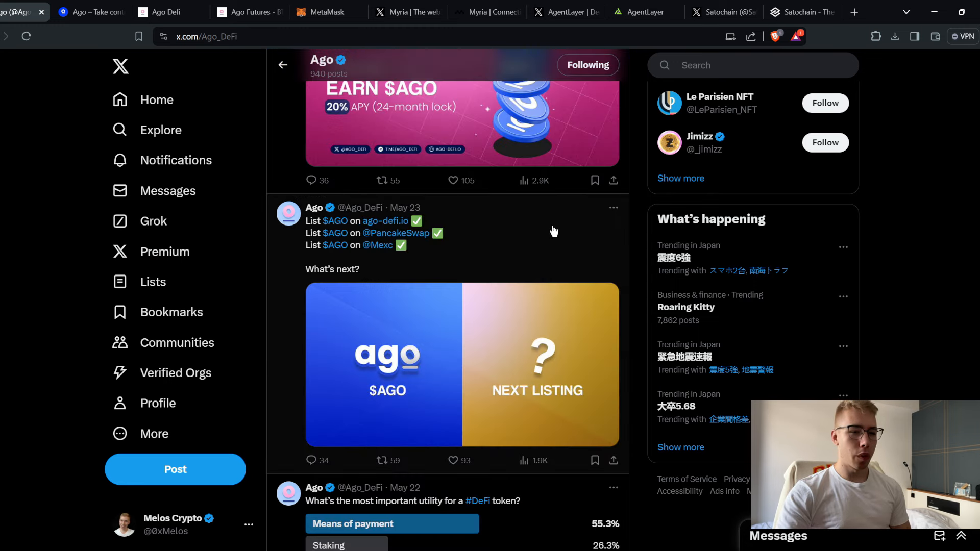
pyautogui.moveTo(458, 261)
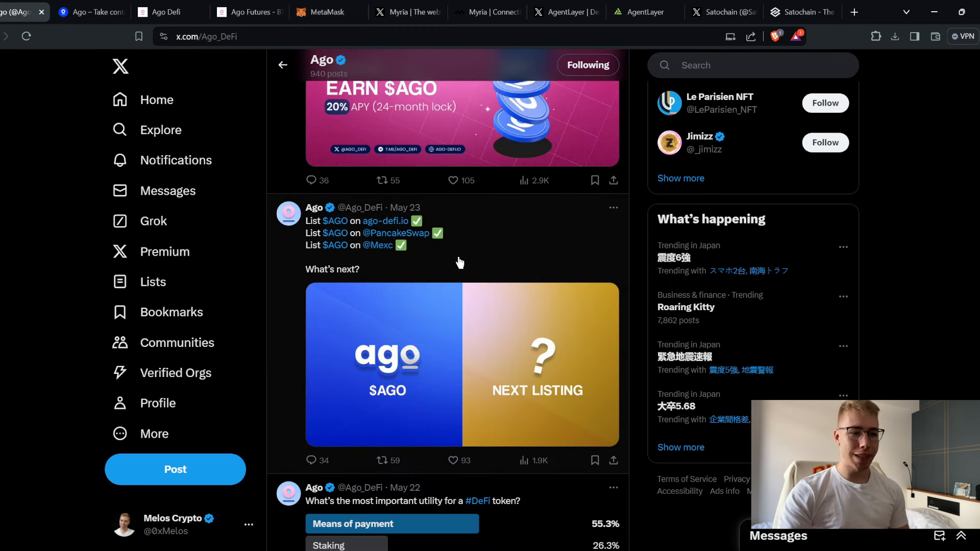
pyautogui.scroll(3)
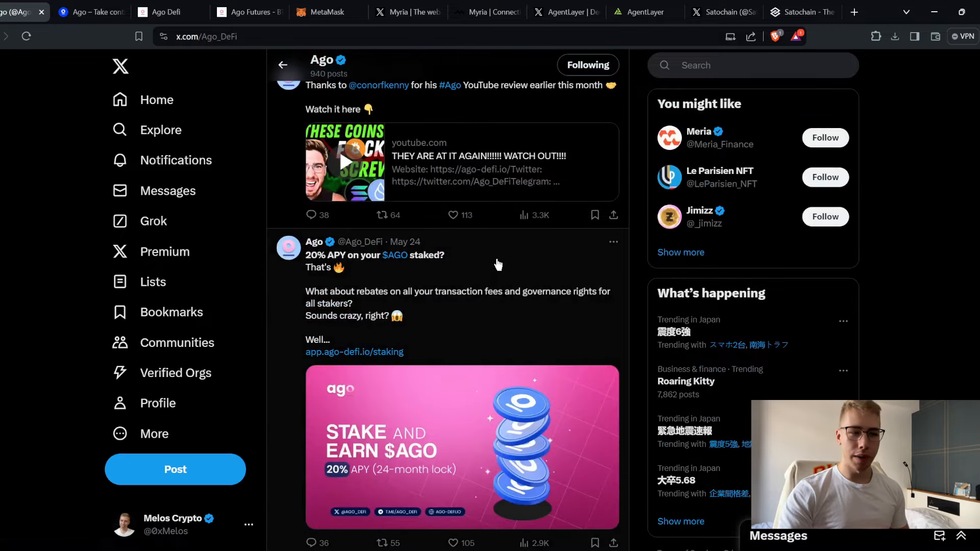
pyautogui.scroll(-3)
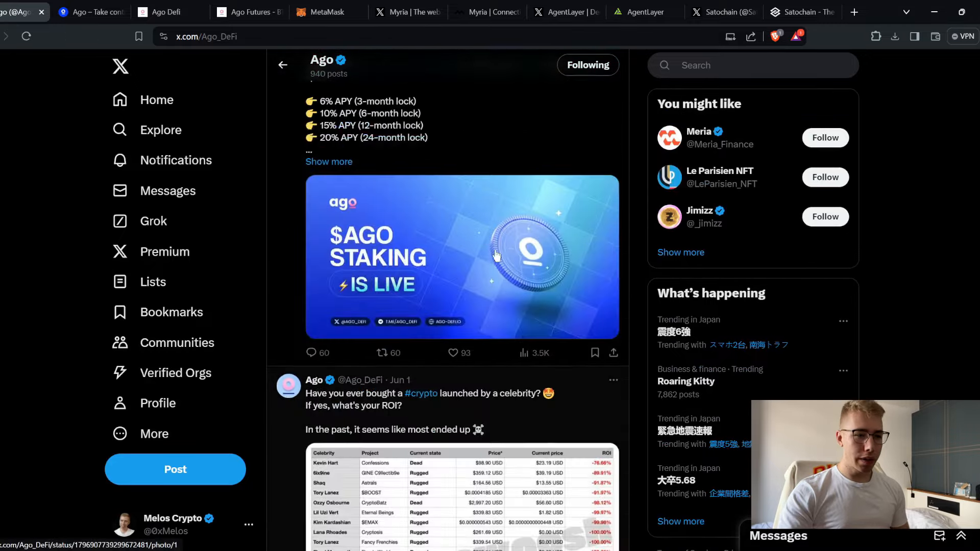
pyautogui.scroll(-3)
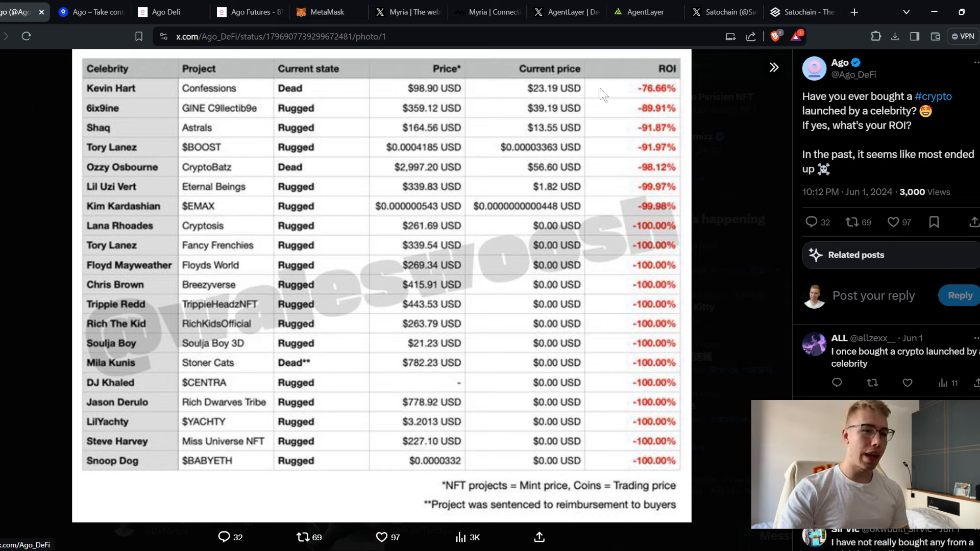
pyautogui.moveTo(484, 87)
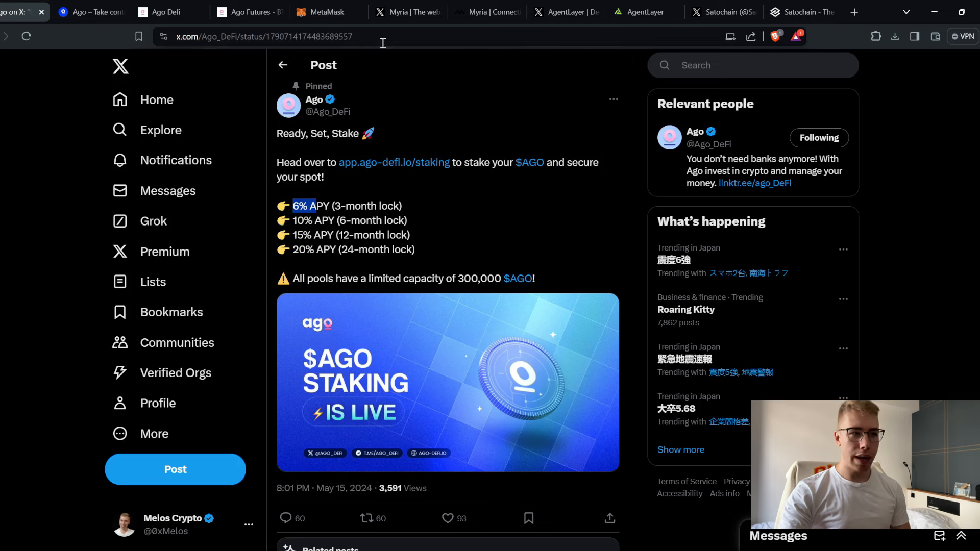
pyautogui.click(264, 36)
pyautogui.write('coinmarketcap.com/currencies/tokenfi/')
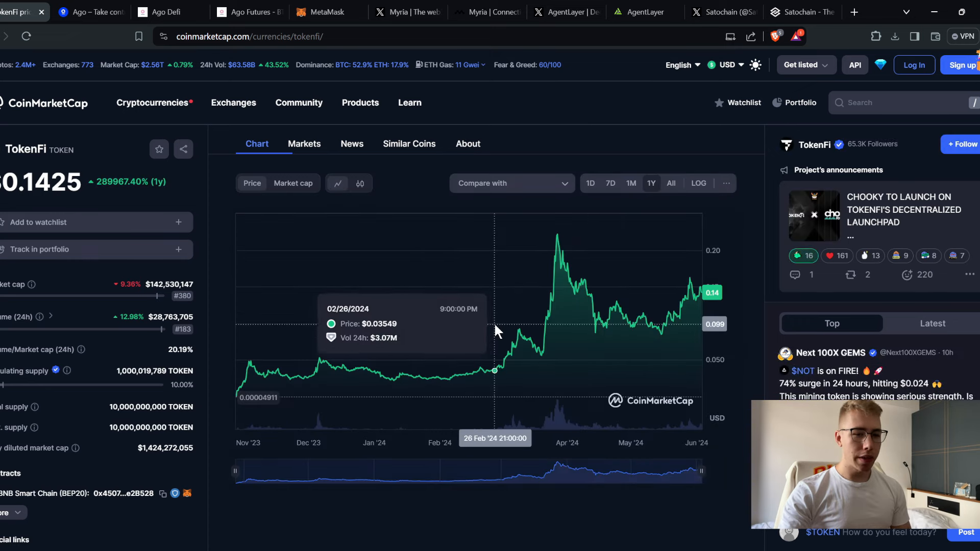
pyautogui.moveTo(498, 329)
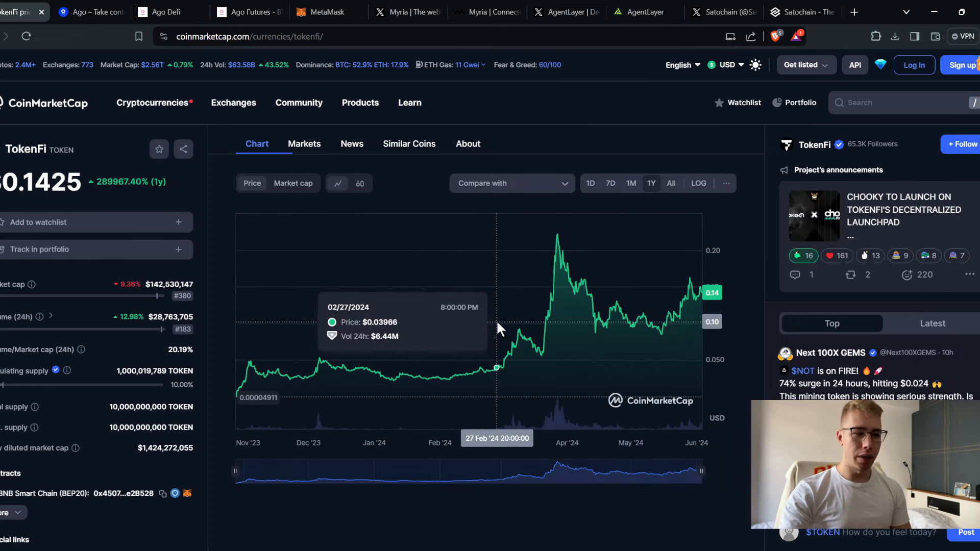
# - Scroll TokenFi's CoinMarketCap page to inspect the 1Y price and volume chart
pyautogui.scroll(-3)
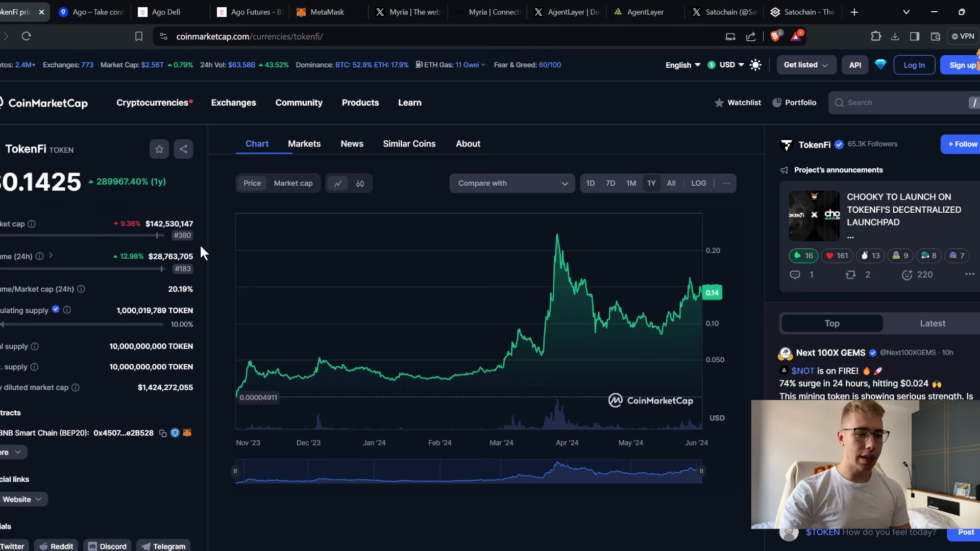
pyautogui.moveTo(206, 265)
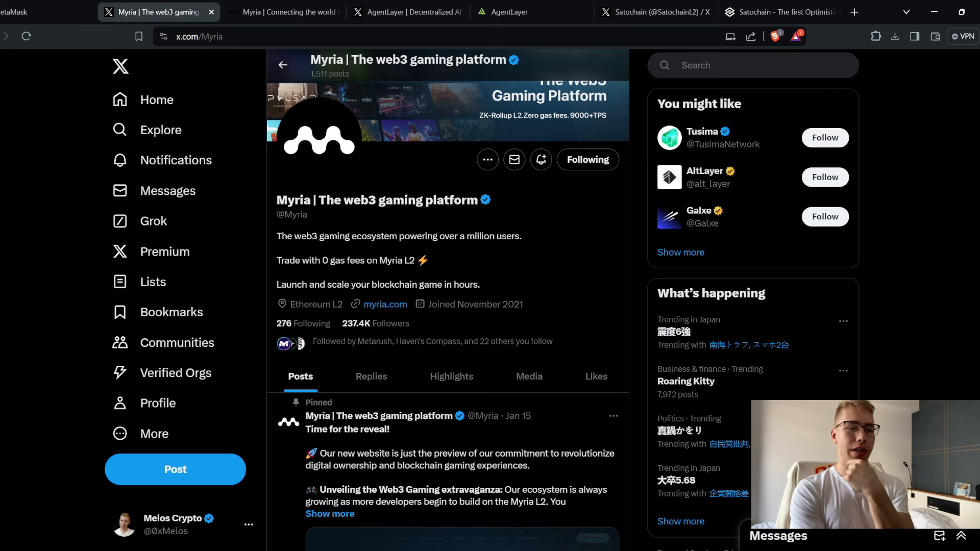
# - On myria.com, open Buy a MYRIA Node and select the roughly $6400 license price
pyautogui.click(283, 12)
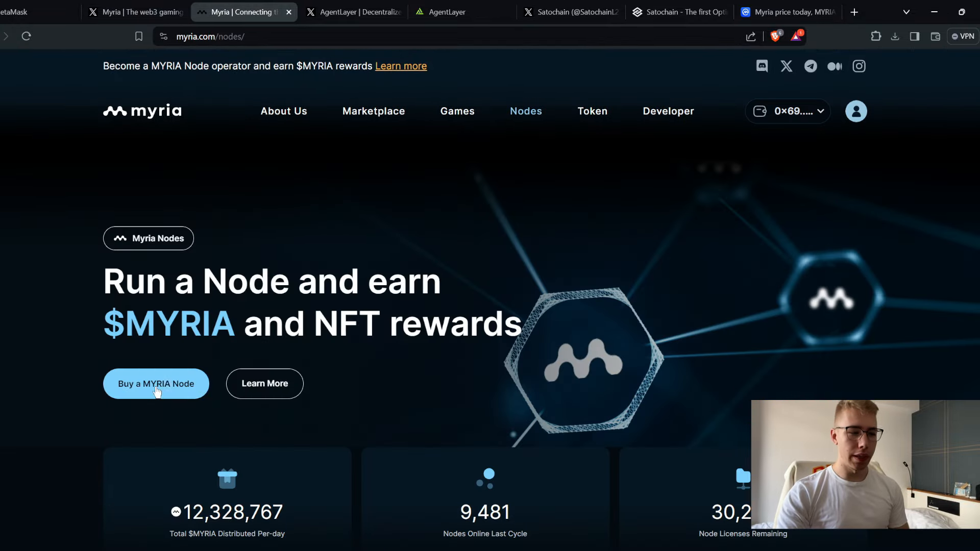
pyautogui.click(155, 383)
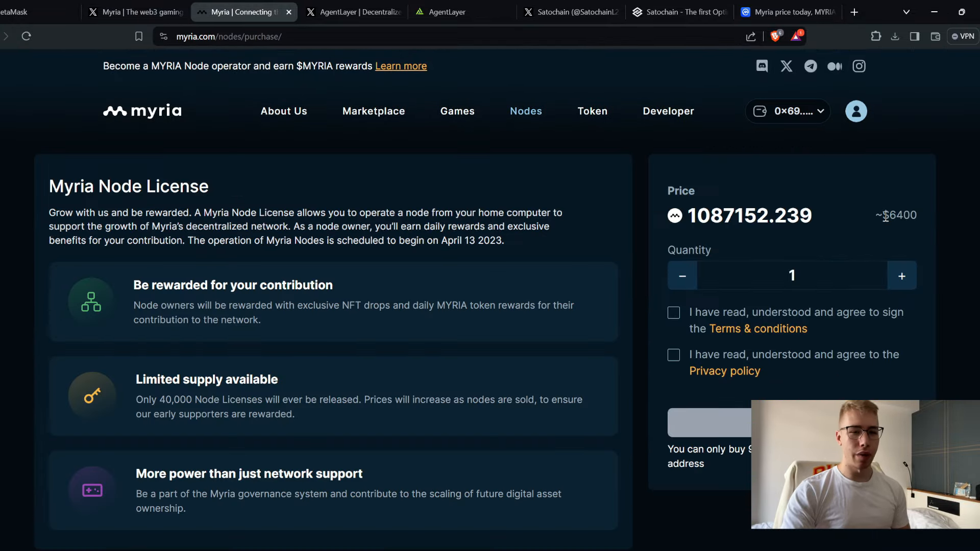
pyautogui.doubleClick(898, 214)
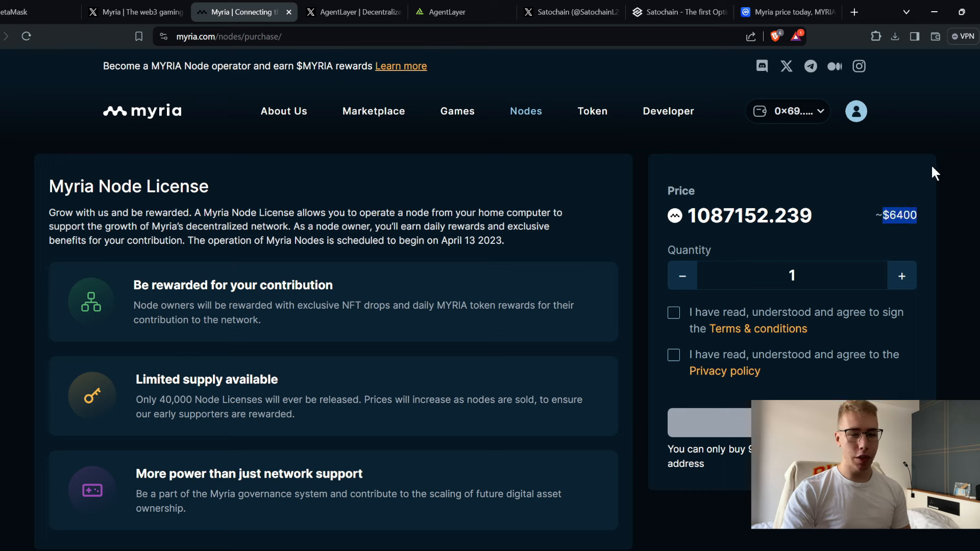
pyautogui.moveTo(918, 178)
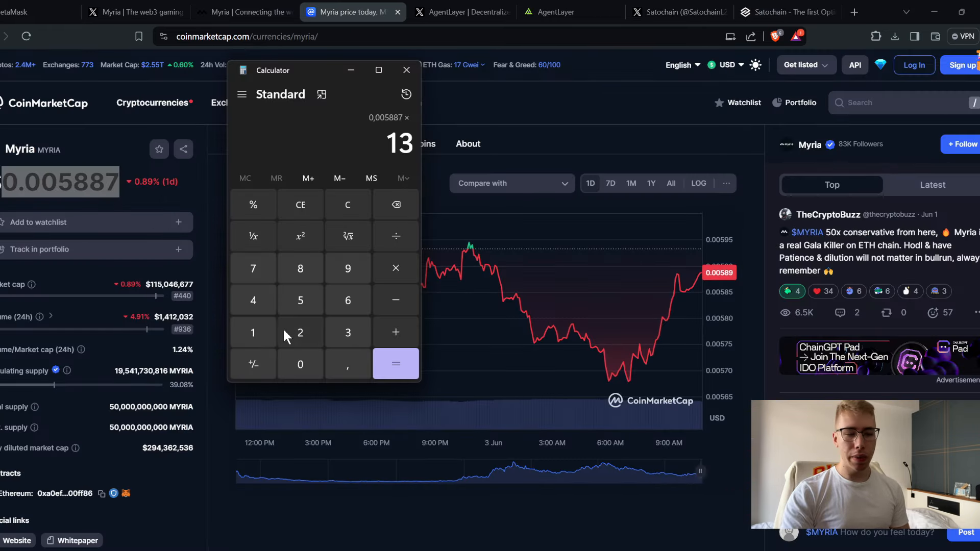
pyautogui.click(394, 364)
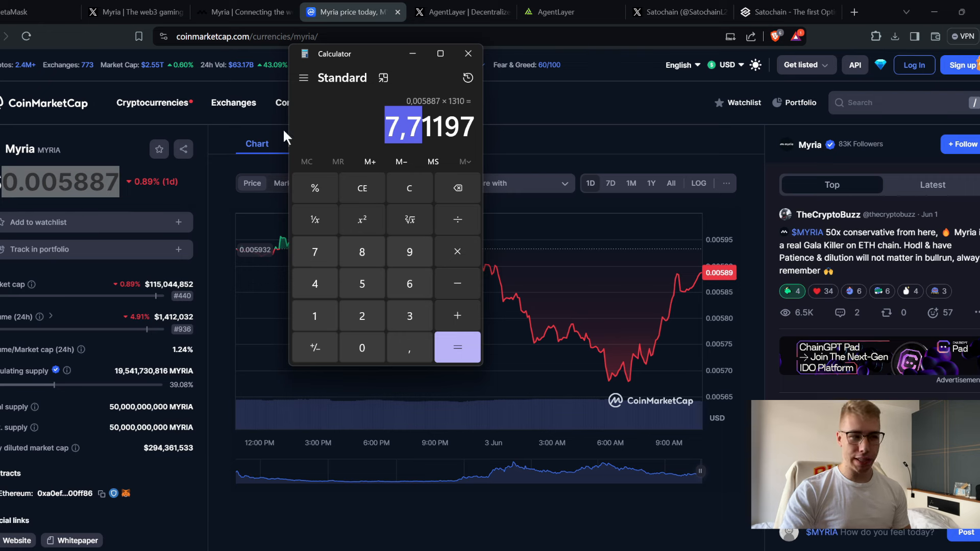
pyautogui.moveTo(353, 141)
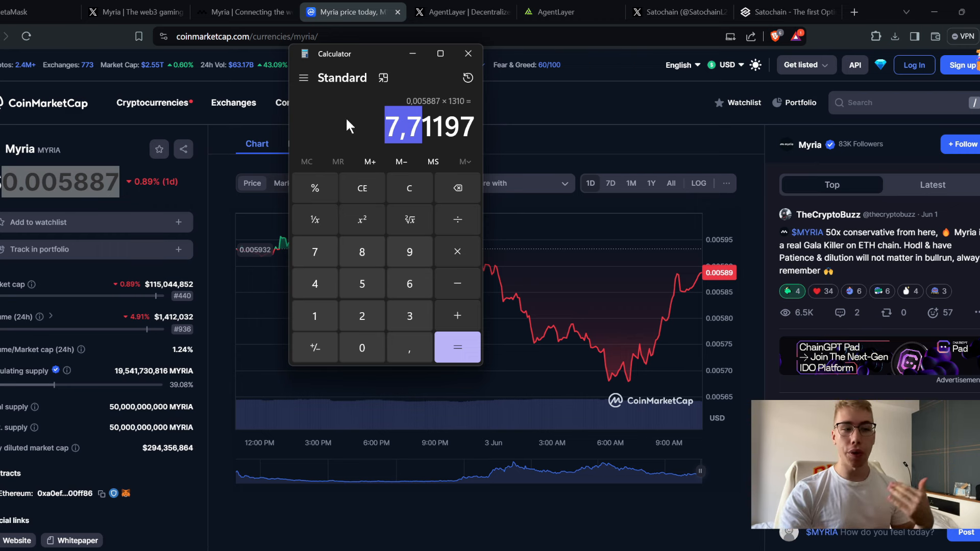
pyautogui.moveTo(342, 119)
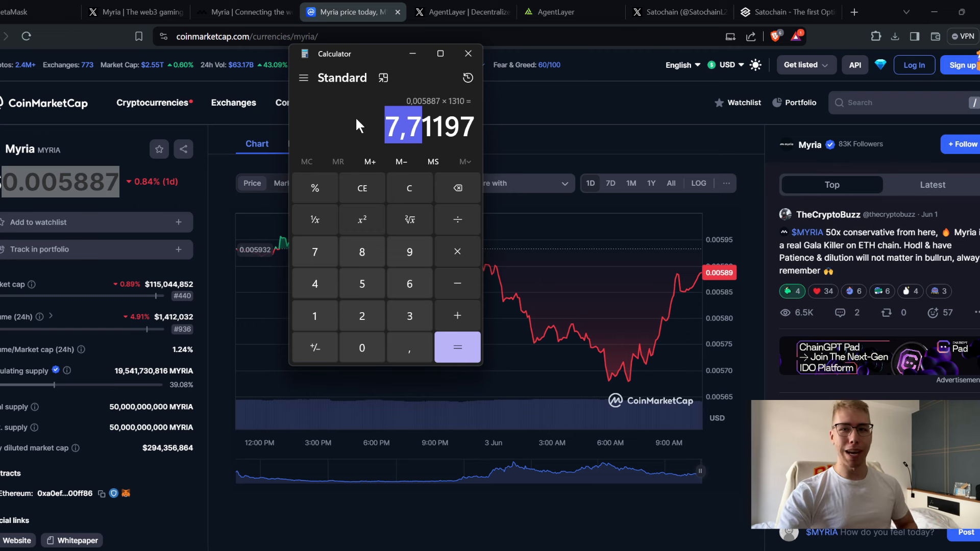
pyautogui.moveTo(468, 53)
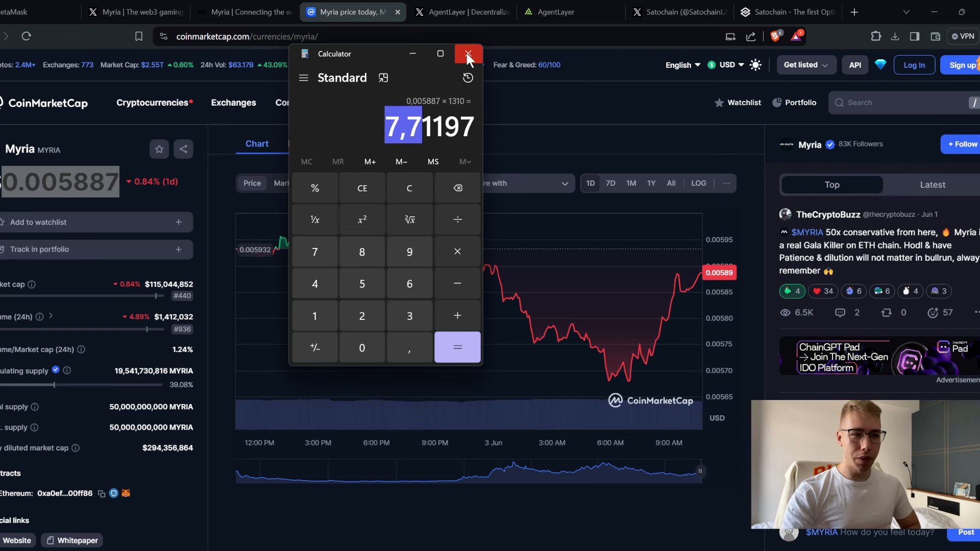
# - Close Windows Calculator after reading 0.005887 × 1310 ≈ 7.71
pyautogui.click(468, 53)
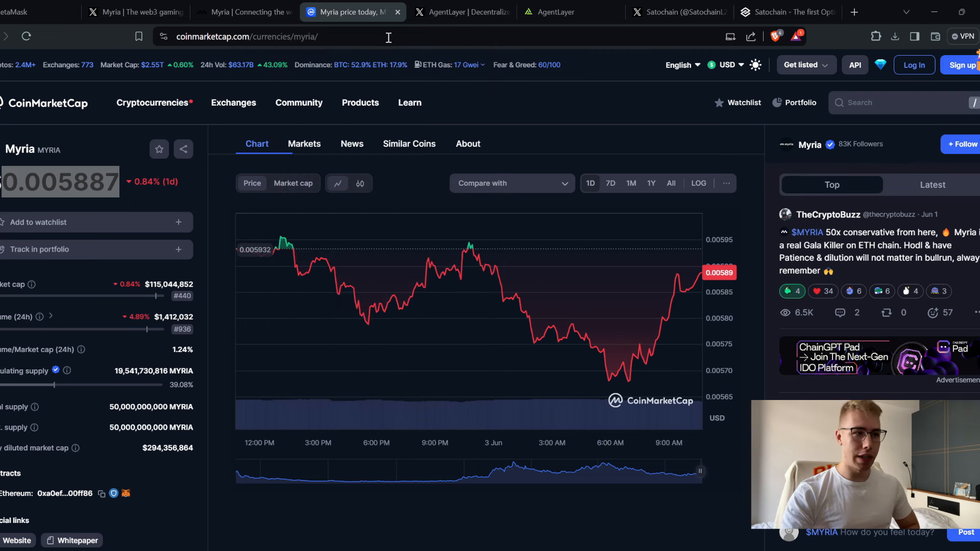
pyautogui.moveTo(244, 12)
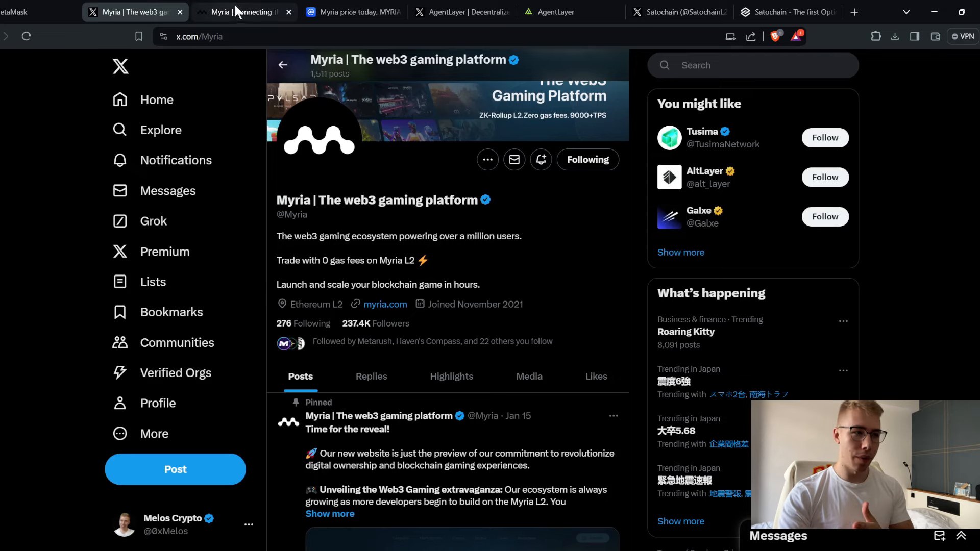
# - View Myria's Nodes dashboard: 3 licenses, 1 node online, and the referral invite link
pyautogui.click(243, 12)
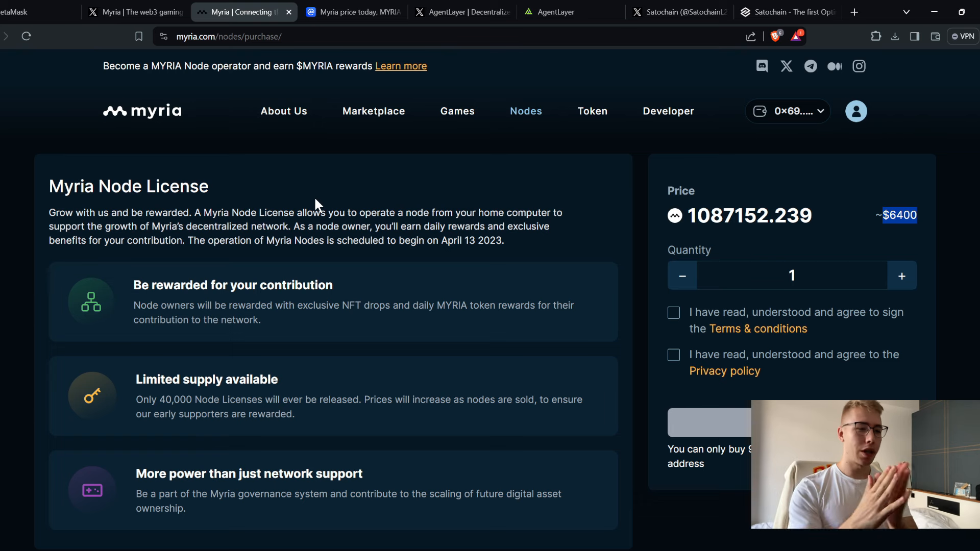
pyautogui.moveTo(768, 147)
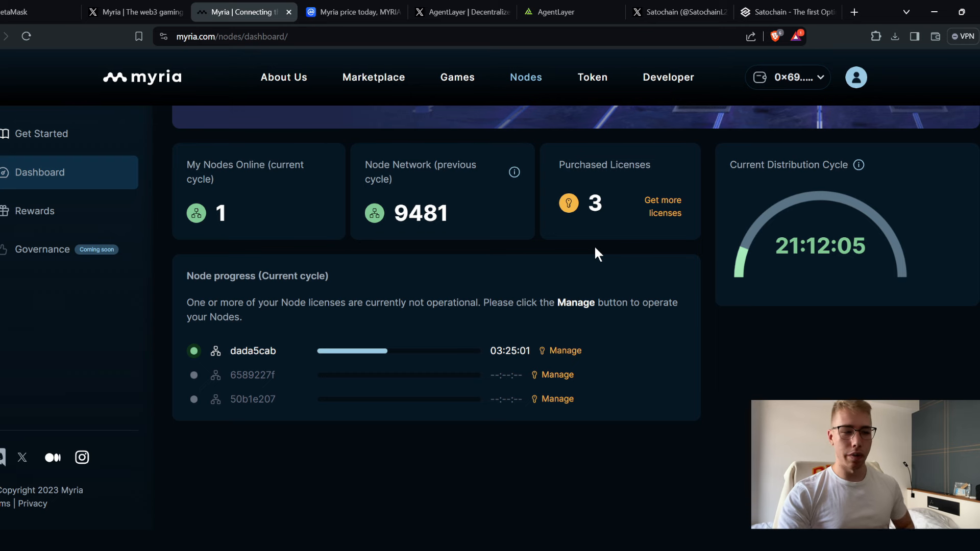
pyautogui.moveTo(400, 332)
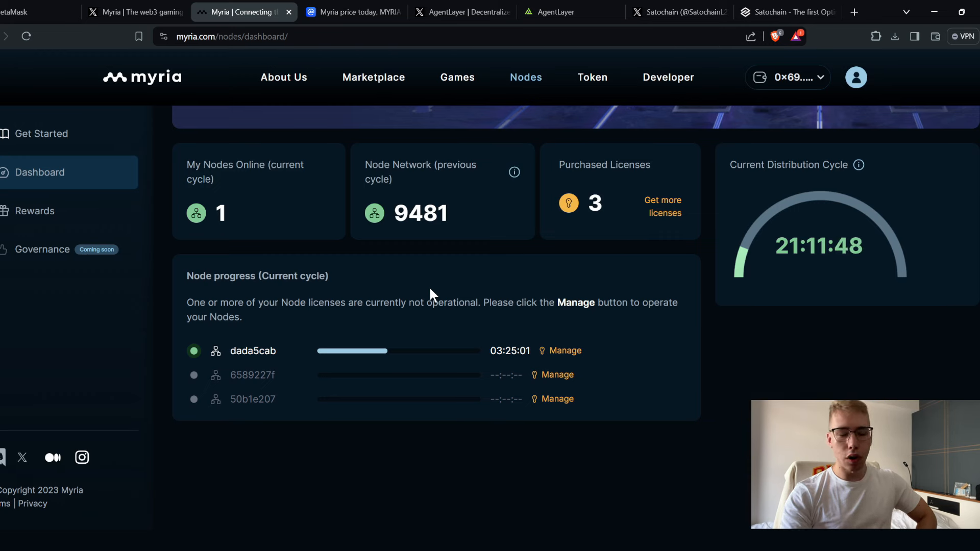
pyautogui.moveTo(437, 278)
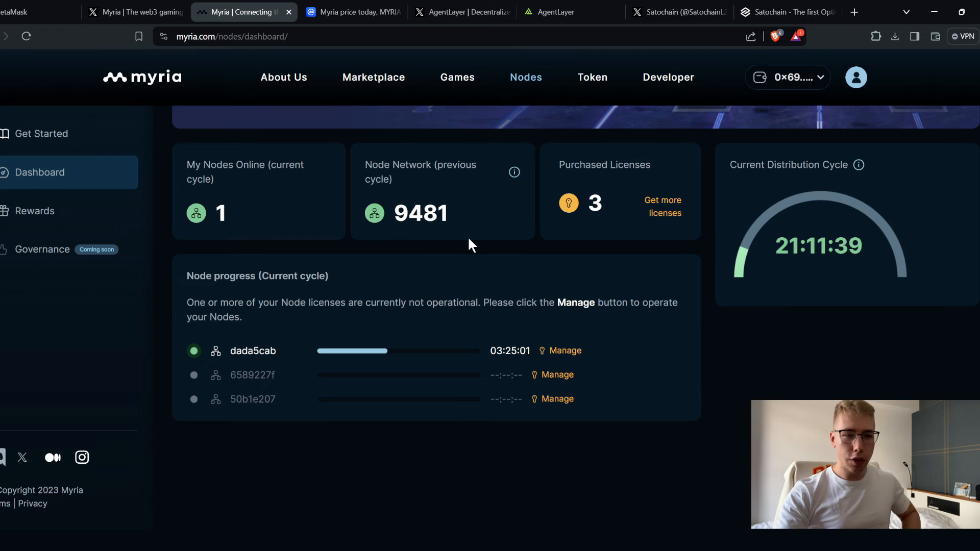
pyautogui.scroll(-3)
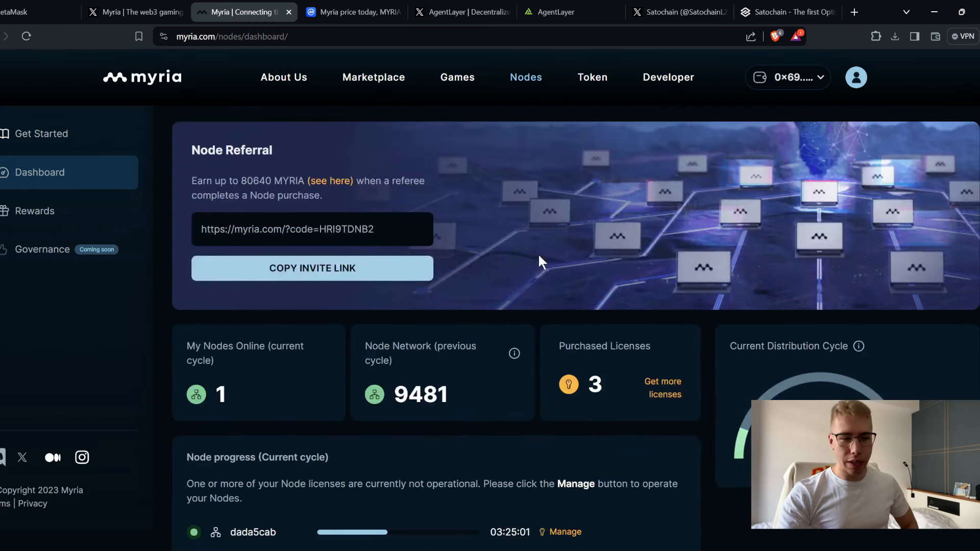
pyautogui.moveTo(505, 302)
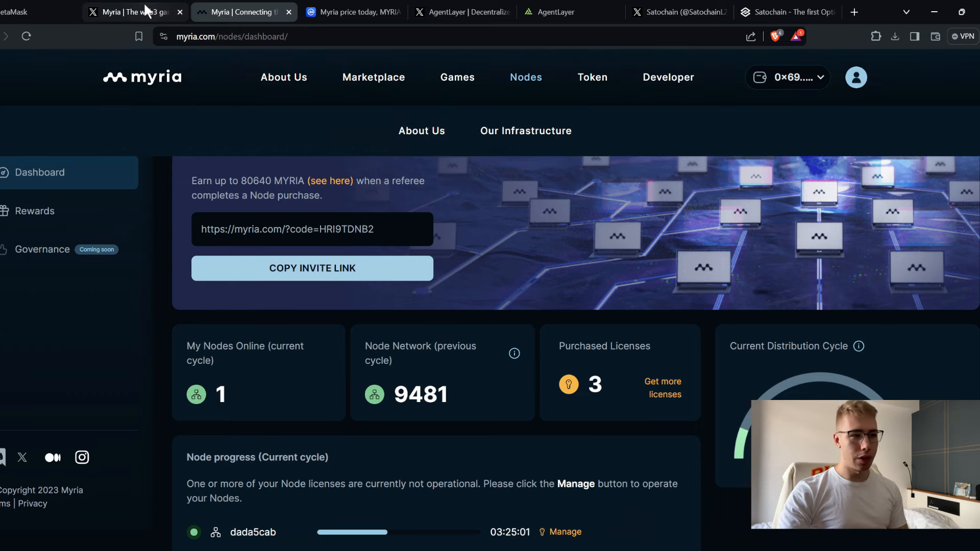
# - Highlight the '0 gas fees' claim in Myria's X profile bio
pyautogui.click(240, 12)
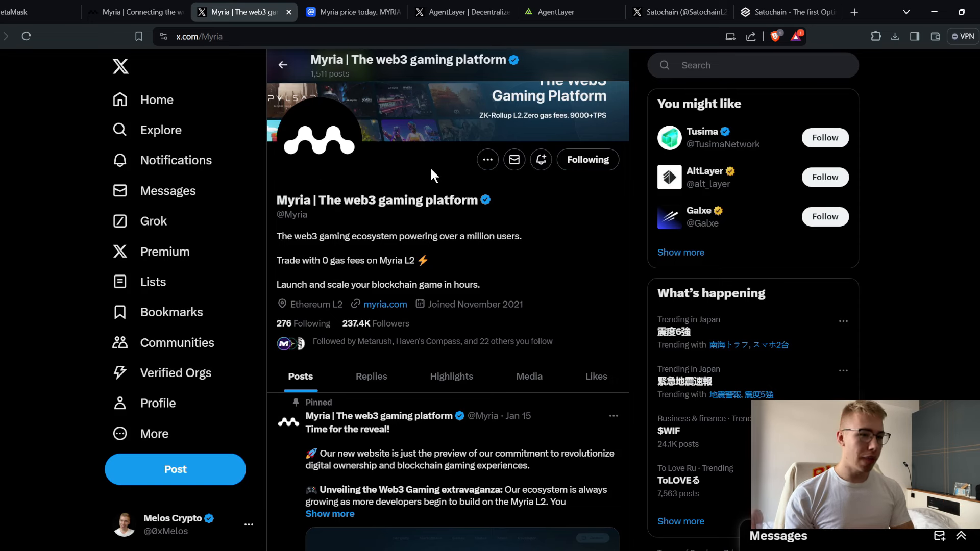
pyautogui.moveTo(456, 252)
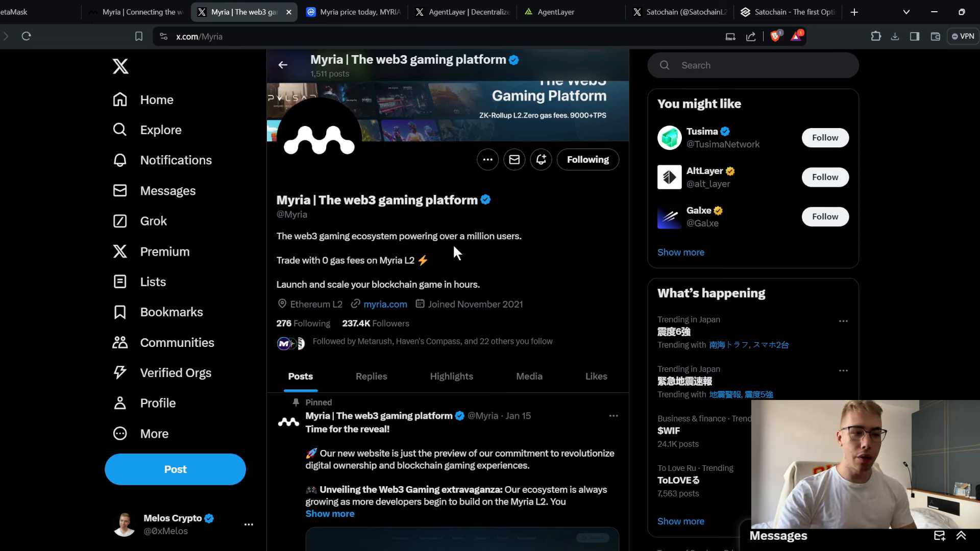
pyautogui.moveTo(581, 255)
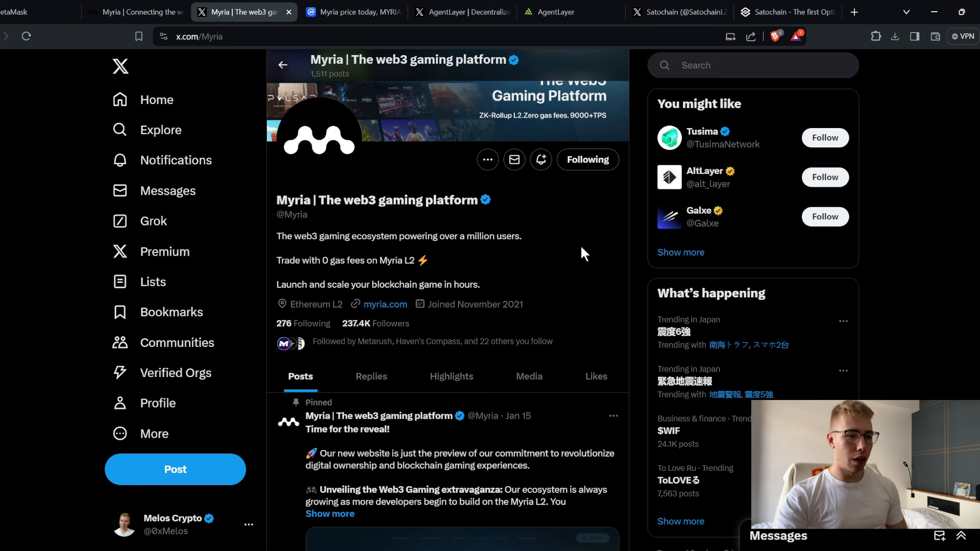
pyautogui.doubleClick(334, 261)
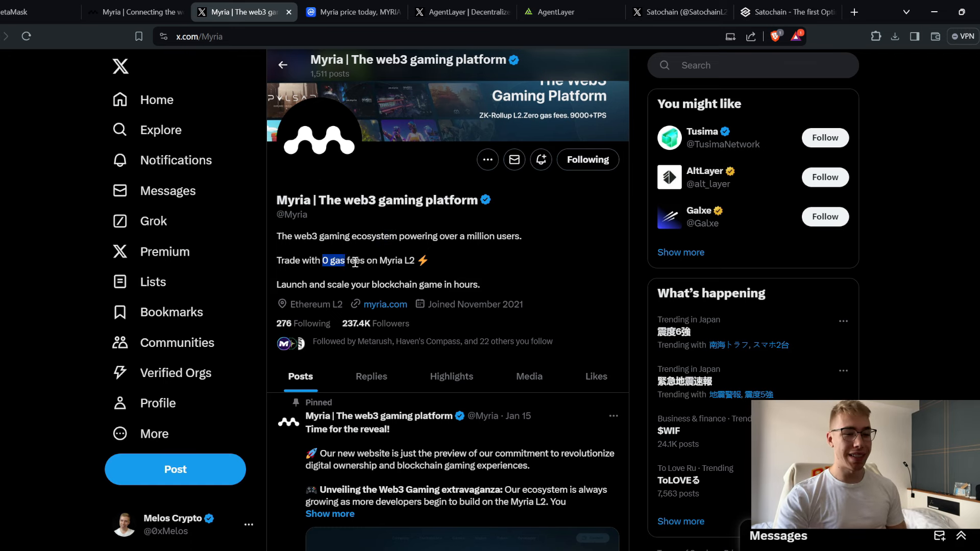
pyautogui.scroll(-3)
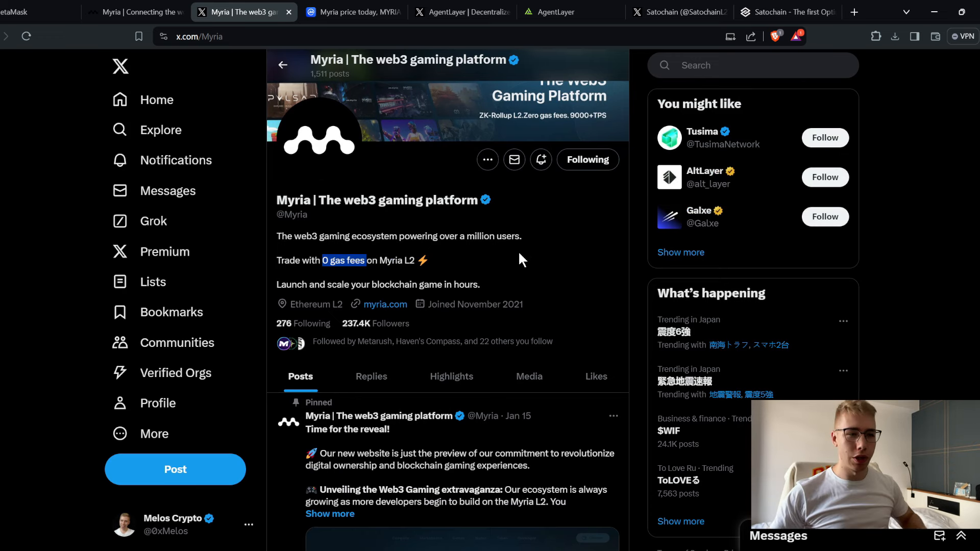
pyautogui.moveTo(531, 274)
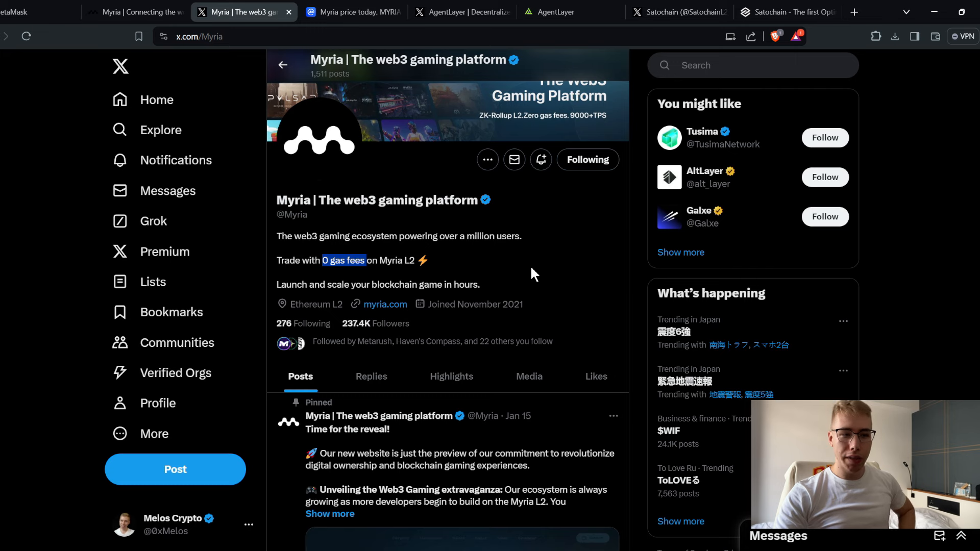
pyautogui.moveTo(264, 231)
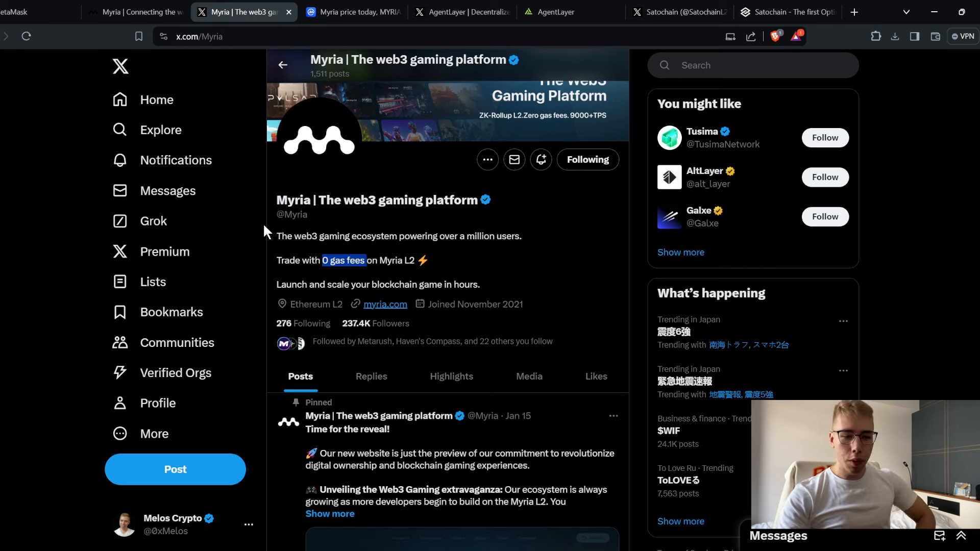
pyautogui.moveTo(473, 269)
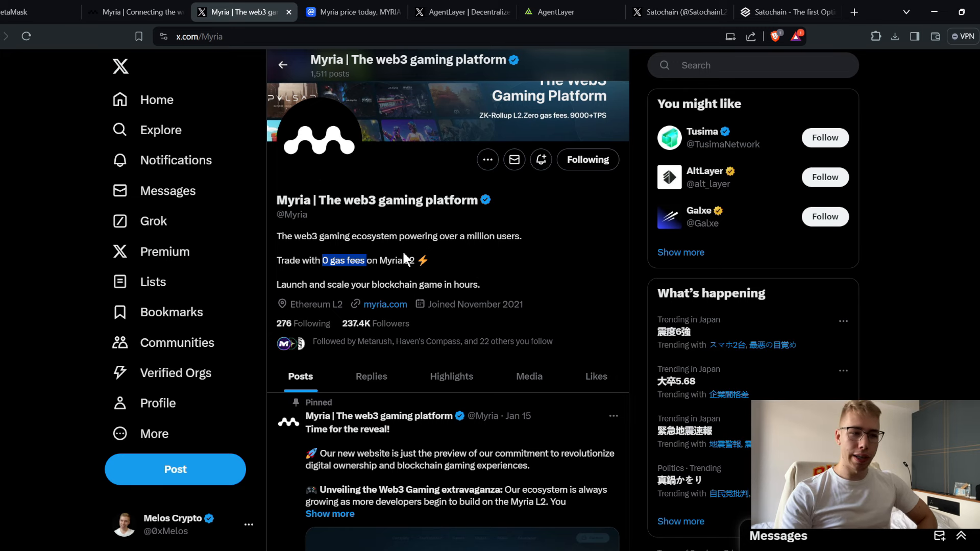
pyautogui.moveTo(423, 260)
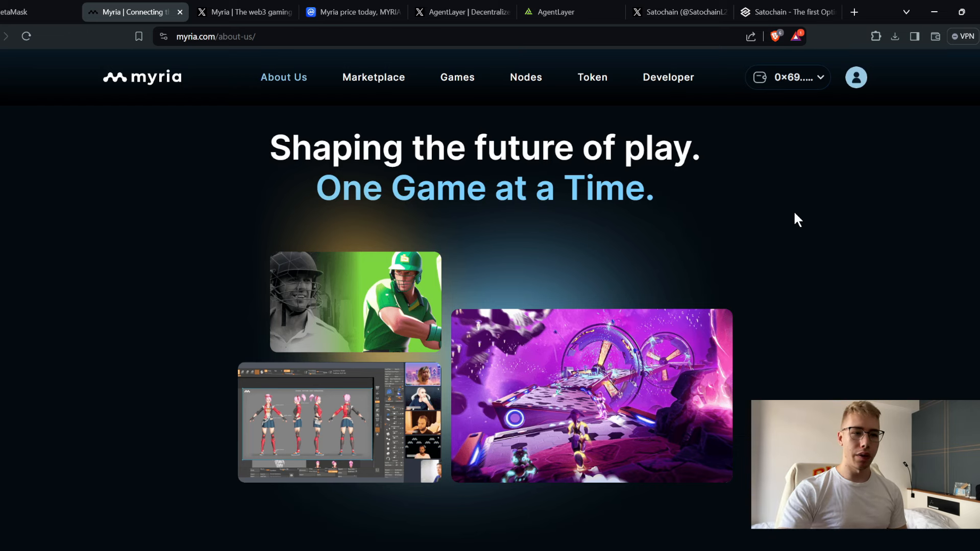
pyautogui.moveTo(827, 215)
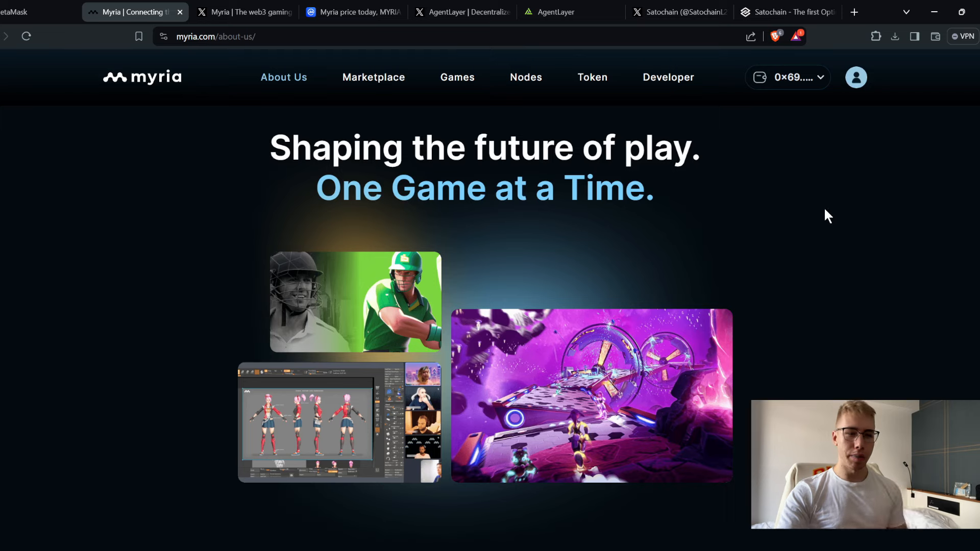
pyautogui.moveTo(804, 194)
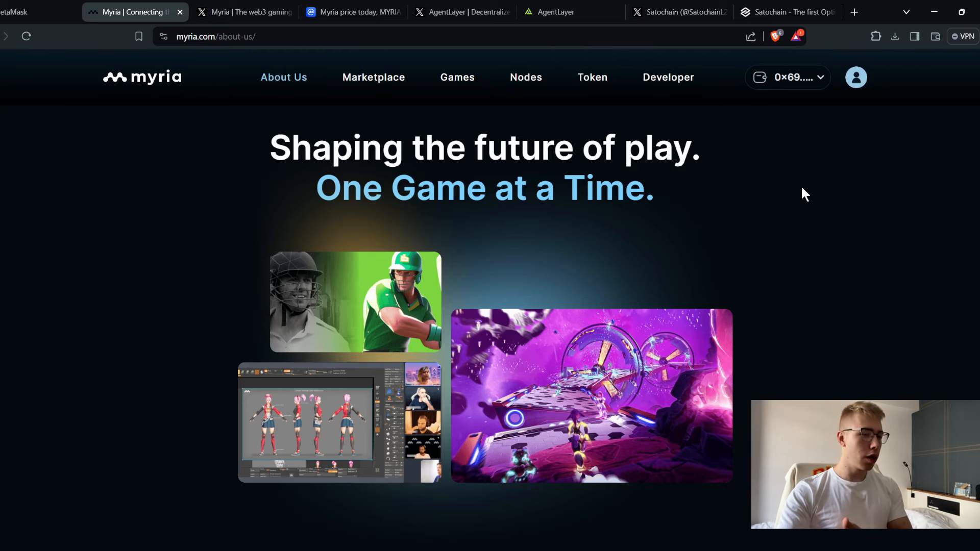
# - Scroll Myria's About Us page to the veteran gamers team, then open MYRIA's CoinMarketCap tab
pyautogui.scroll(-3)
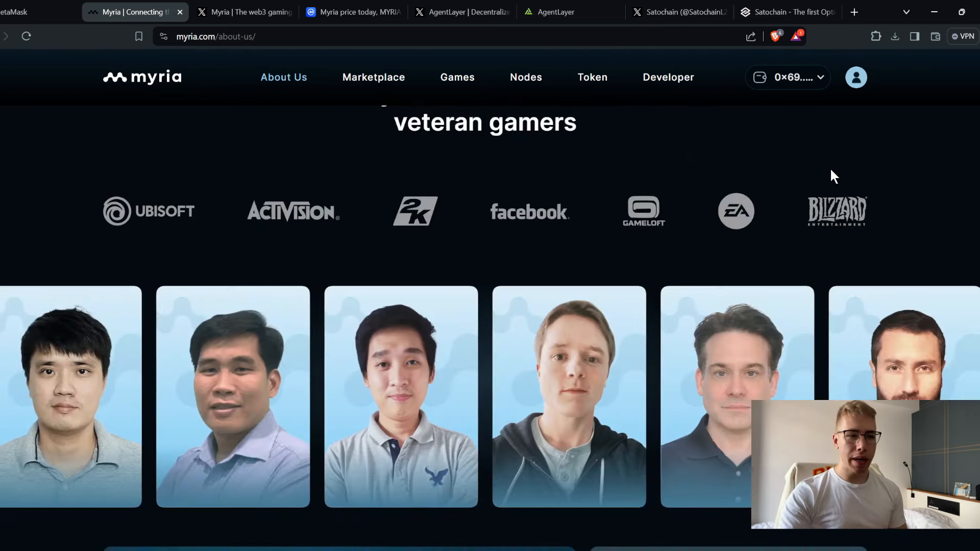
pyautogui.scroll(-3)
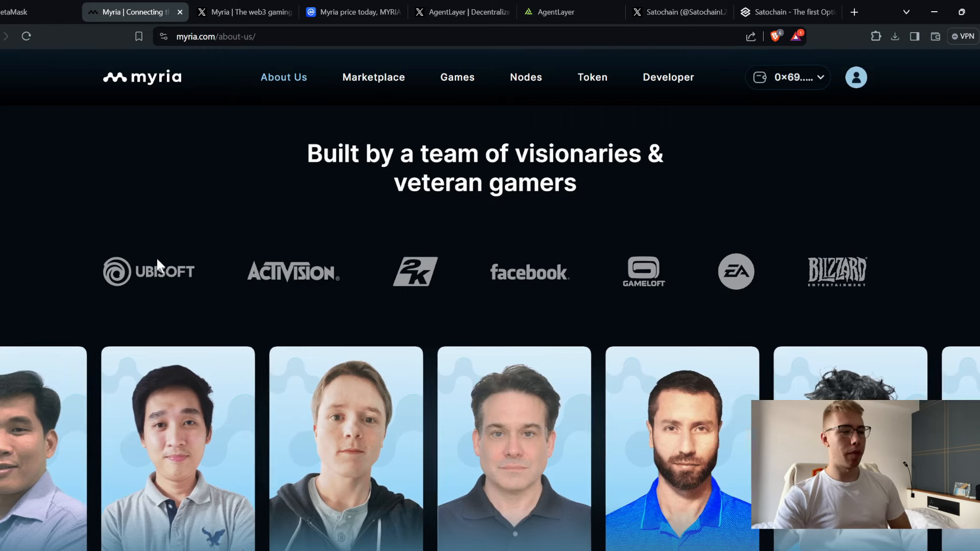
pyautogui.click(351, 11)
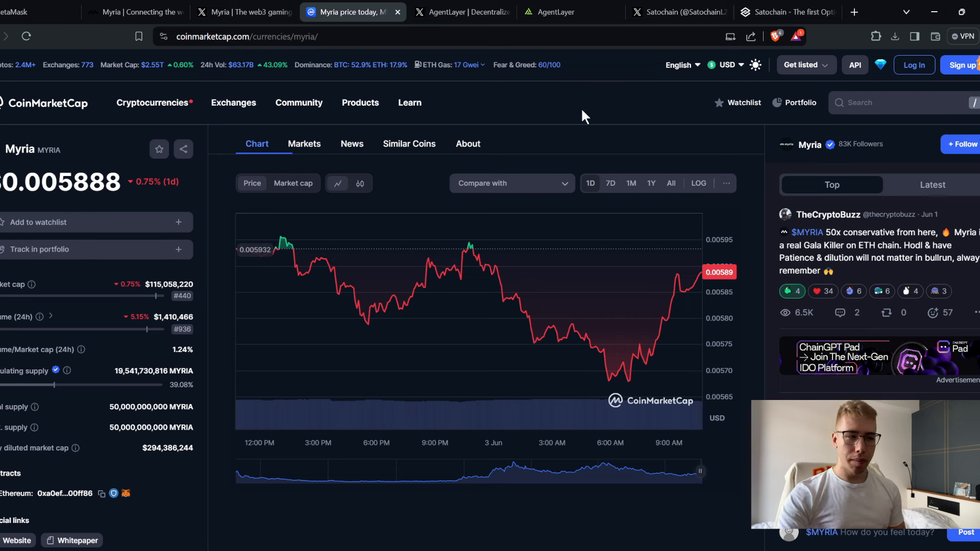
pyautogui.moveTo(559, 134)
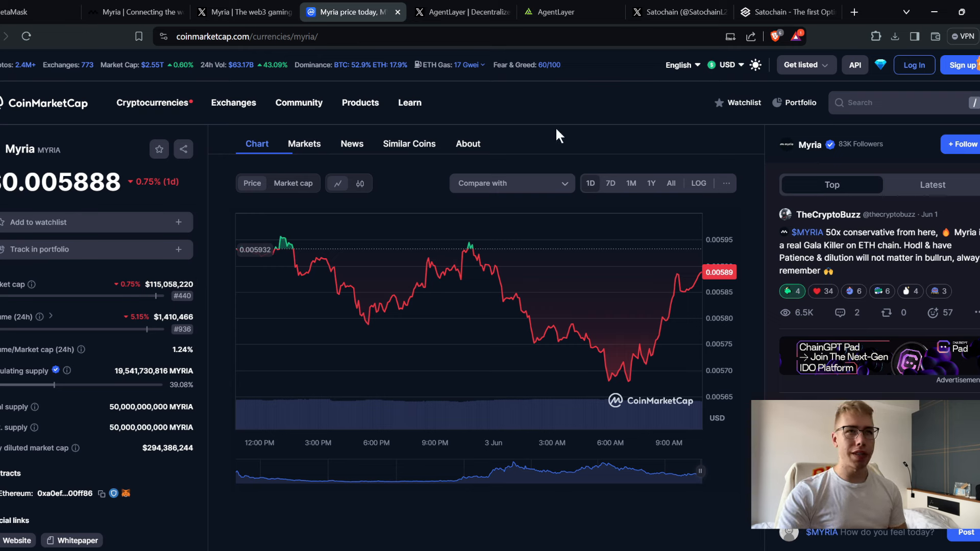
# - Search CoinMarketCap for 'axie' and open the Axie Infinity result
pyautogui.write('axie')
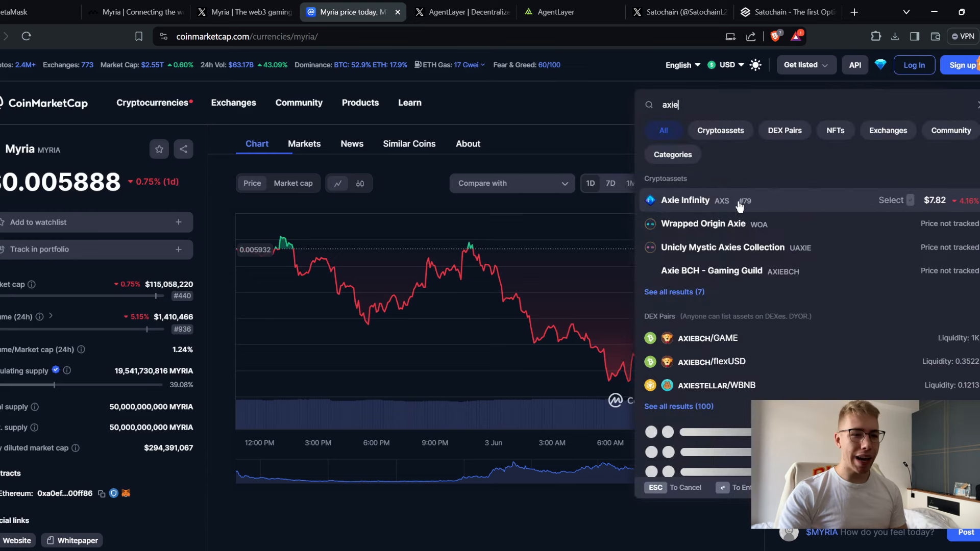
pyautogui.click(685, 200)
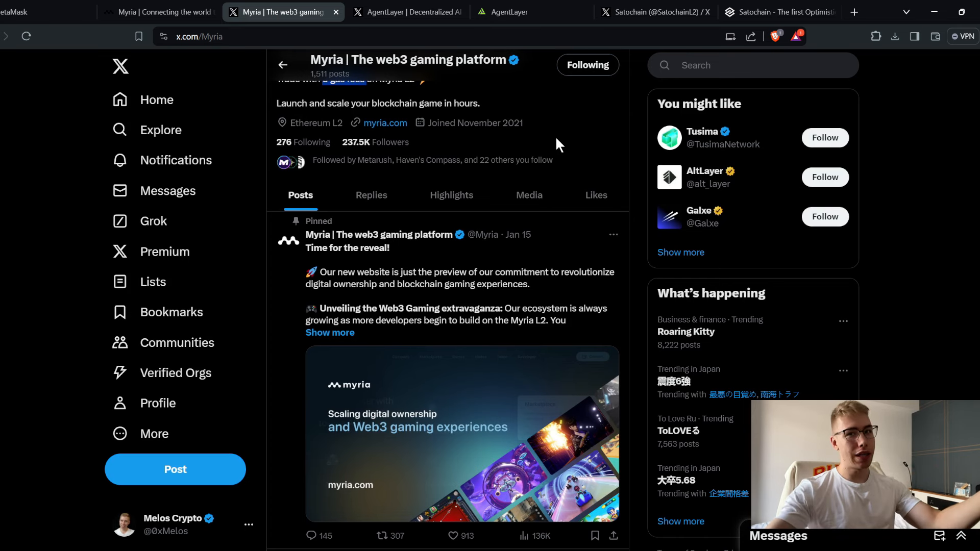
pyautogui.moveTo(548, 147)
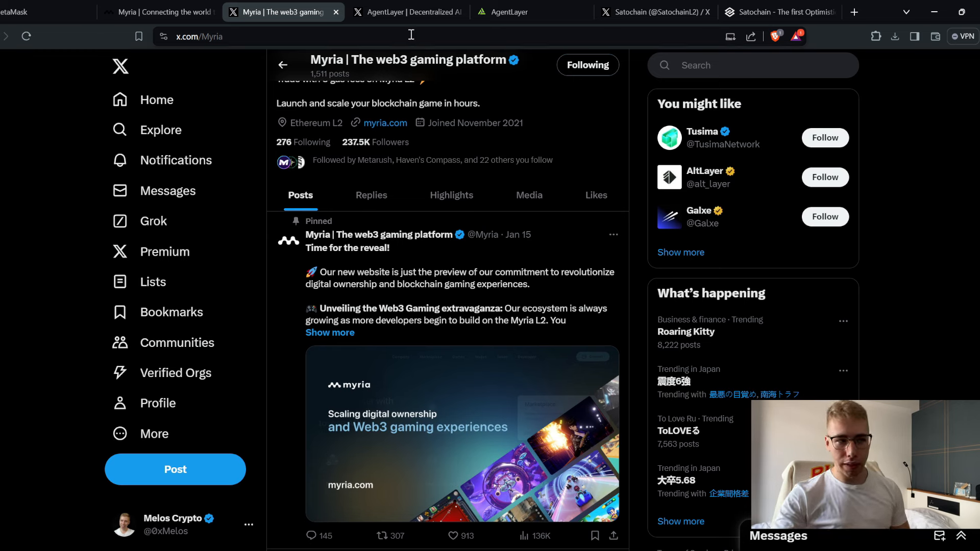
# - Scroll to the top of Myria's X profile and return to the myria.com Nodes dashboard
pyautogui.scroll(3)
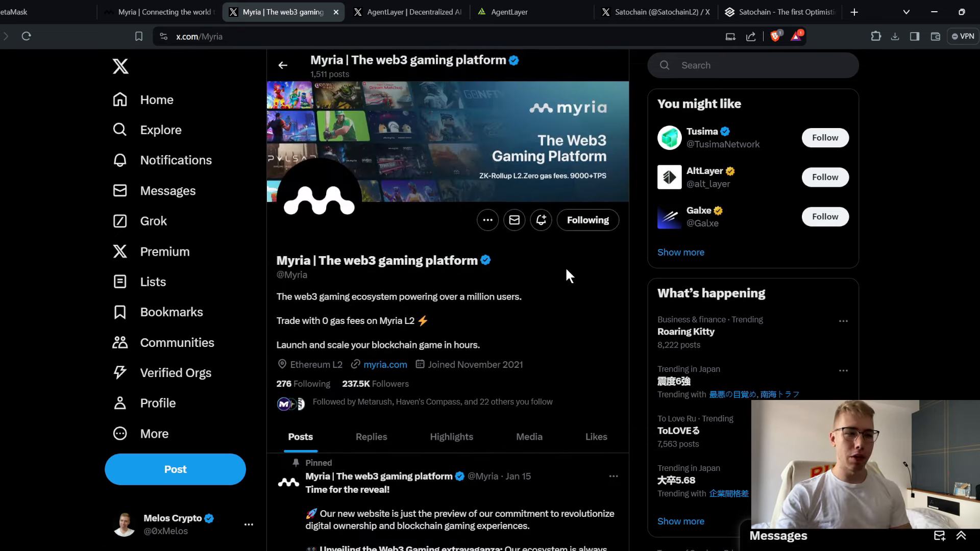
pyautogui.moveTo(378, 250)
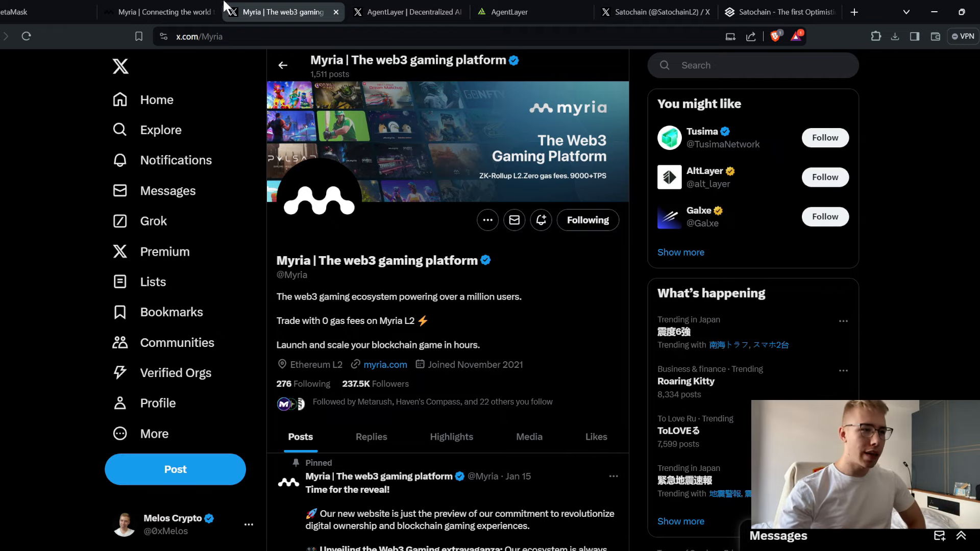
pyautogui.click(158, 12)
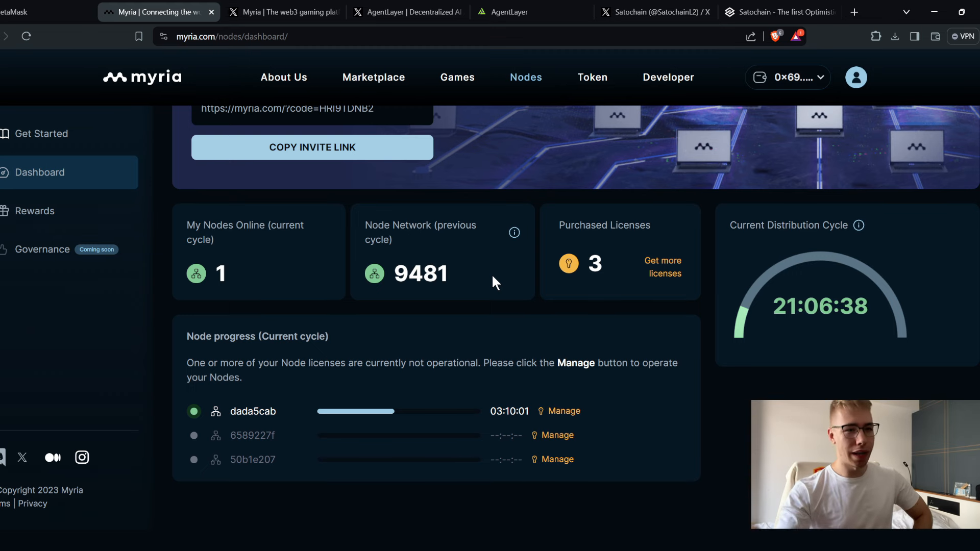
pyautogui.moveTo(374, 301)
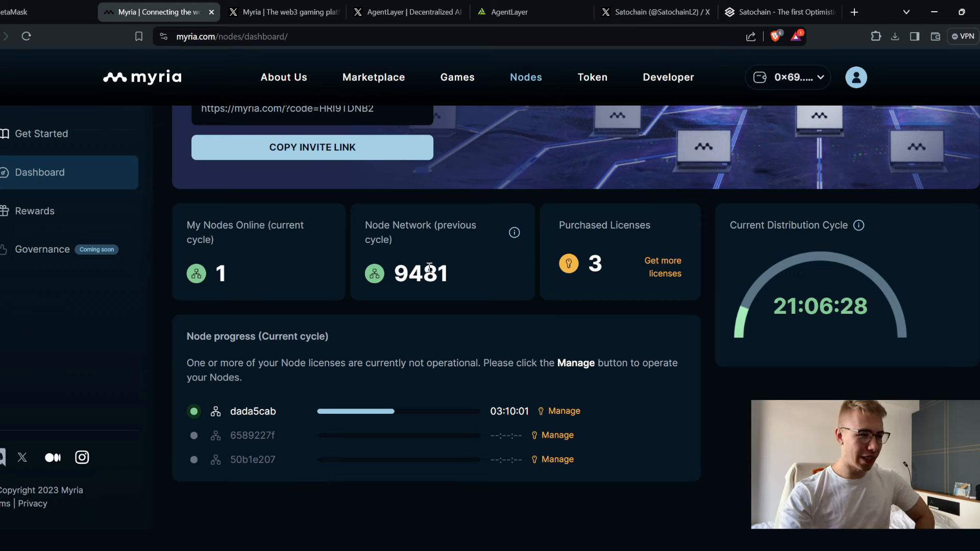
pyautogui.moveTo(456, 294)
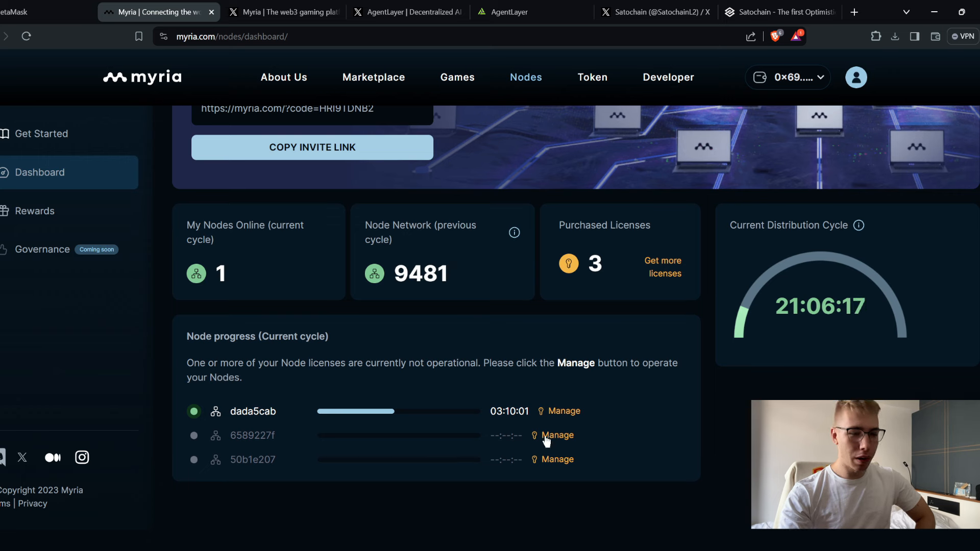
pyautogui.moveTo(297, 419)
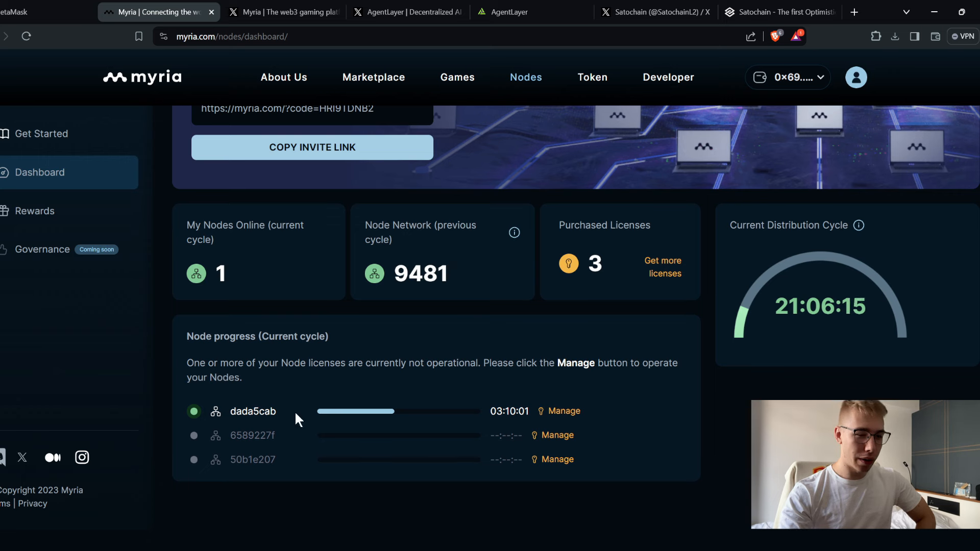
# - Pull up a Google search for Vultr, then go back to Myria's X profile
pyautogui.click(854, 12)
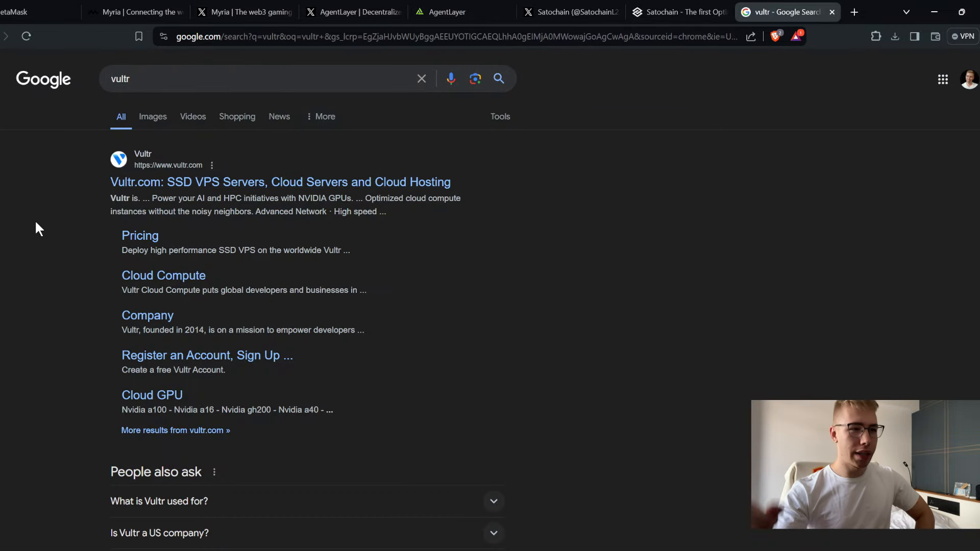
pyautogui.moveTo(244, 12)
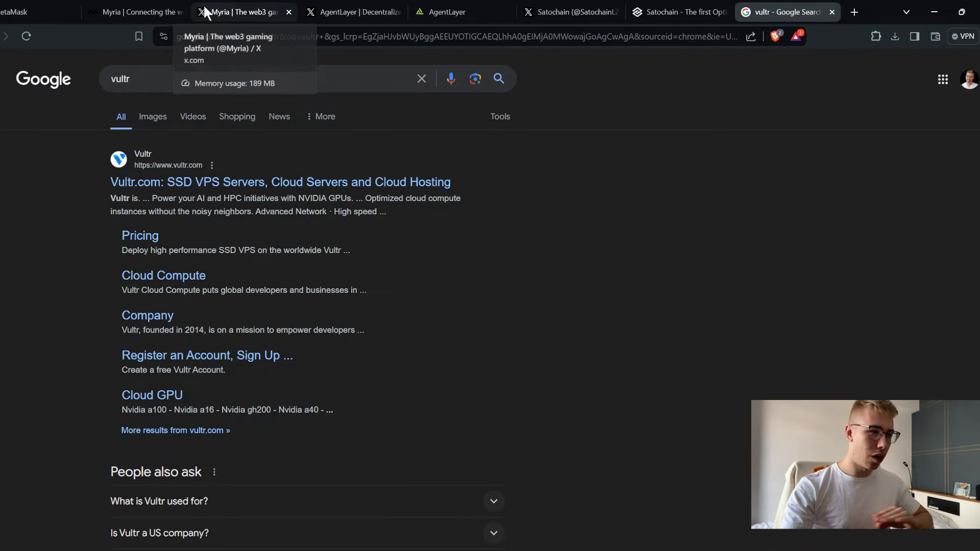
pyautogui.click(244, 12)
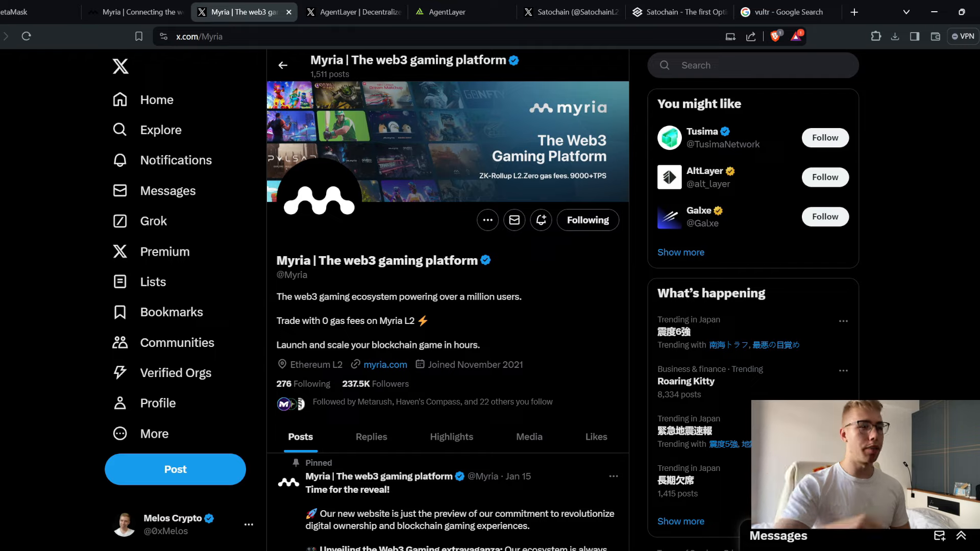
# - Switch to AgentLayer's X profile and select the words 'AI Agent' in its name
pyautogui.click(352, 12)
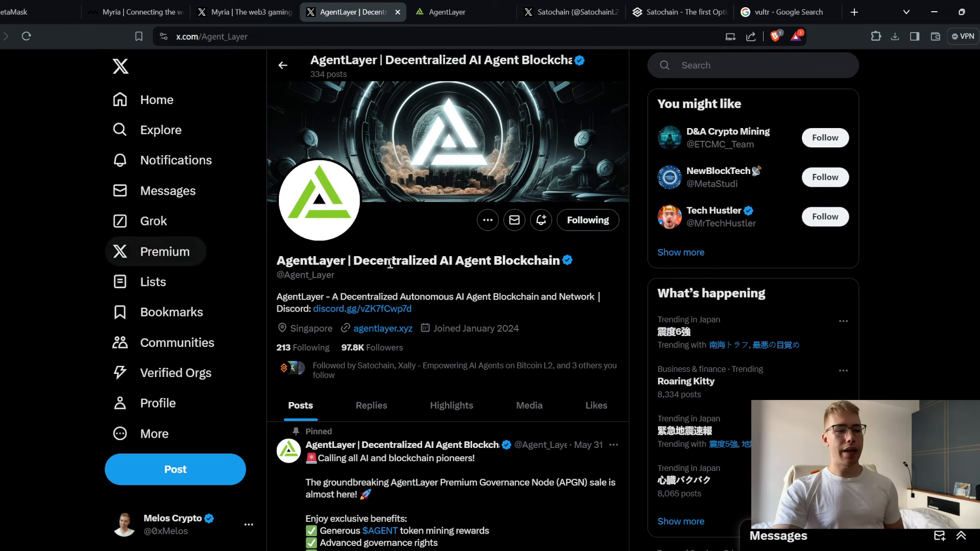
pyautogui.doubleClick(465, 261)
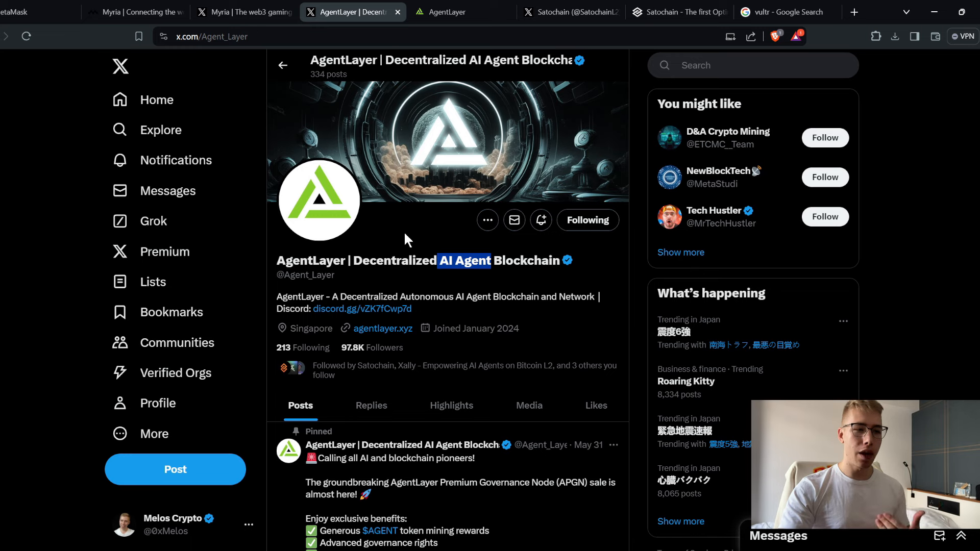
pyautogui.moveTo(403, 243)
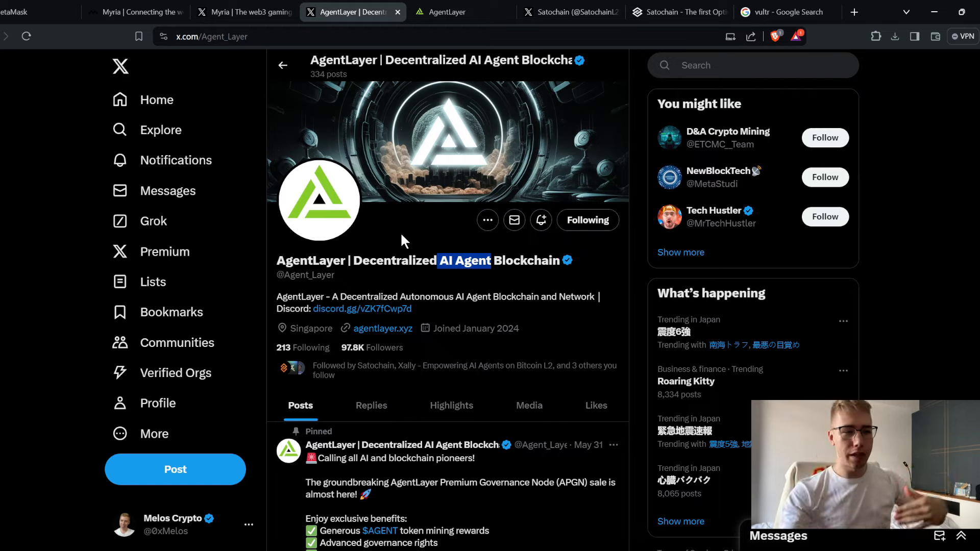
pyautogui.scroll(-3)
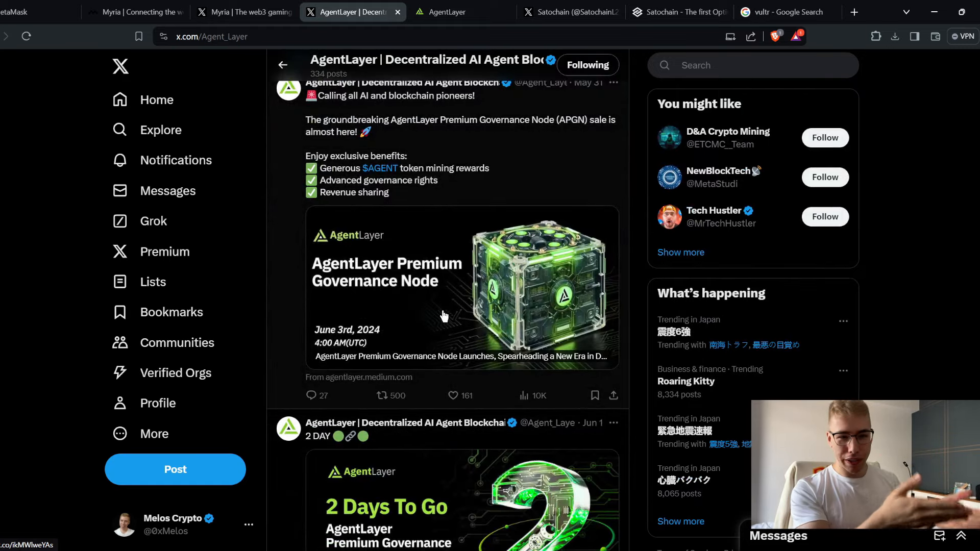
pyautogui.moveTo(441, 304)
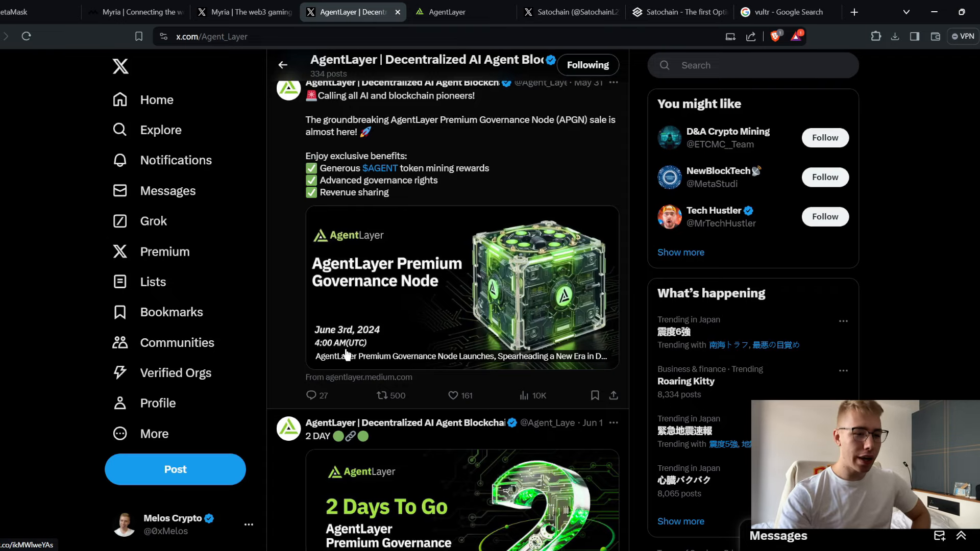
pyautogui.click(447, 11)
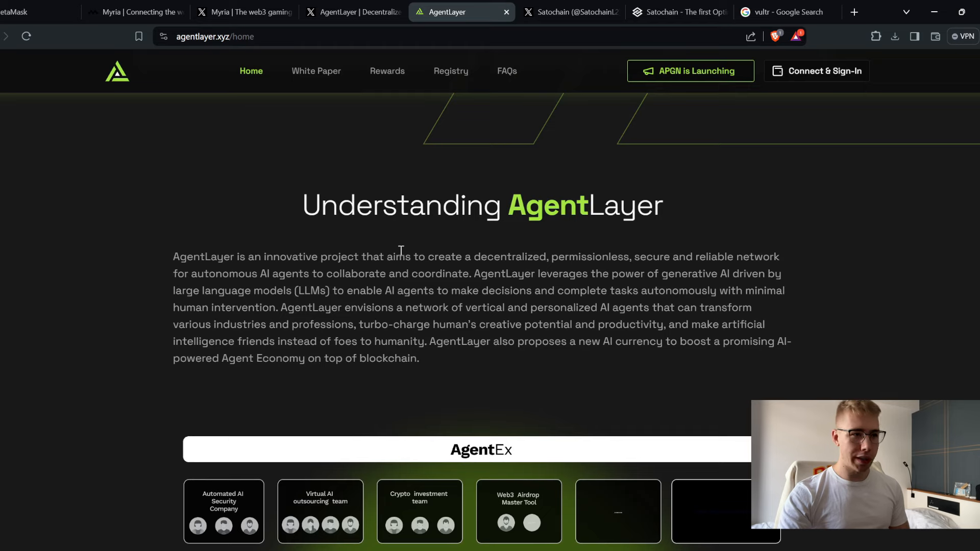
pyautogui.click(350, 12)
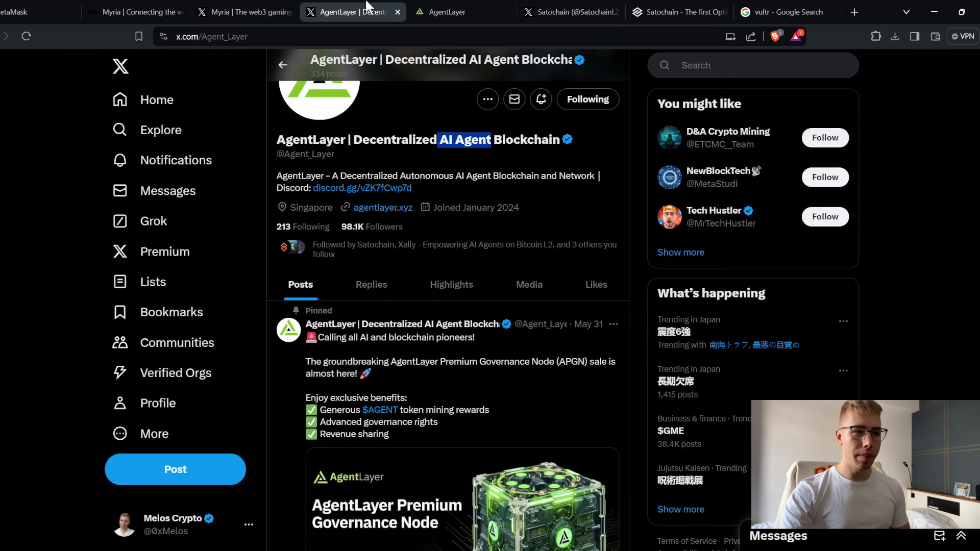
pyautogui.moveTo(353, 11)
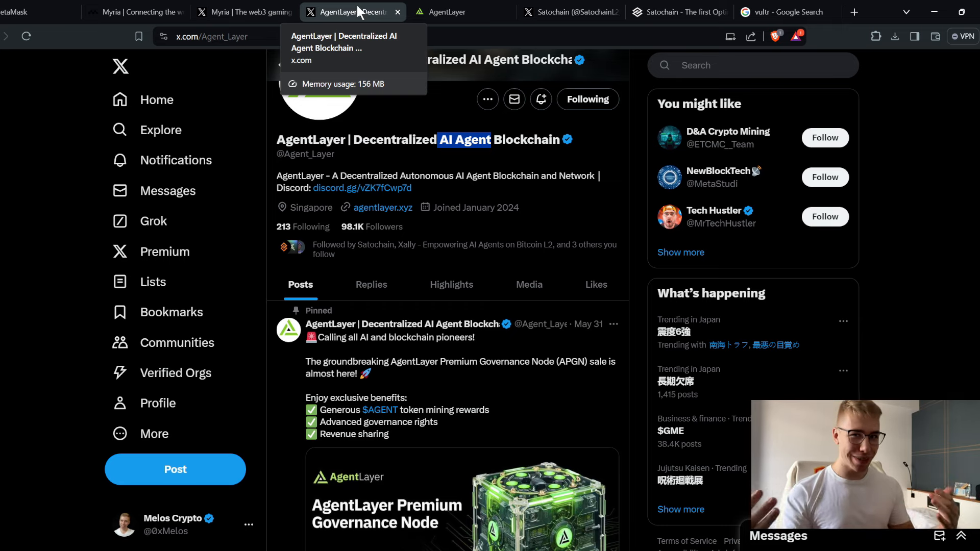
pyautogui.moveTo(565, 12)
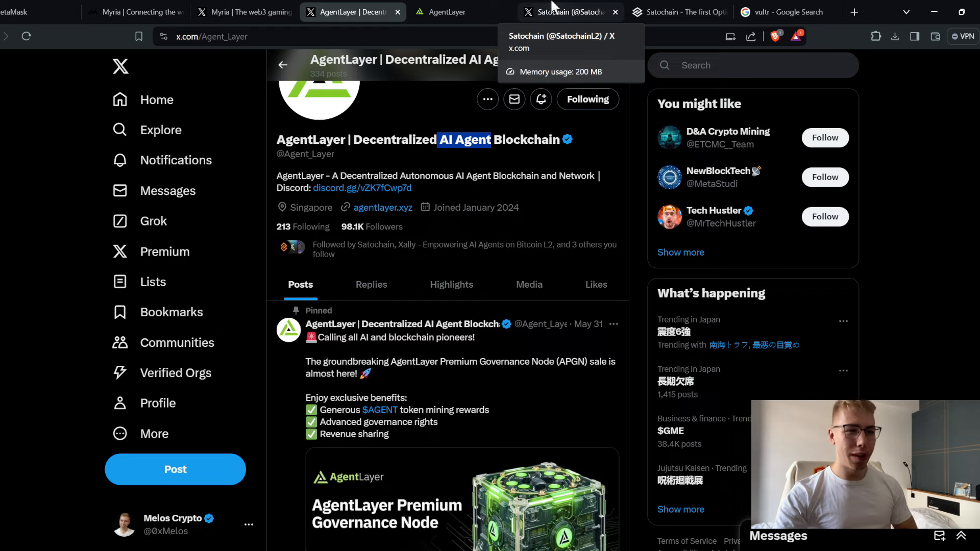
pyautogui.click(568, 11)
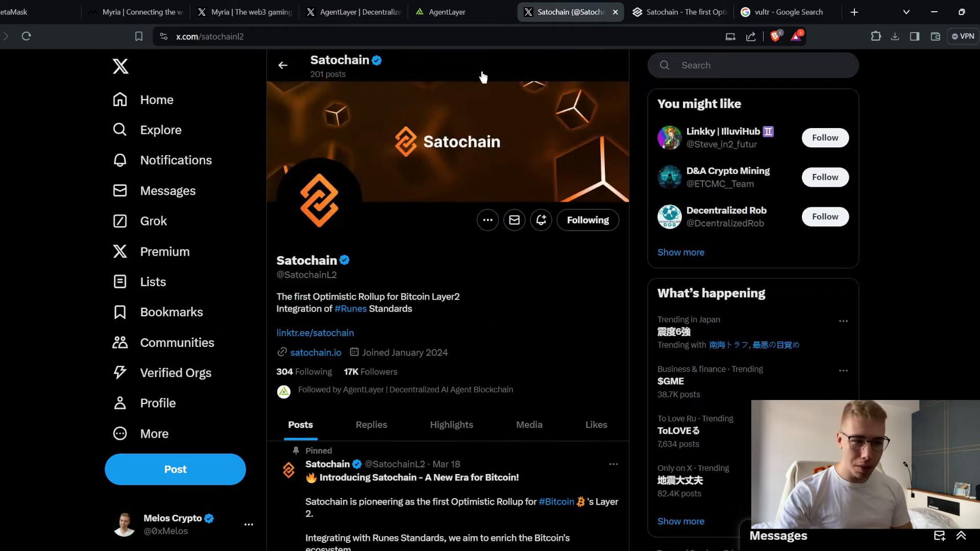
pyautogui.scroll(-3)
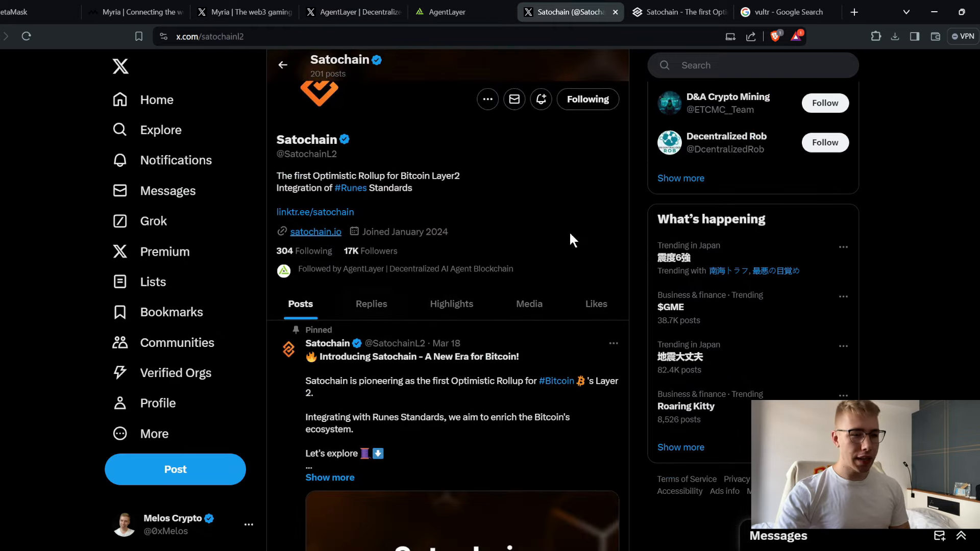
pyautogui.moveTo(522, 180)
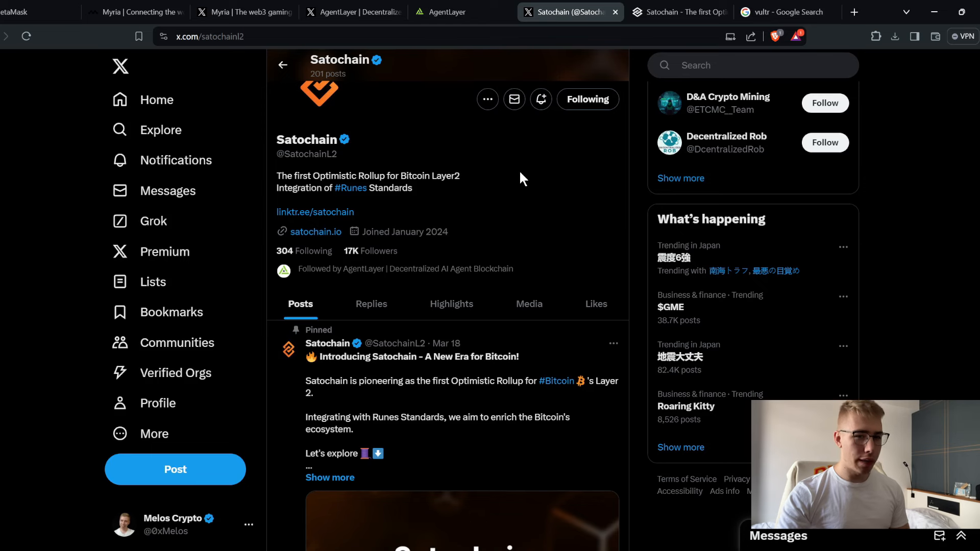
pyautogui.scroll(-3)
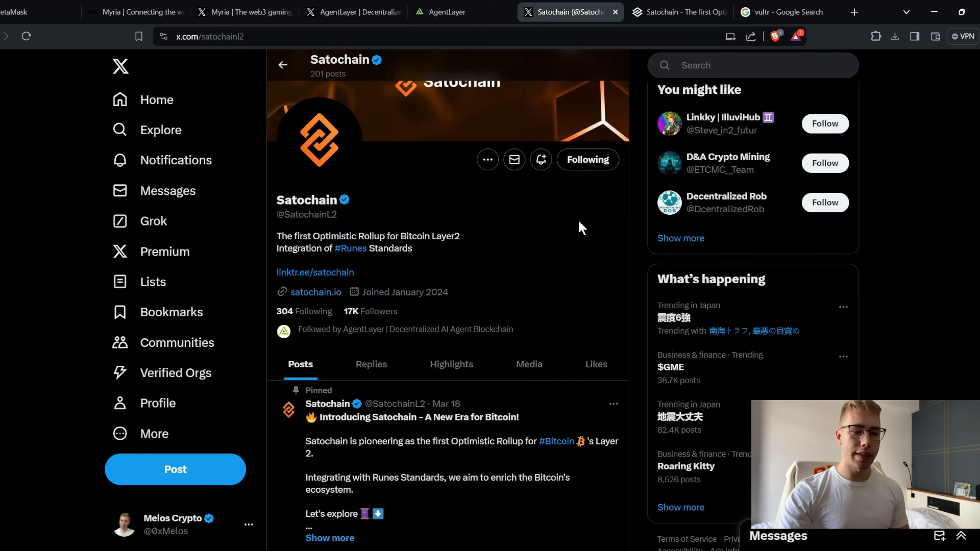
pyautogui.moveTo(500, 233)
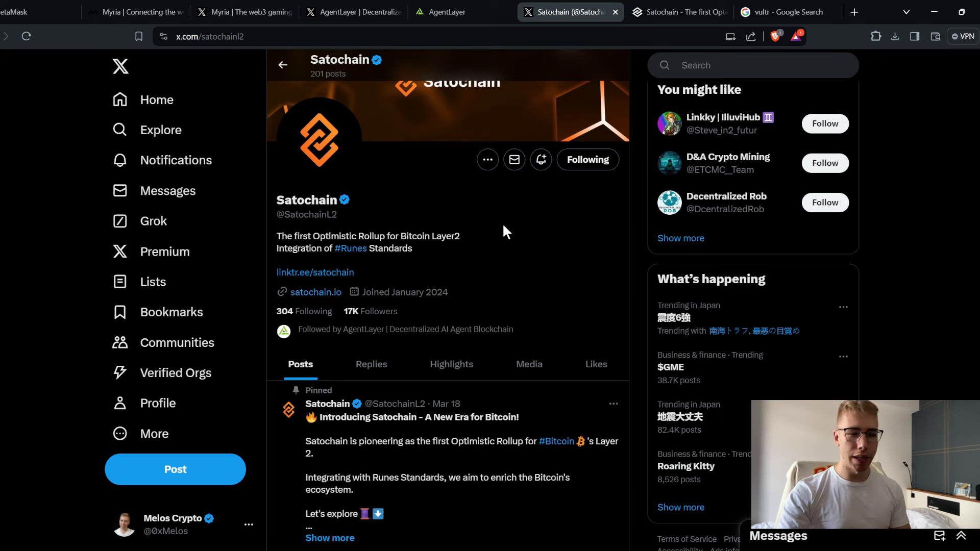
pyautogui.moveTo(508, 214)
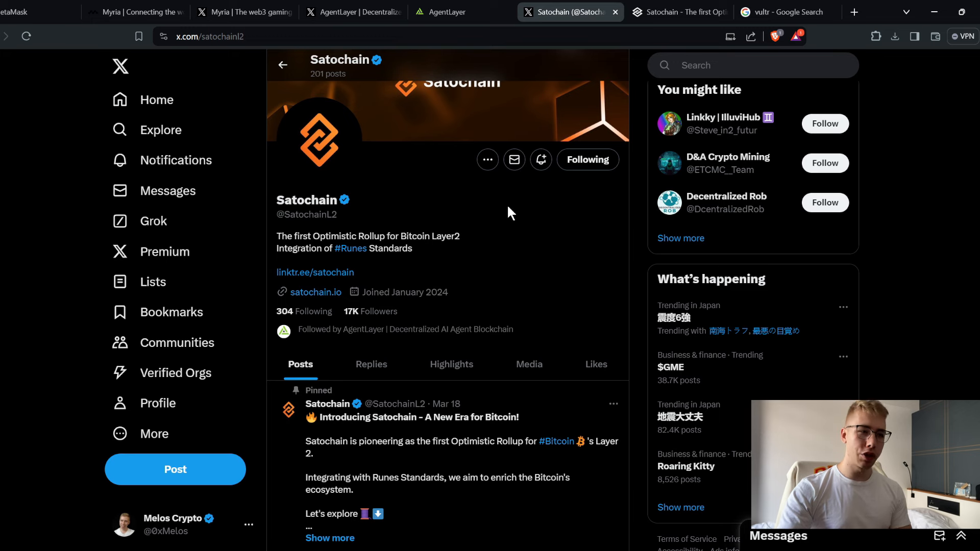
pyautogui.moveTo(539, 242)
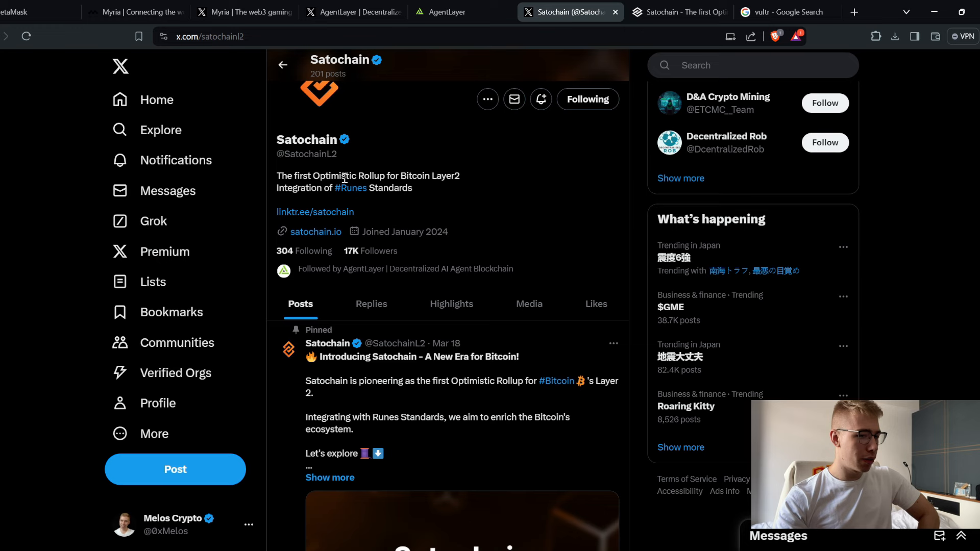
pyautogui.moveTo(305, 206)
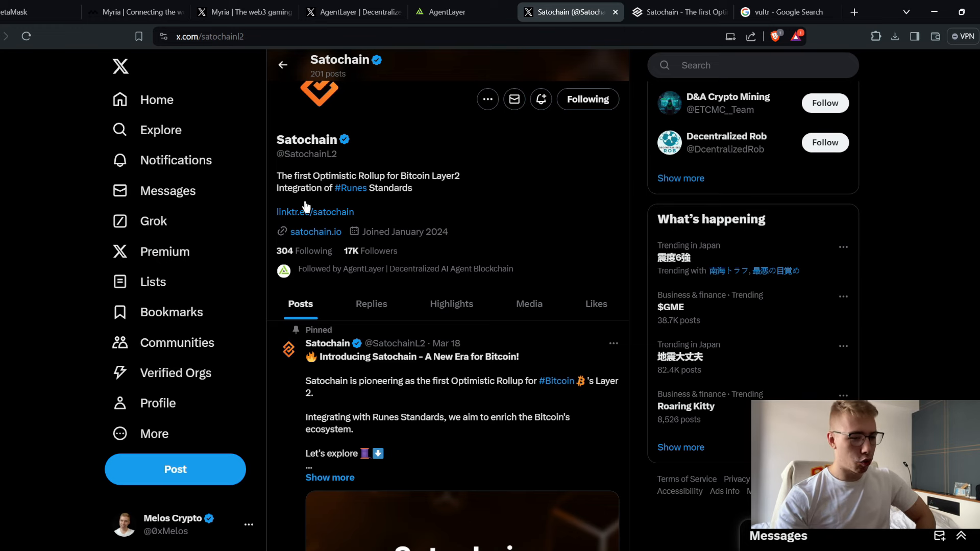
pyautogui.scroll(-3)
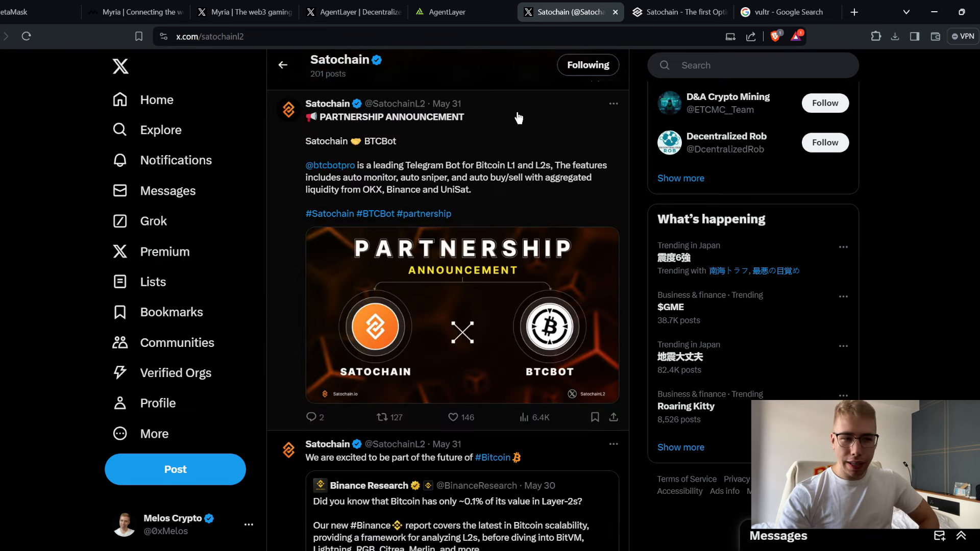
pyautogui.moveTo(134, 179)
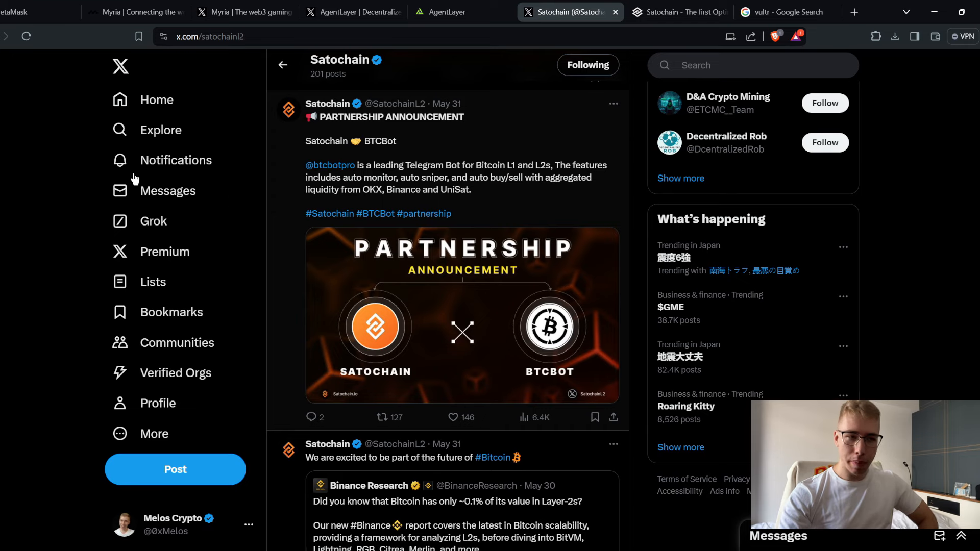
pyautogui.scroll(-3)
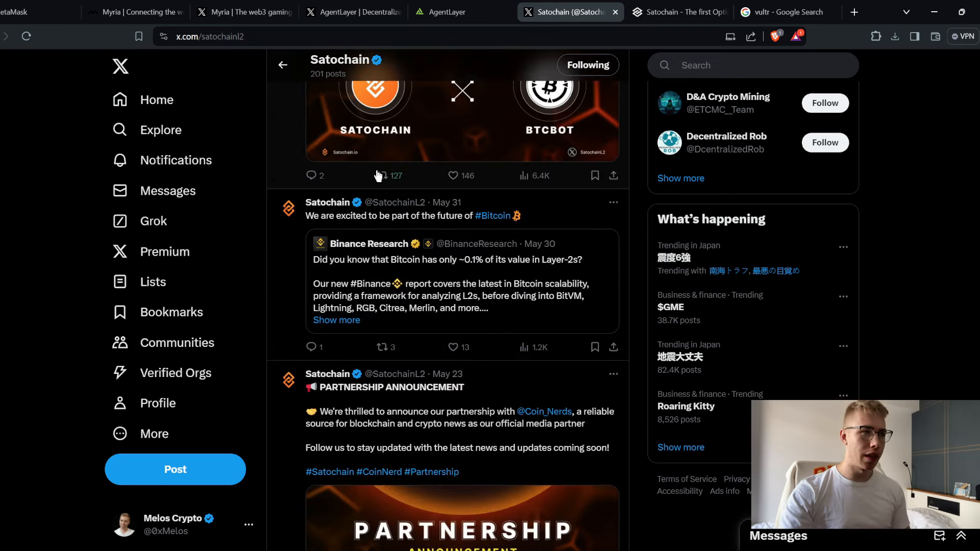
pyautogui.scroll(-3)
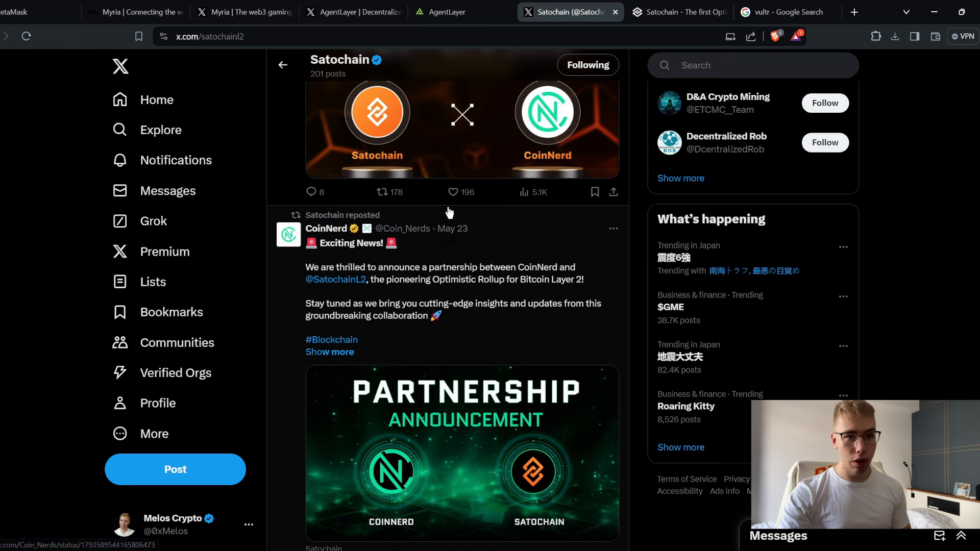
# - View satochain.io's Mint NFT and Claim Rune pages, then scroll X to the Airdrop Epoch 1 post
pyautogui.click(679, 12)
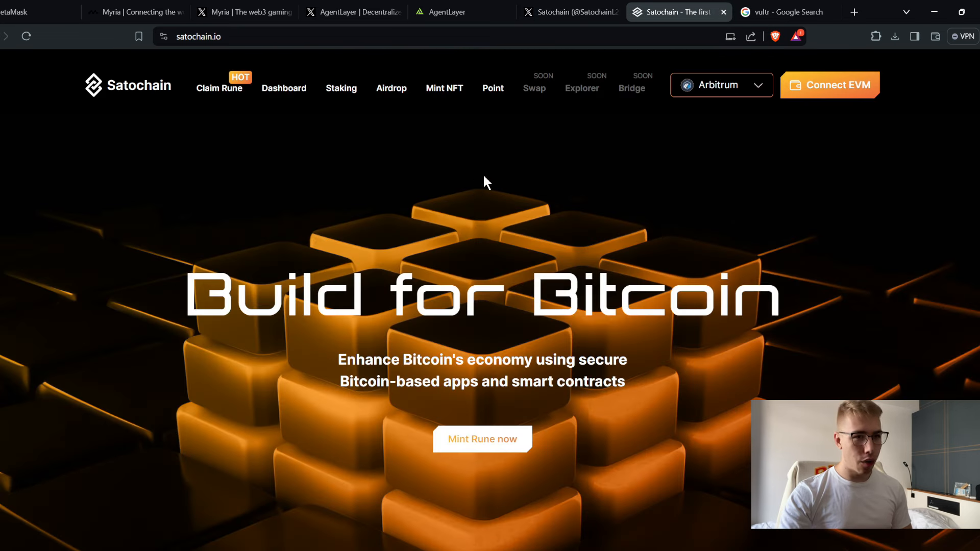
pyautogui.moveTo(675, 114)
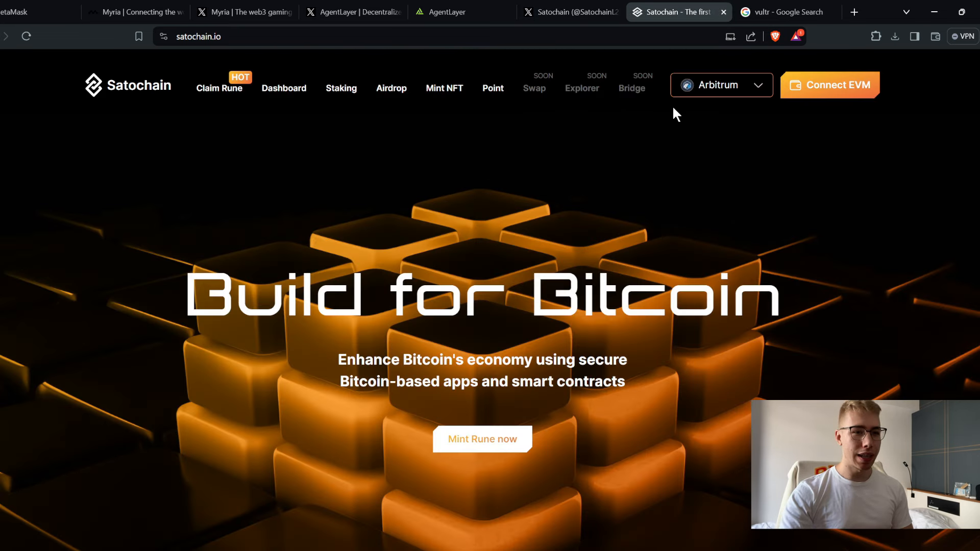
pyautogui.click(445, 88)
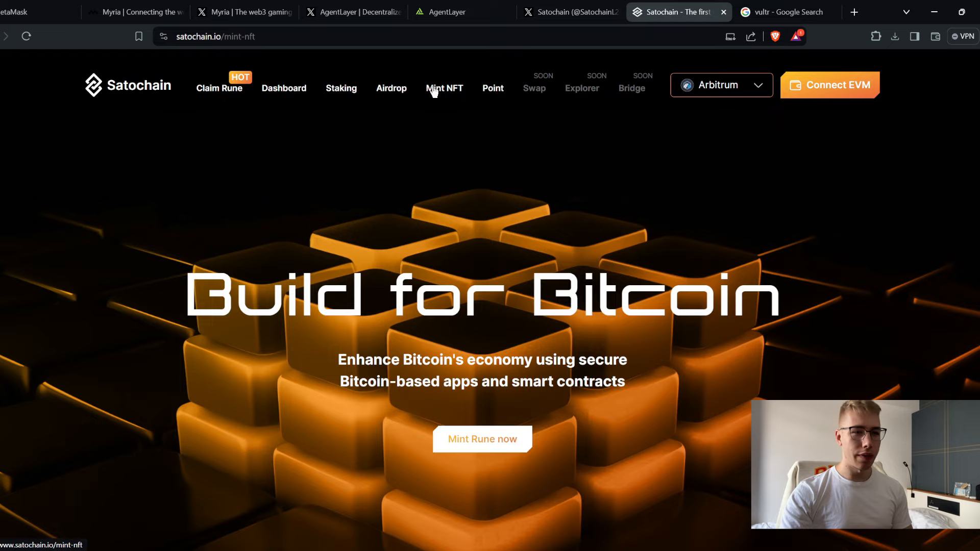
pyautogui.click(444, 88)
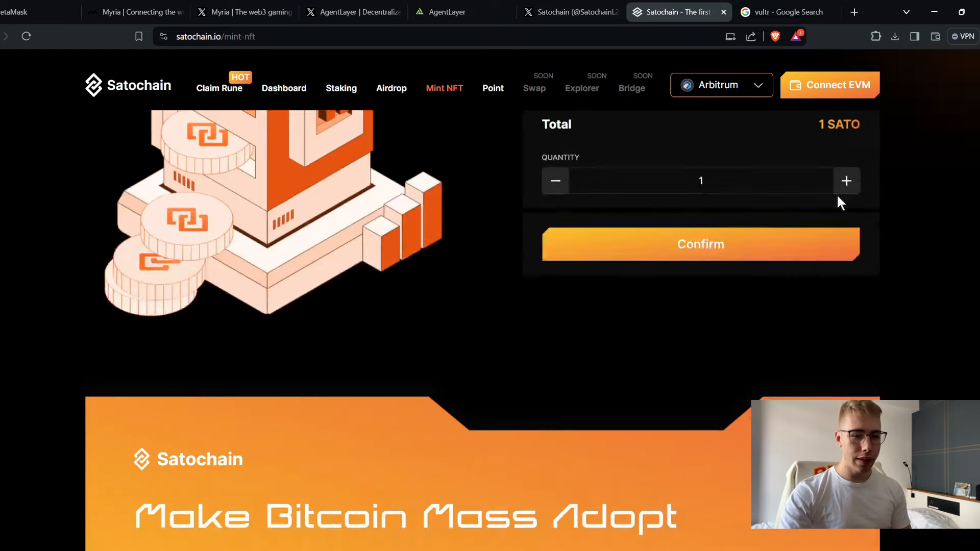
pyautogui.click(219, 88)
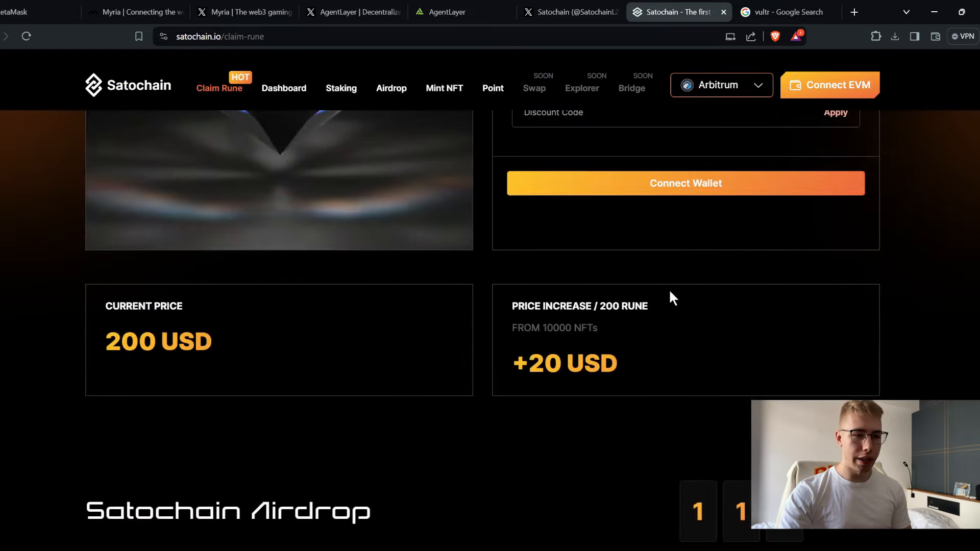
pyautogui.scroll(-3)
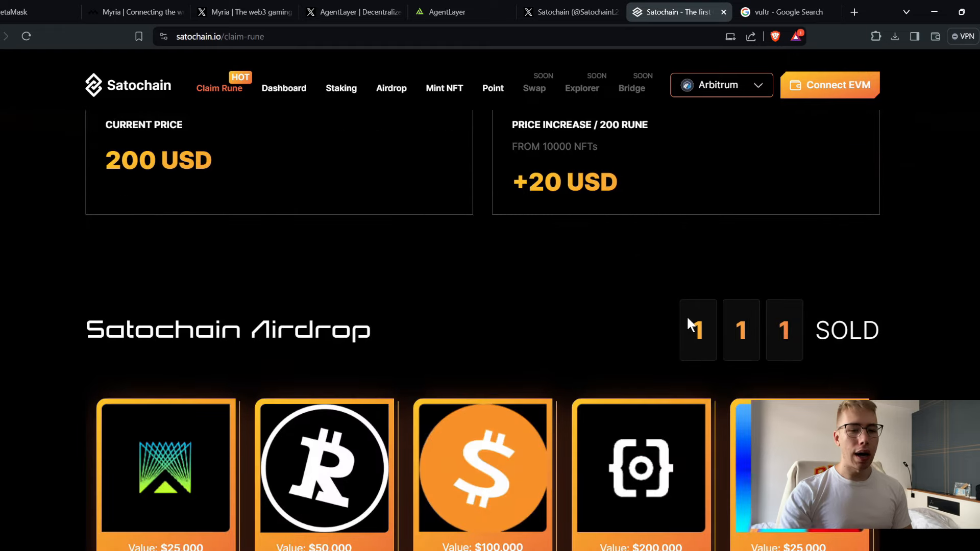
pyautogui.moveTo(382, 287)
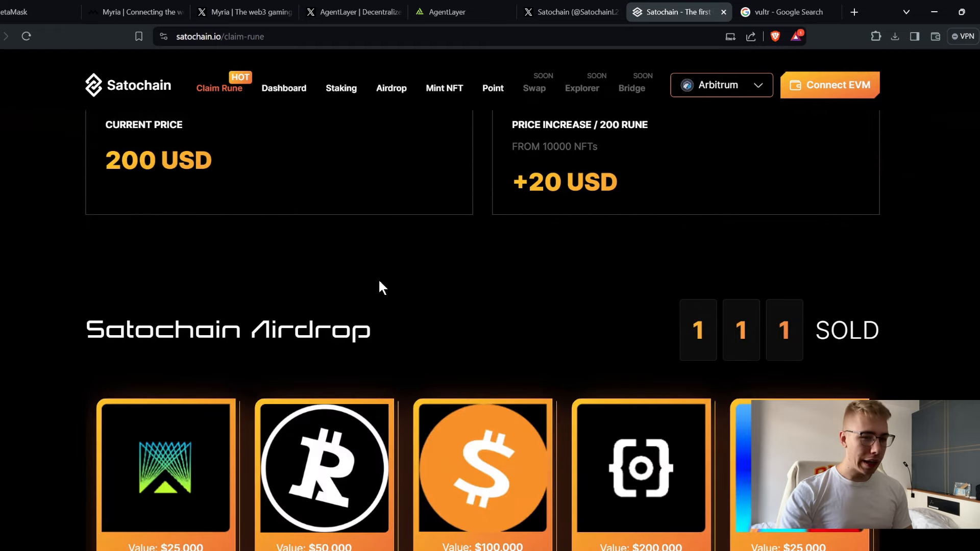
pyautogui.moveTo(609, 244)
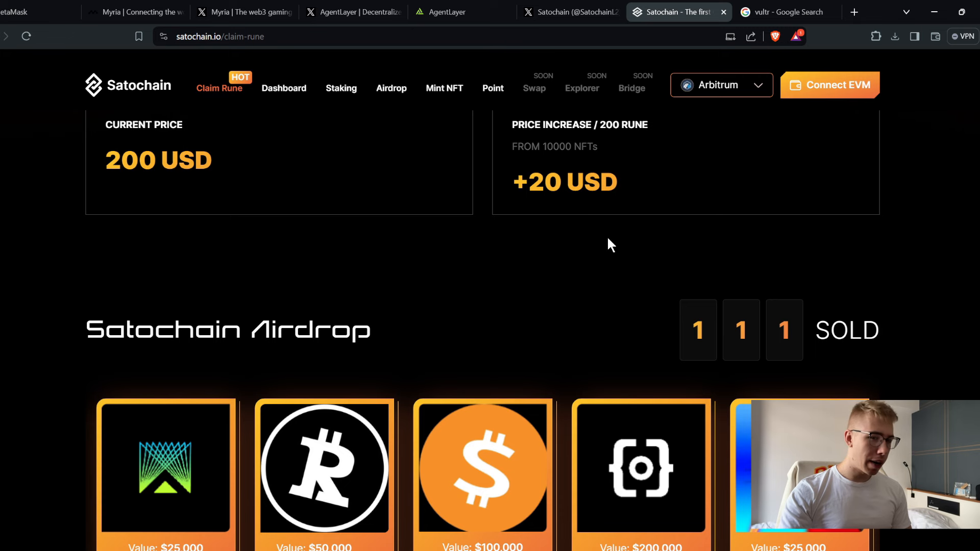
pyautogui.moveTo(725, 342)
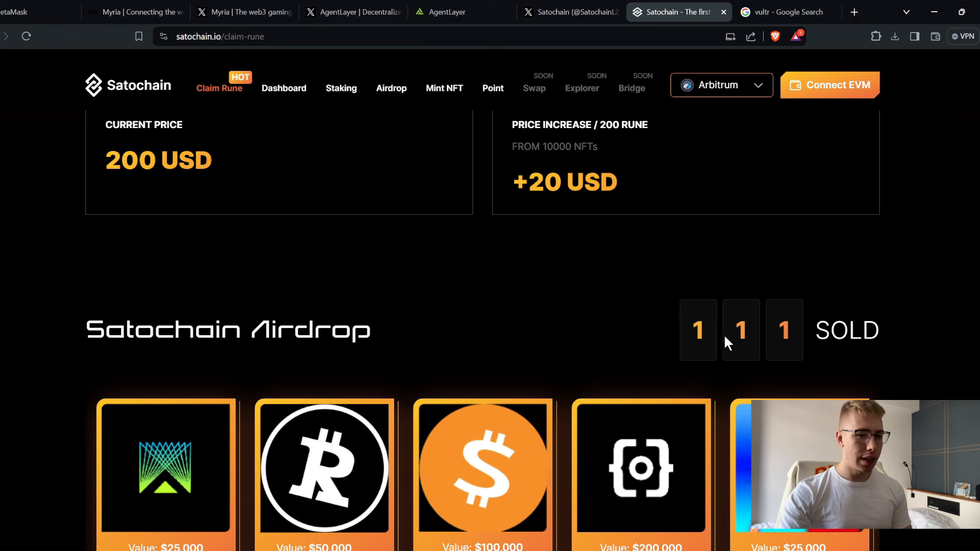
pyautogui.moveTo(661, 332)
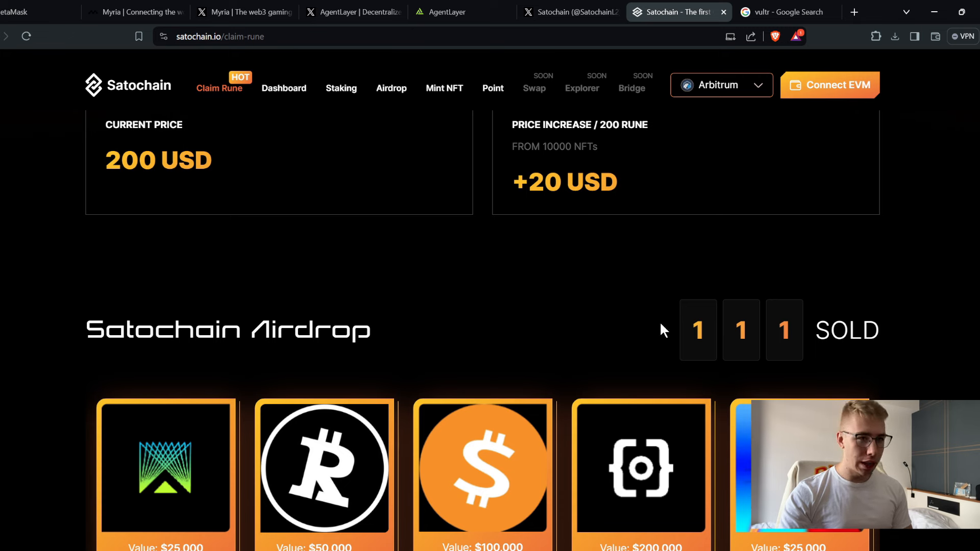
pyautogui.click(569, 11)
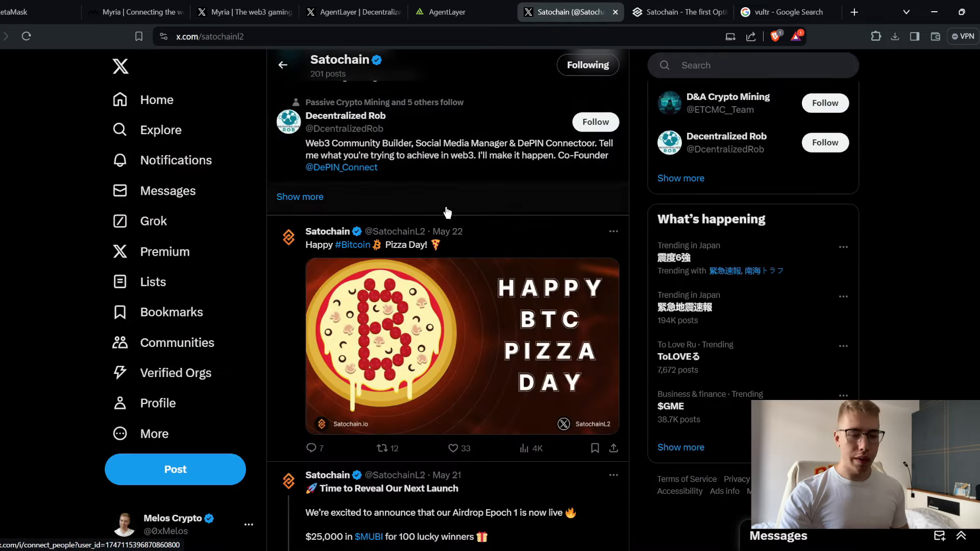
pyautogui.scroll(-3)
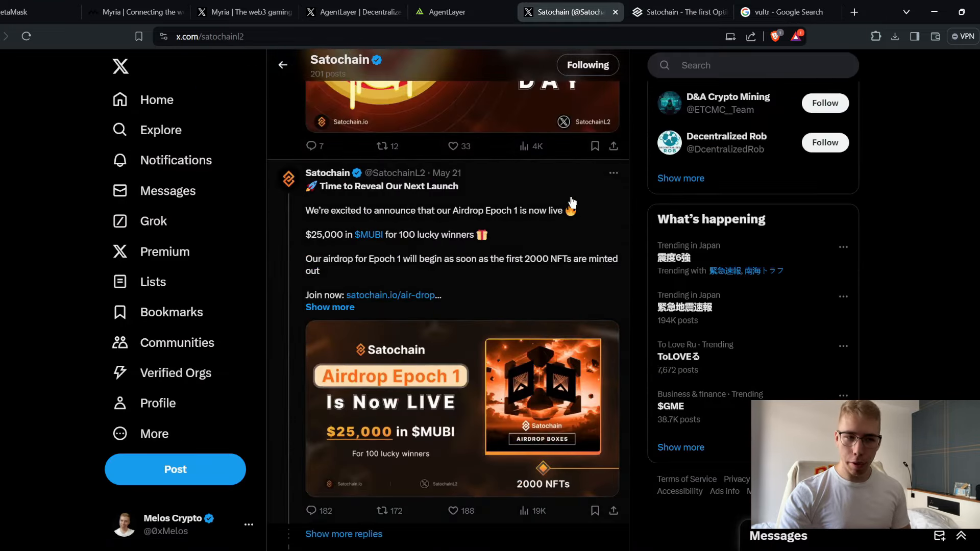
# - Apply discount code MELOS on the Claim Rune page, which asks to connect a wallet
pyautogui.click(678, 11)
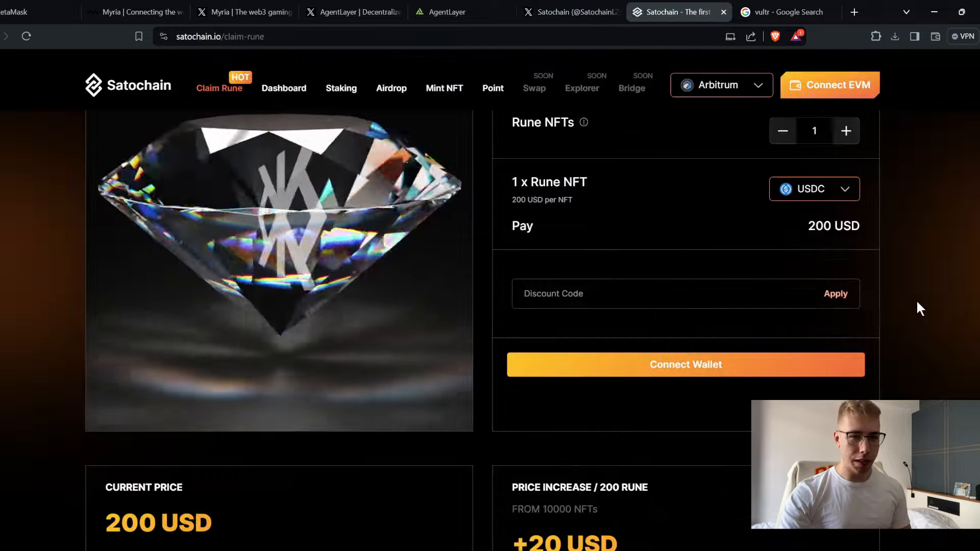
pyautogui.scroll(3)
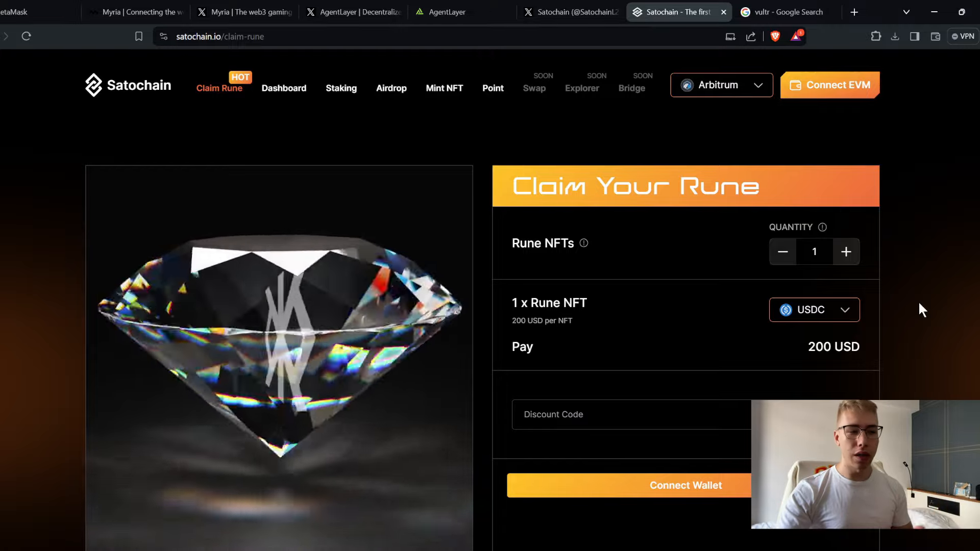
pyautogui.scroll(-3)
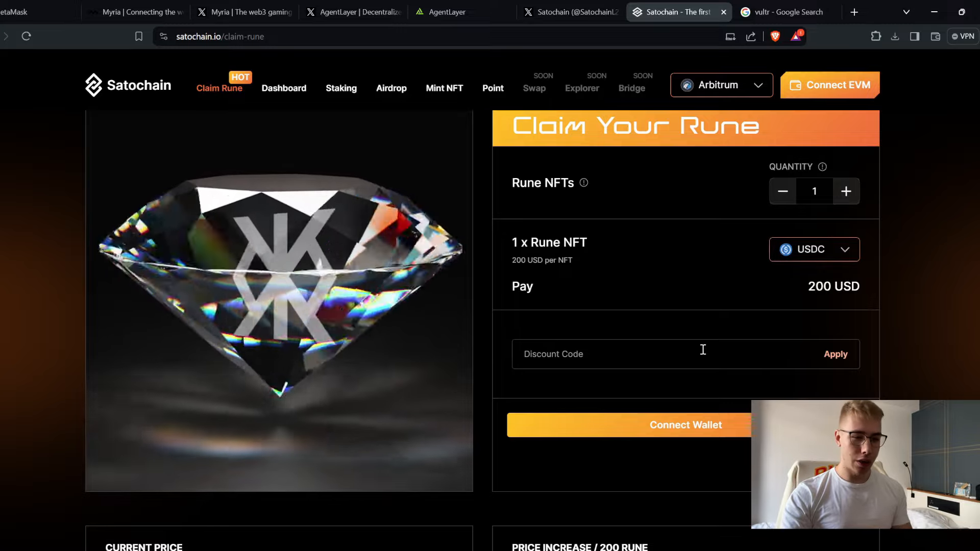
pyautogui.write('MELOS')
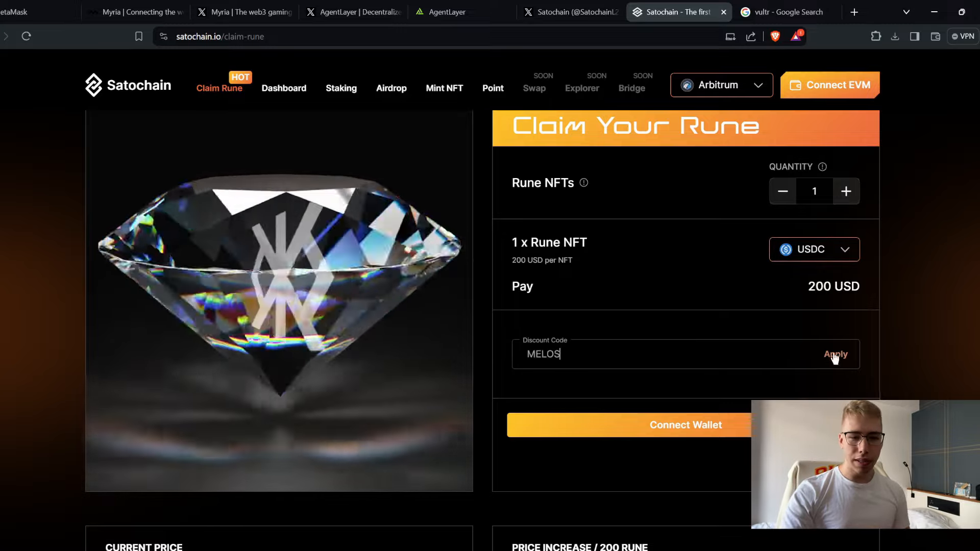
pyautogui.click(835, 354)
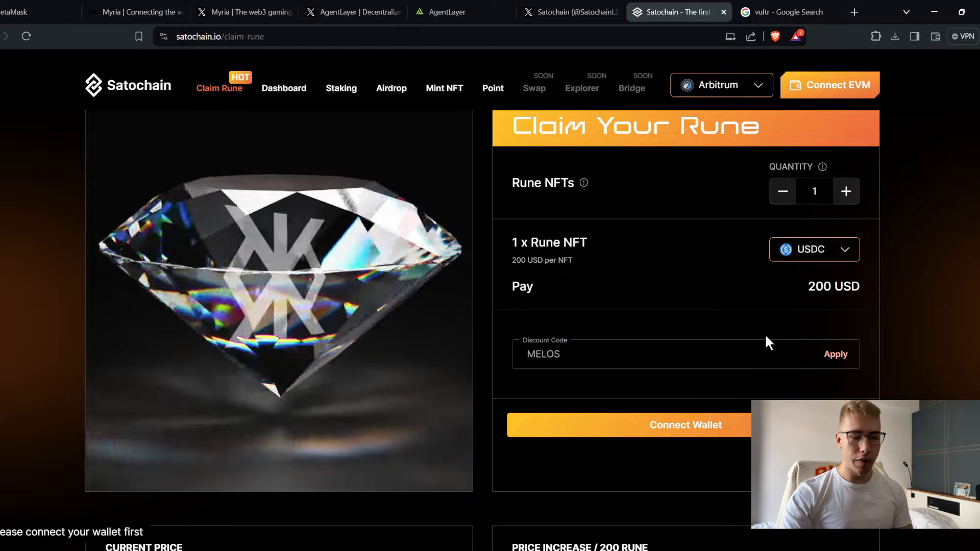
pyautogui.moveTo(554, 50)
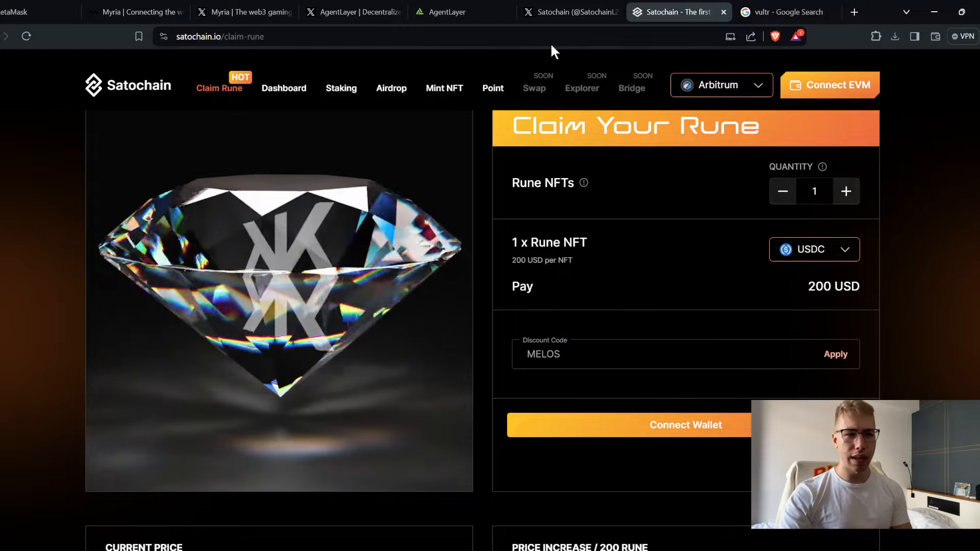